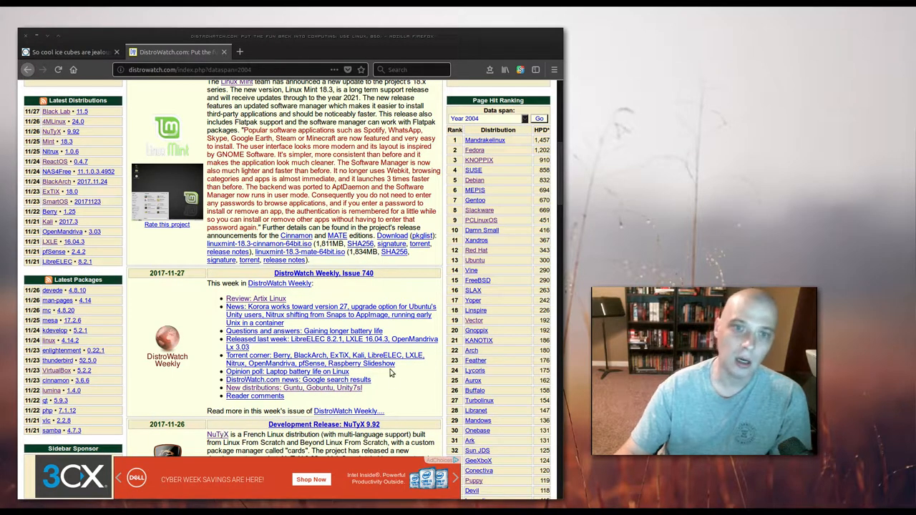
pyautogui.moveTo(494, 146)
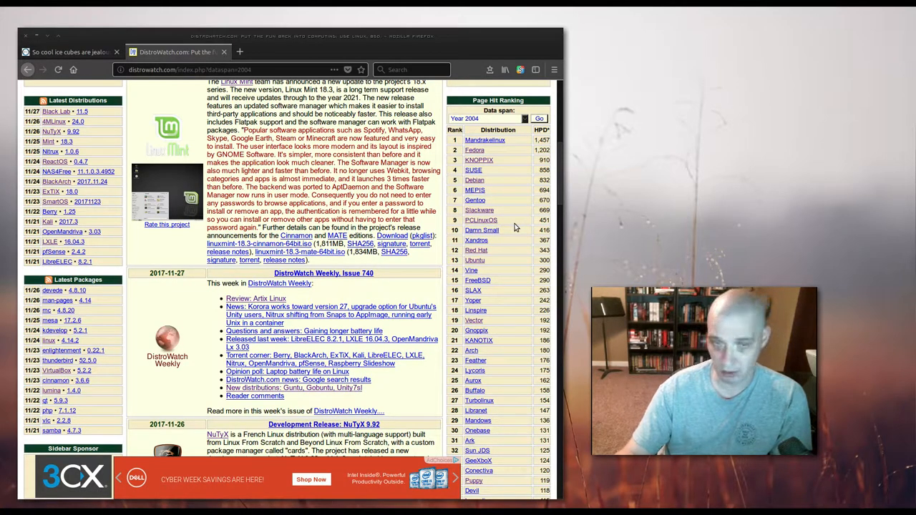
pyautogui.moveTo(513, 235)
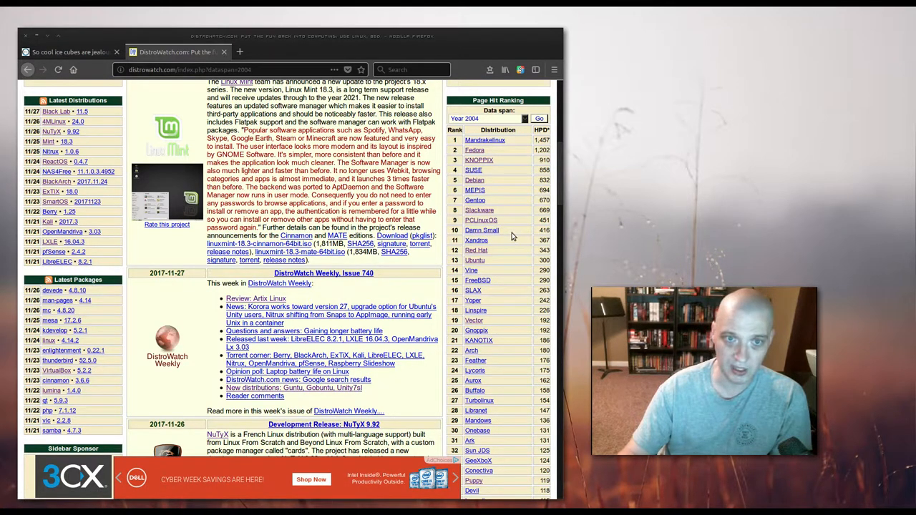
pyautogui.moveTo(6, 352)
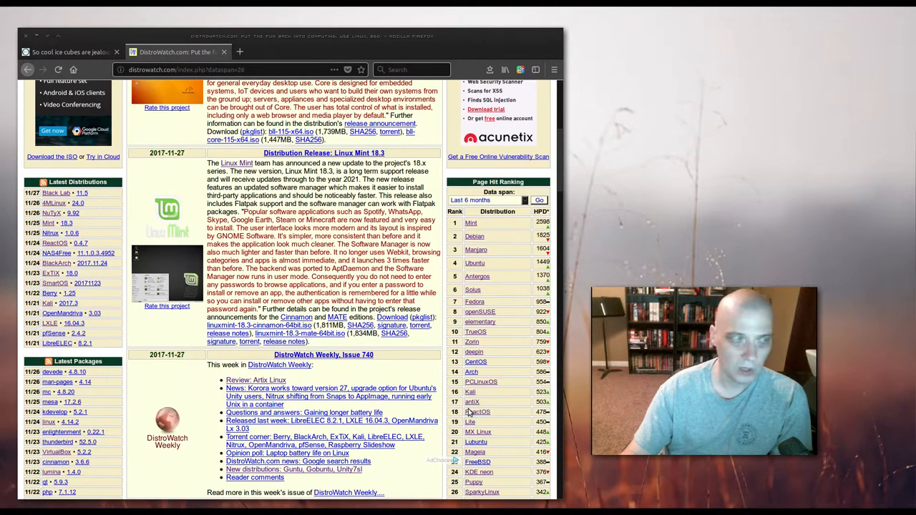
# Step: Scroll down the DistroWatch page toward the Page Hit Ranking table
pyautogui.scroll(-3)
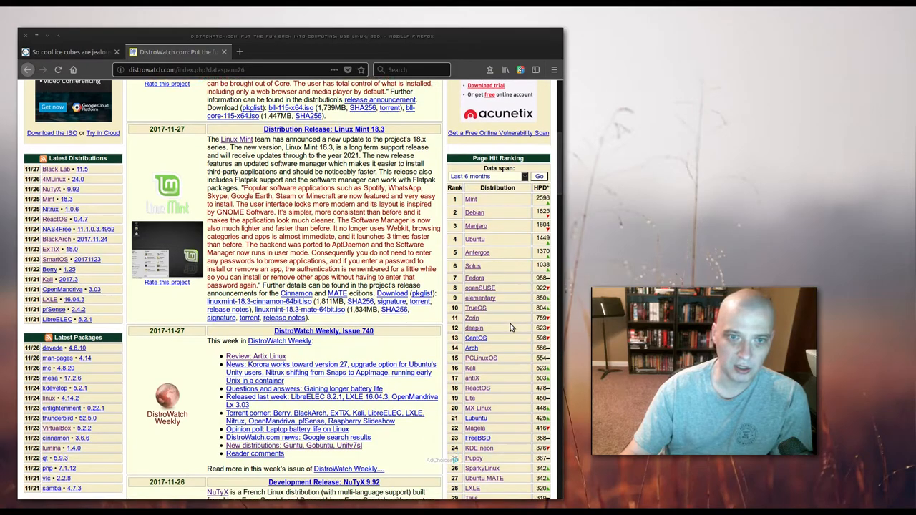
pyautogui.scroll(-3)
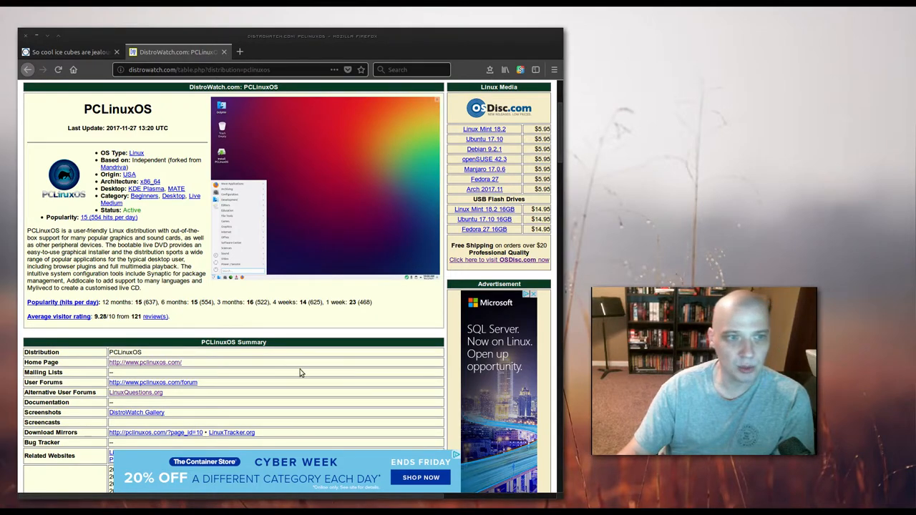
pyautogui.moveTo(281, 368)
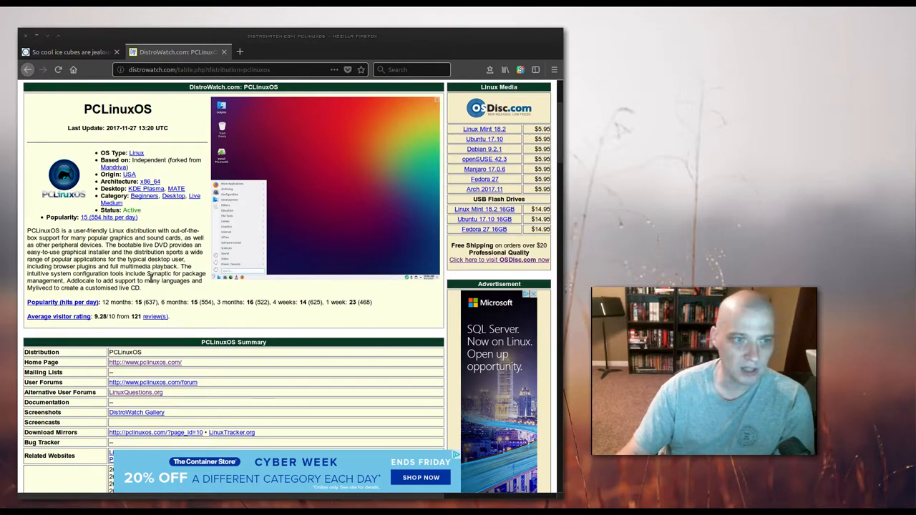
pyautogui.moveTo(144, 152)
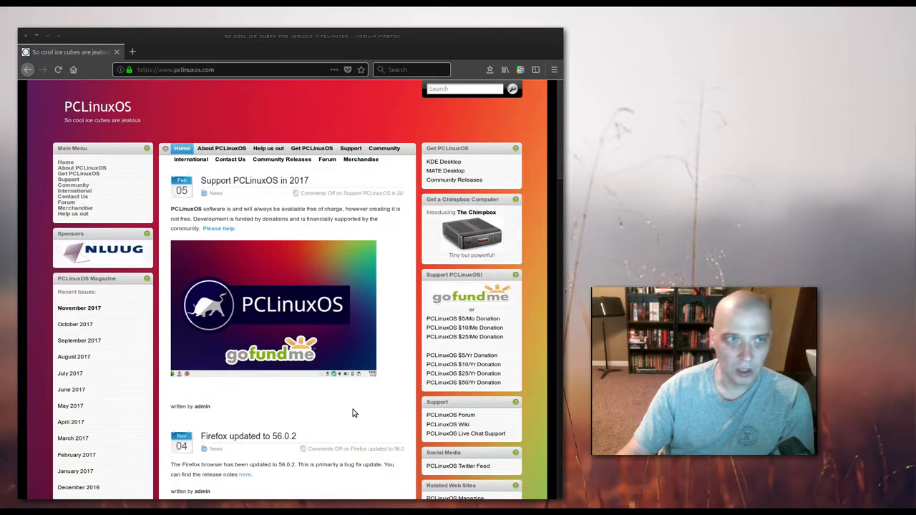
pyautogui.moveTo(380, 419)
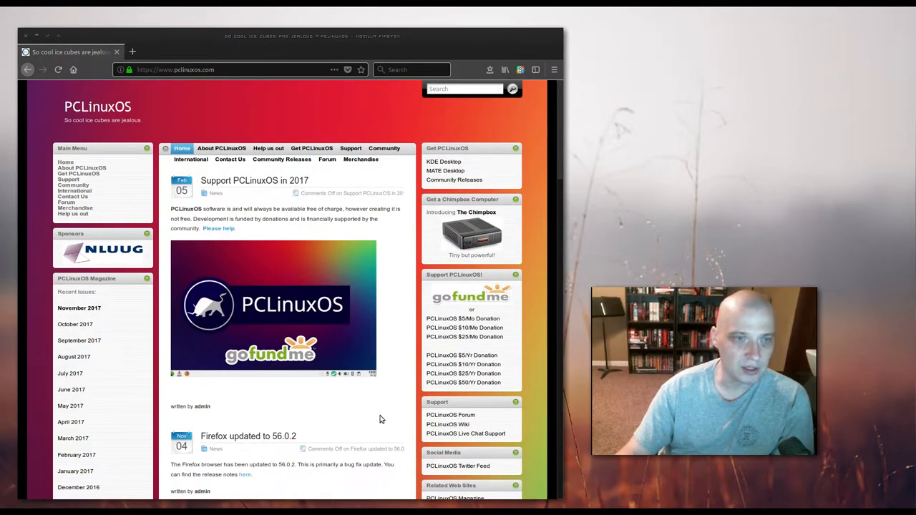
pyautogui.moveTo(376, 278)
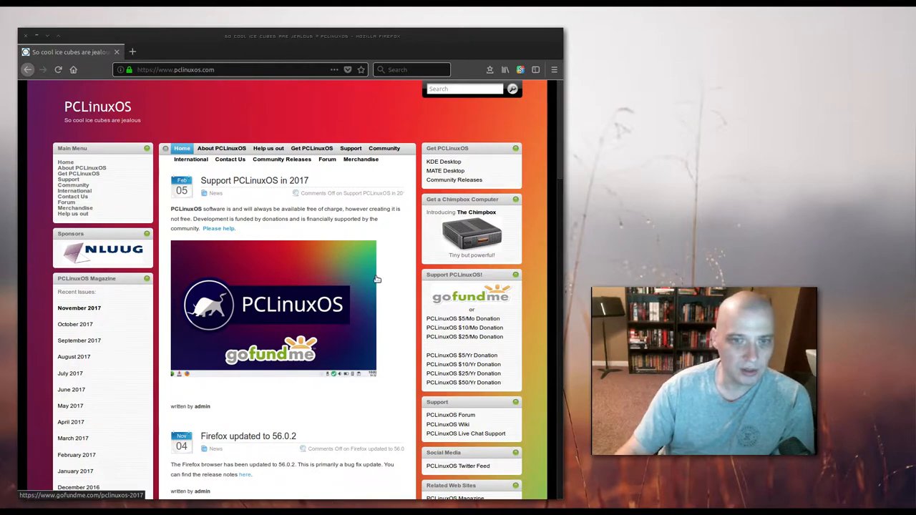
# Step: Scroll through the pclinuxos.com news posts and magazine archive
pyautogui.scroll(-3)
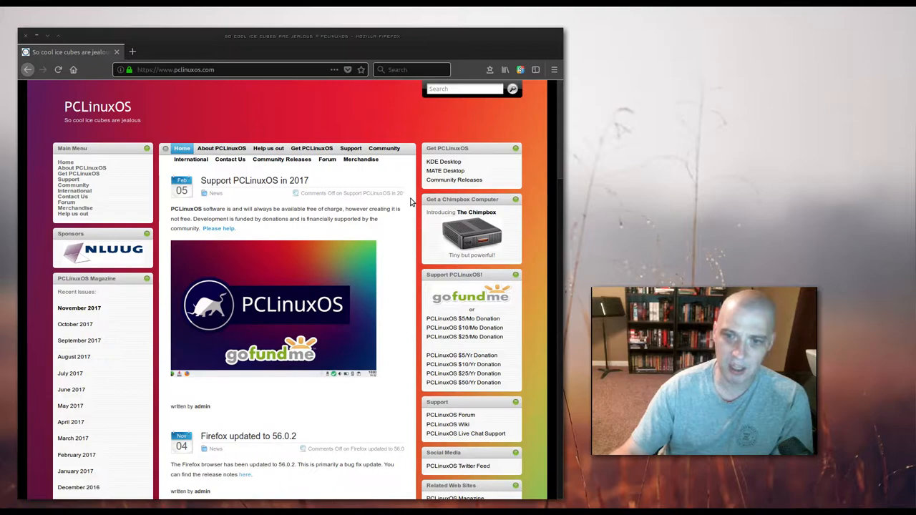
pyautogui.moveTo(565, 98)
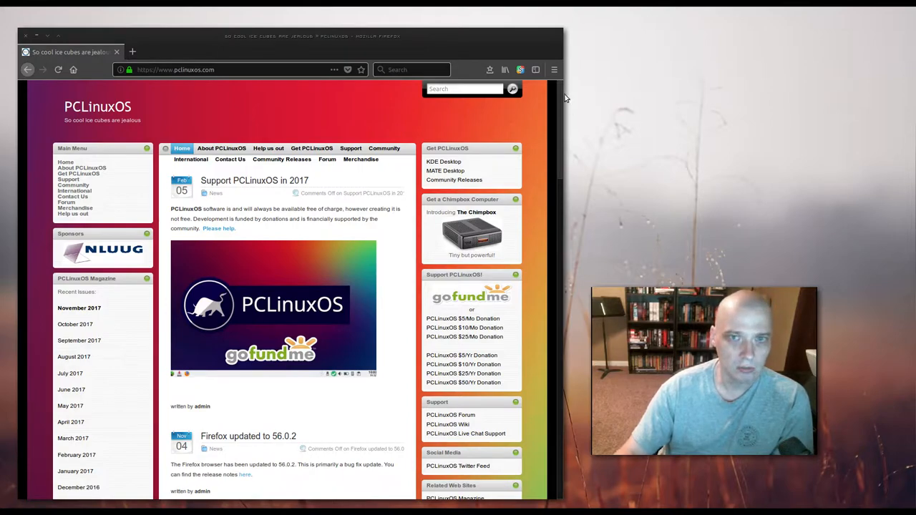
pyautogui.scroll(-3)
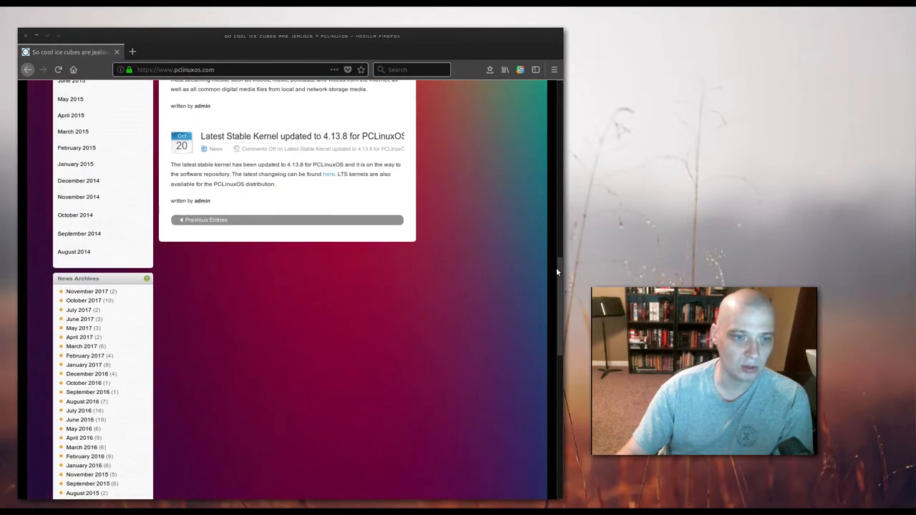
pyautogui.scroll(-3)
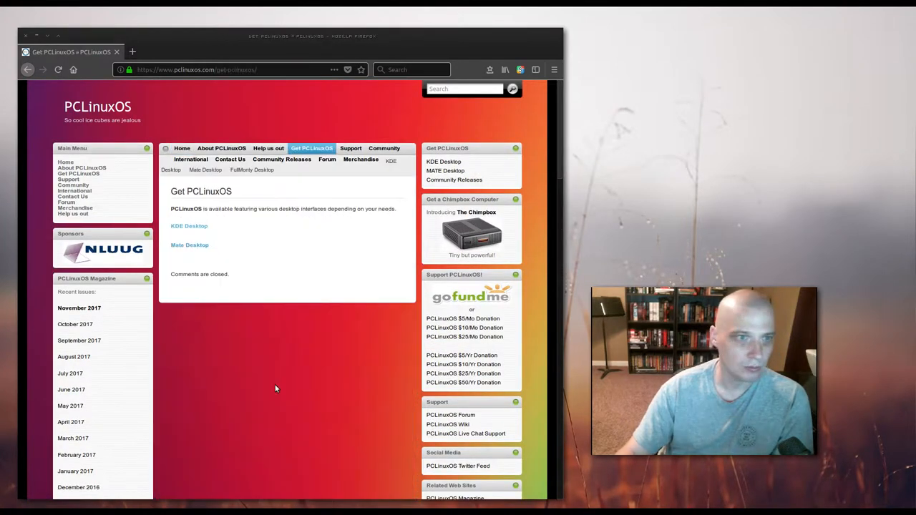
pyautogui.moveTo(264, 250)
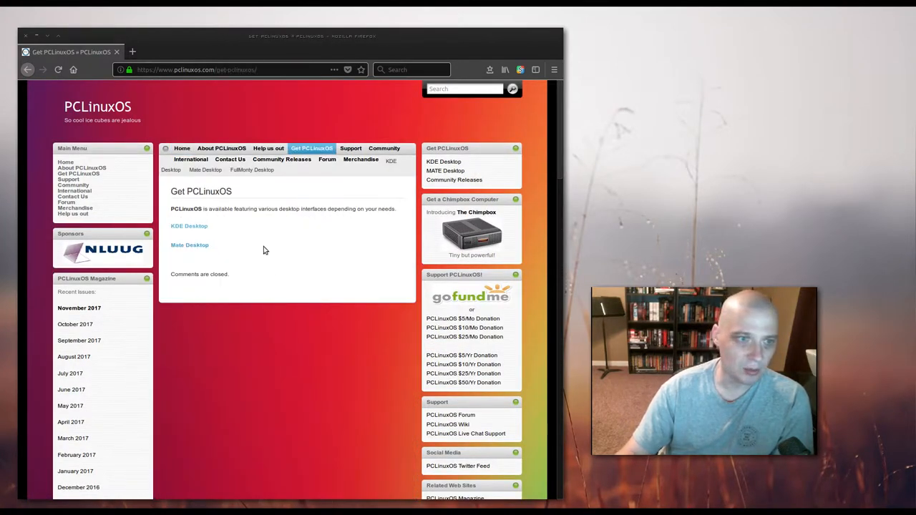
pyautogui.moveTo(211, 228)
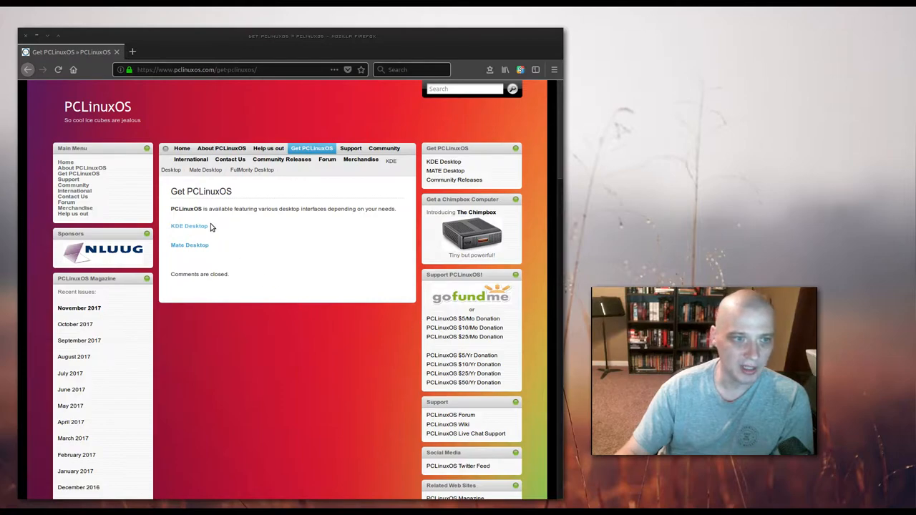
pyautogui.moveTo(186, 245)
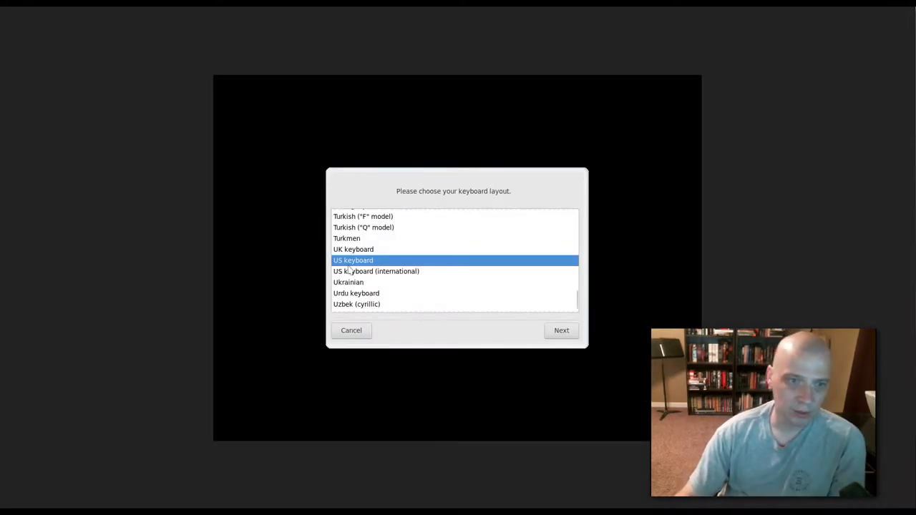
# Step: Confirm the US keyboard layout and continue to the live desktop
pyautogui.click(561, 330)
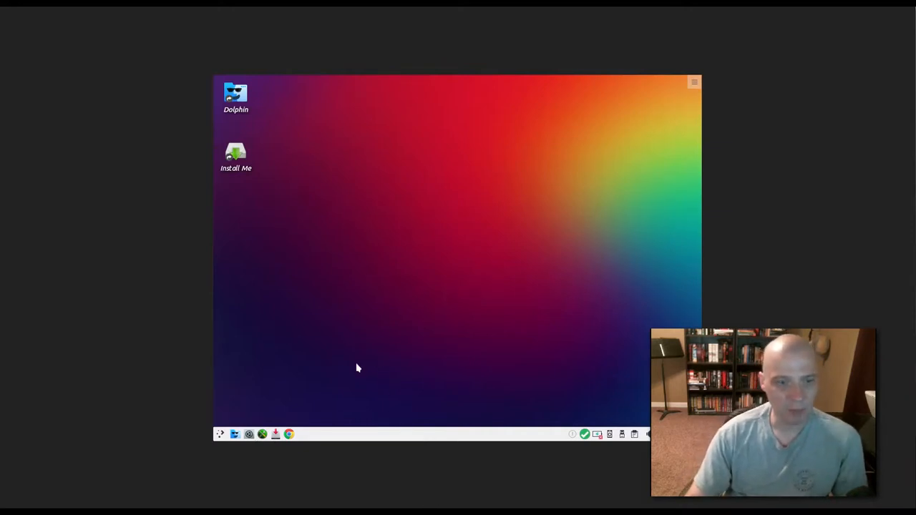
pyautogui.click(236, 153)
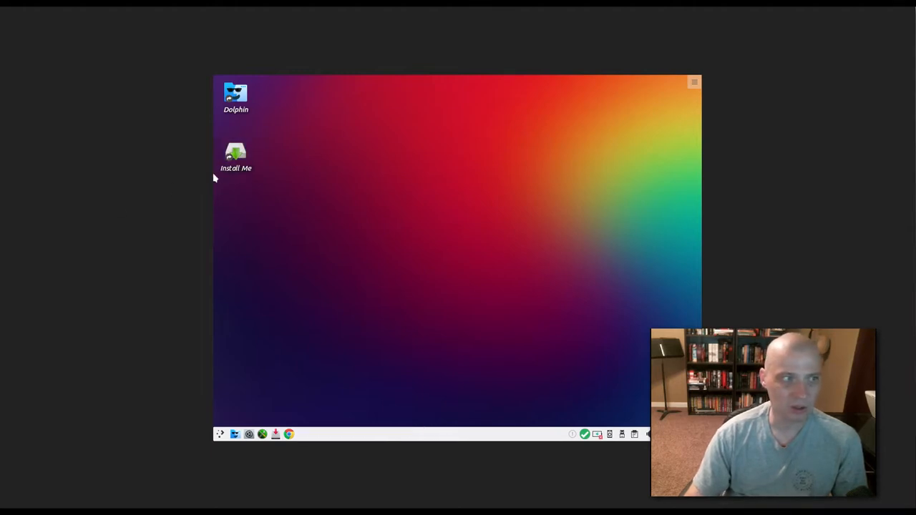
# Step: Launch the installer, choose installing onto free space, and confirm partition formatting
pyautogui.doubleClick(235, 151)
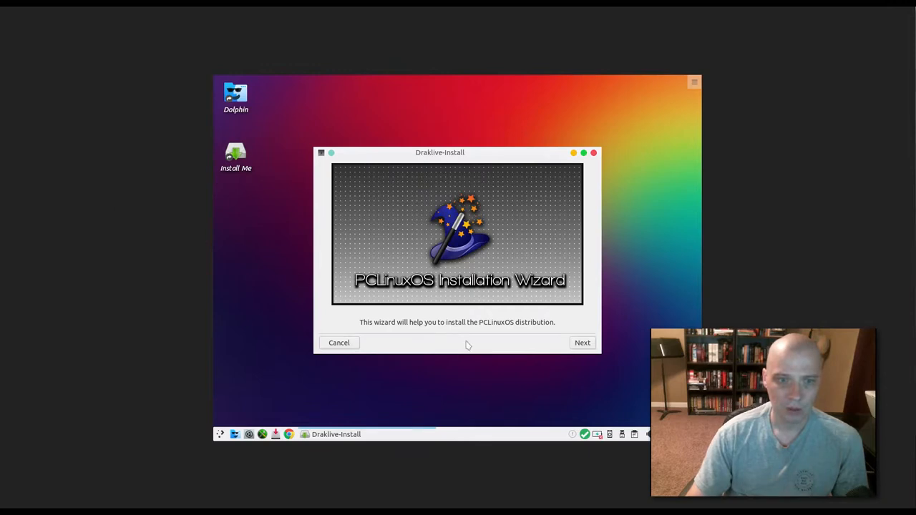
pyautogui.moveTo(572, 413)
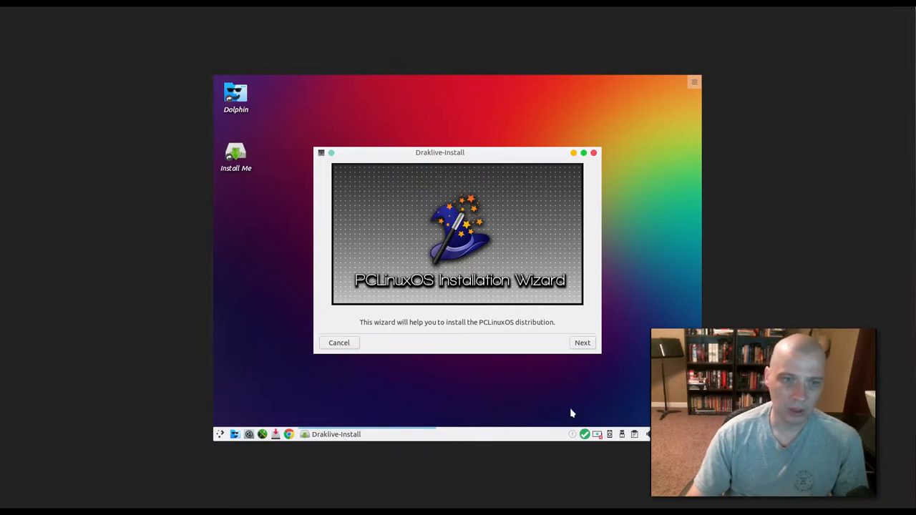
pyautogui.moveTo(486, 348)
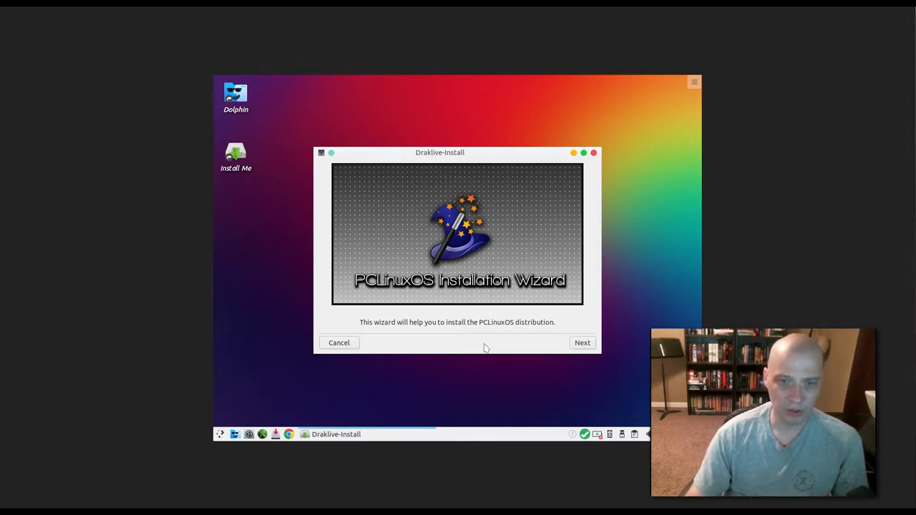
pyautogui.click(582, 343)
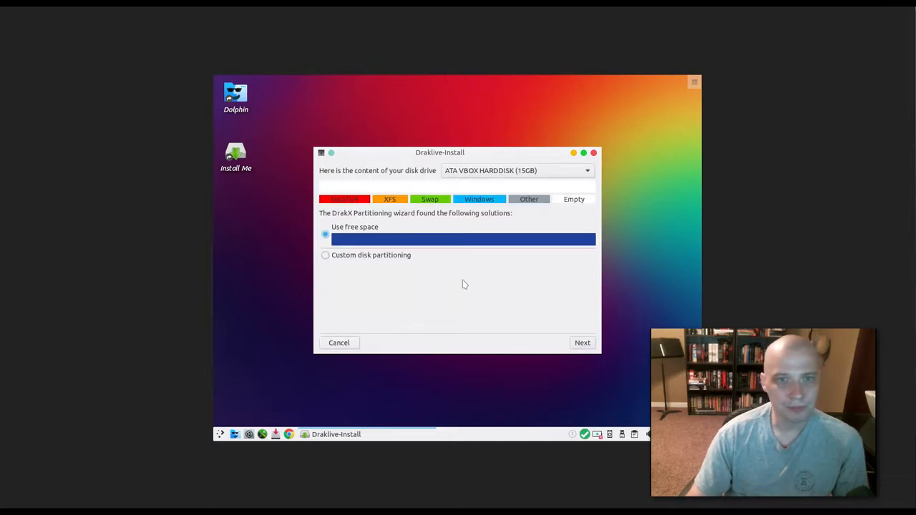
pyautogui.moveTo(416, 319)
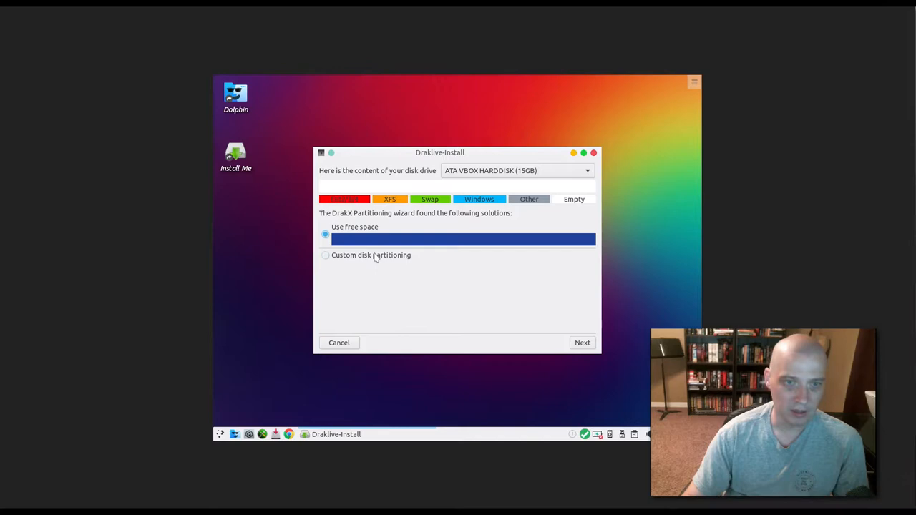
pyautogui.click(582, 342)
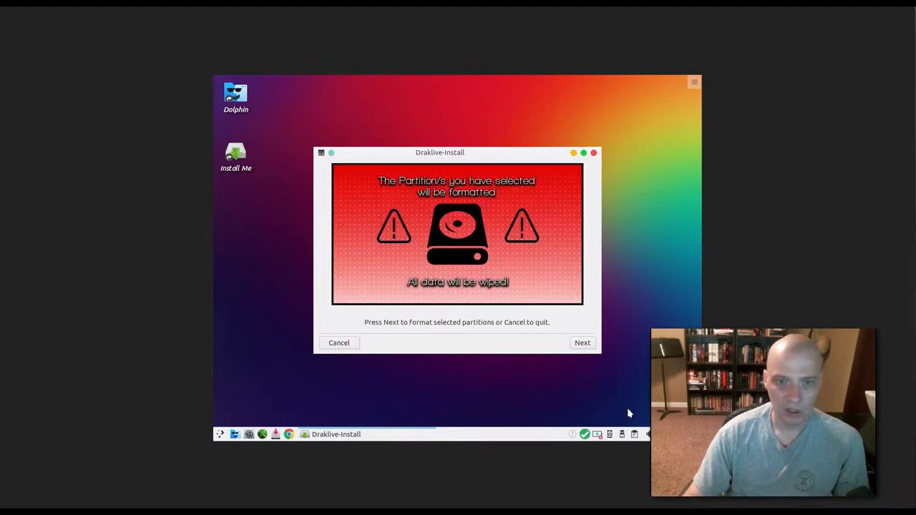
pyautogui.moveTo(454, 370)
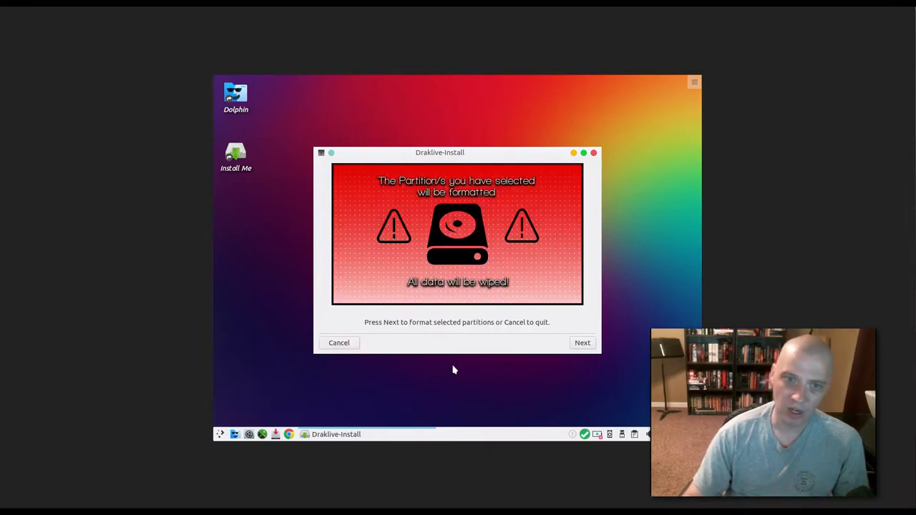
pyautogui.moveTo(540, 324)
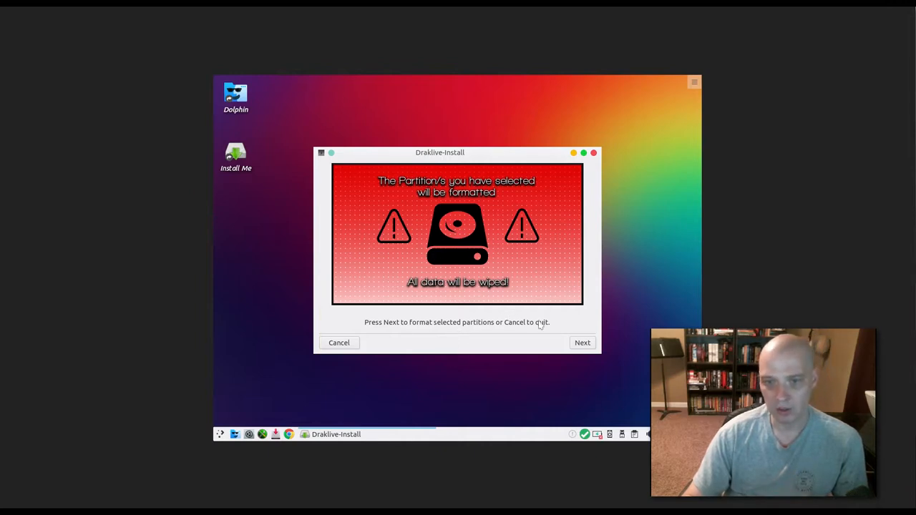
pyautogui.click(582, 342)
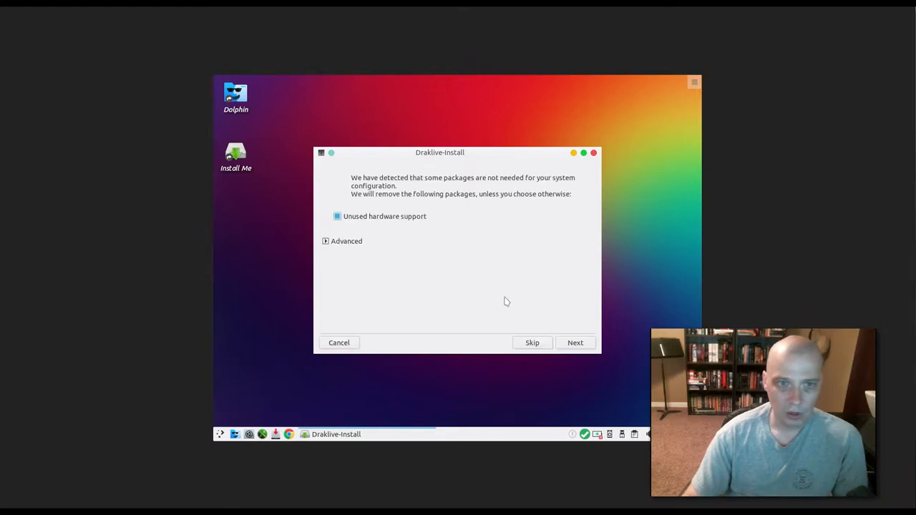
pyautogui.moveTo(516, 265)
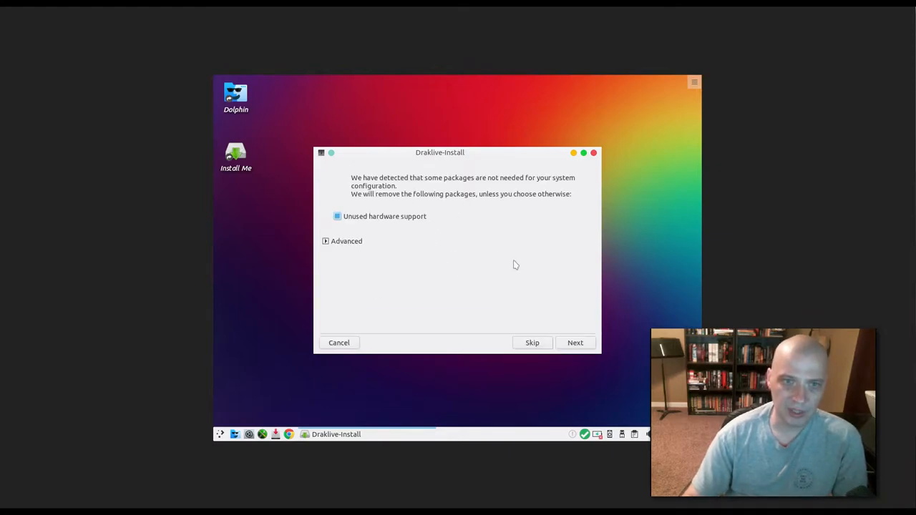
pyautogui.moveTo(497, 268)
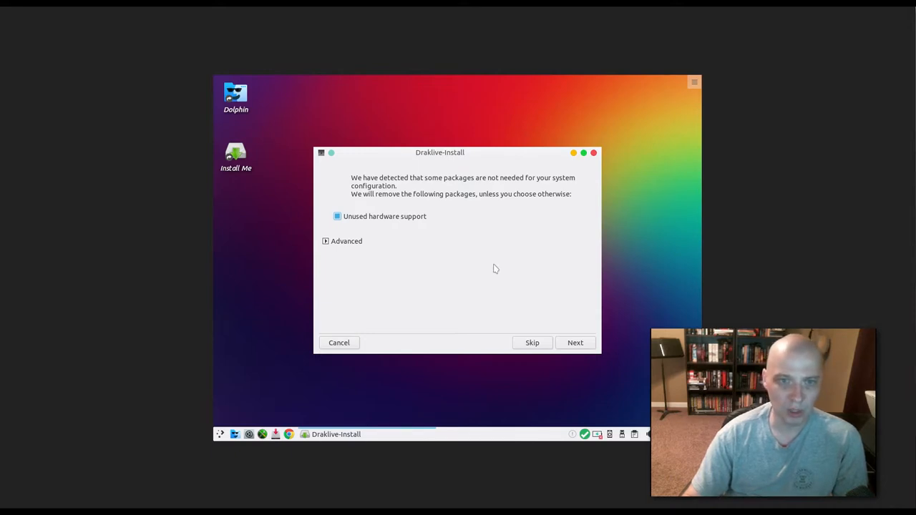
pyautogui.moveTo(336, 280)
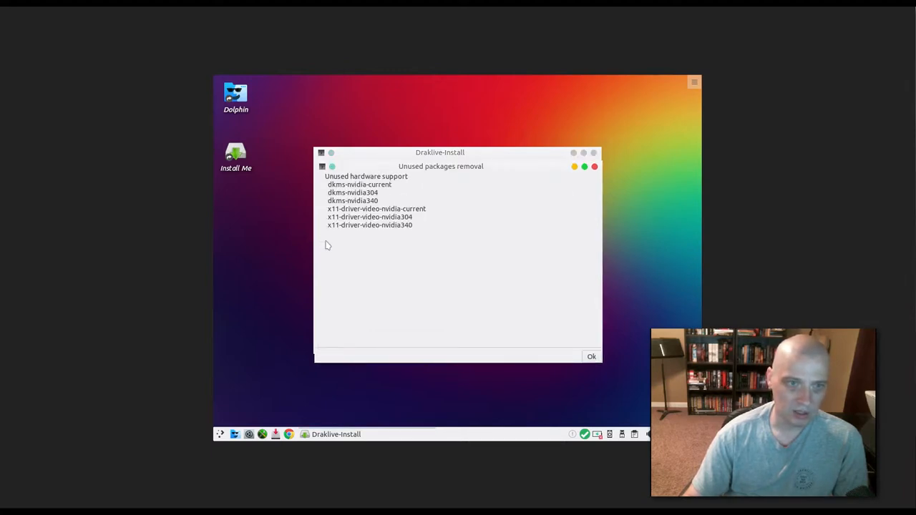
pyautogui.moveTo(369, 239)
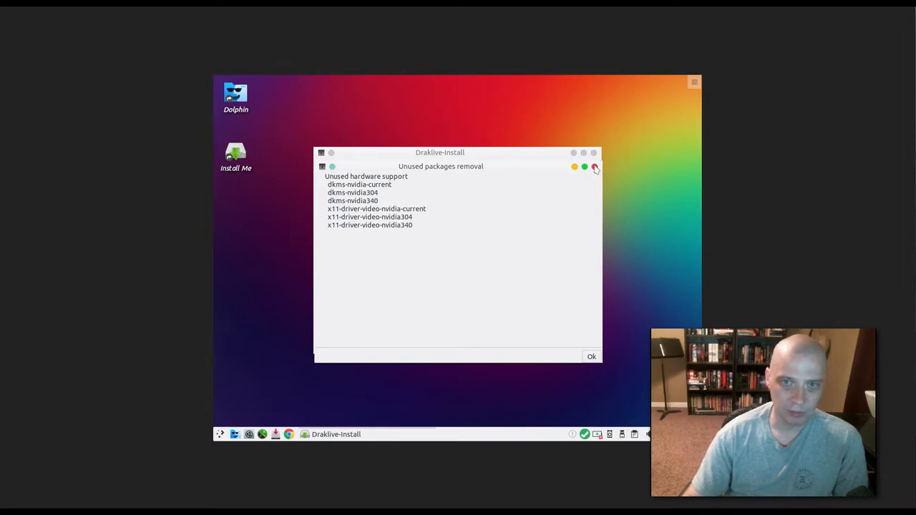
# Step: Cancel quitting, keep unused hardware support marked for removal, and start copying PCLinuxOS
pyautogui.click(594, 167)
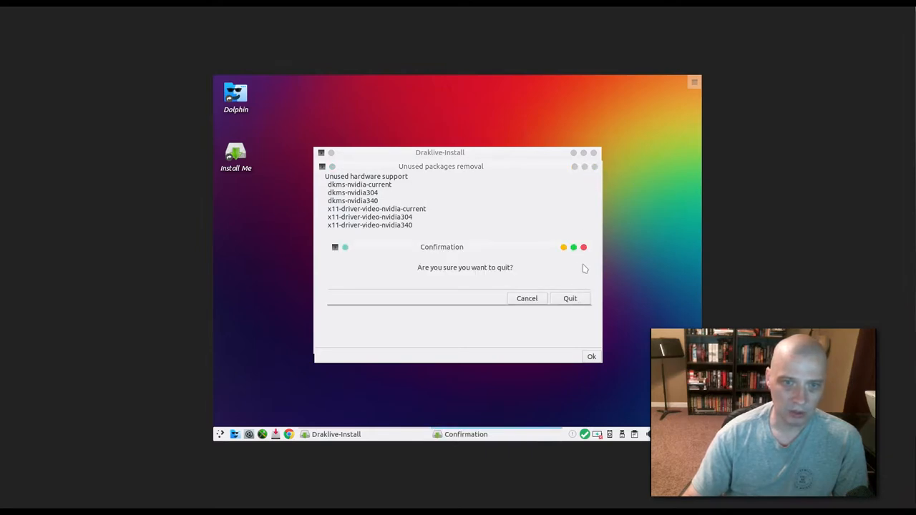
pyautogui.click(527, 298)
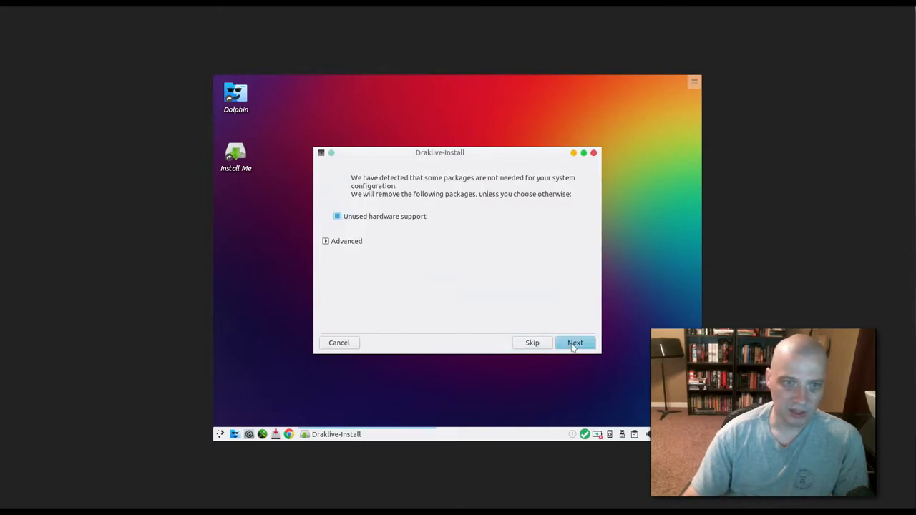
pyautogui.click(576, 343)
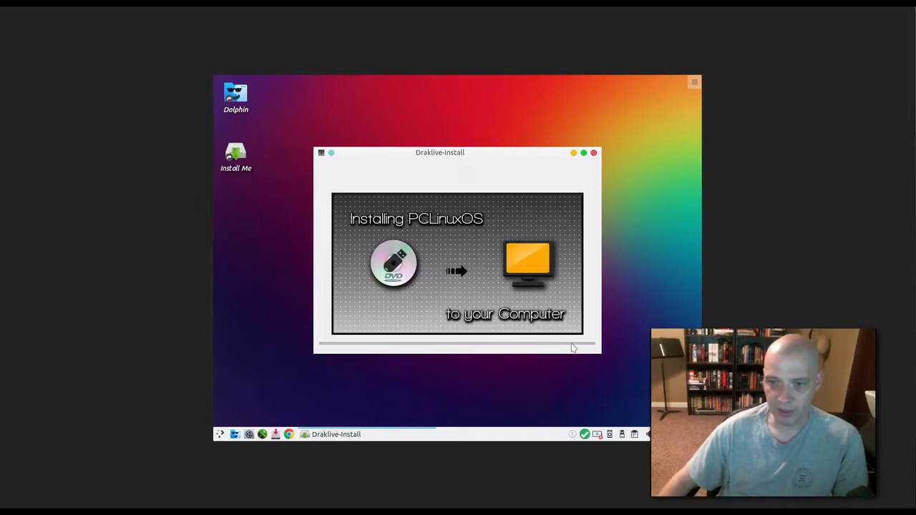
pyautogui.moveTo(607, 205)
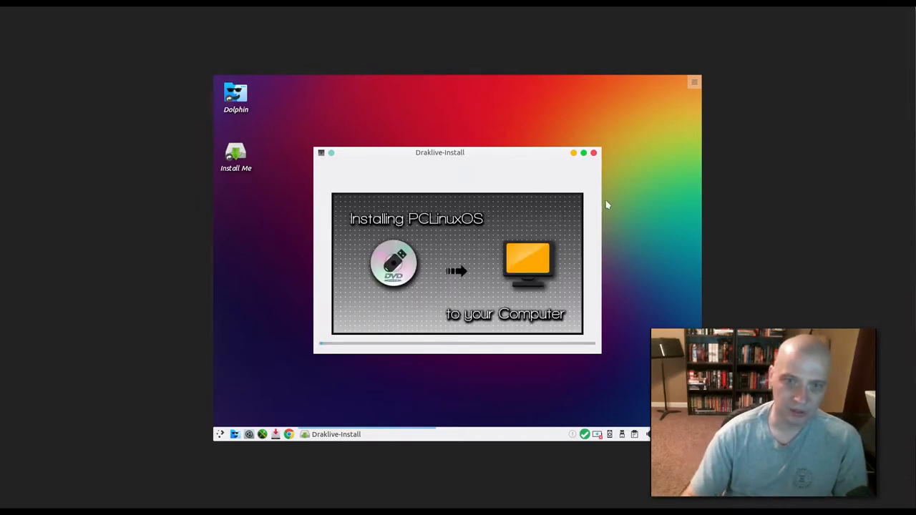
pyautogui.moveTo(215, 413)
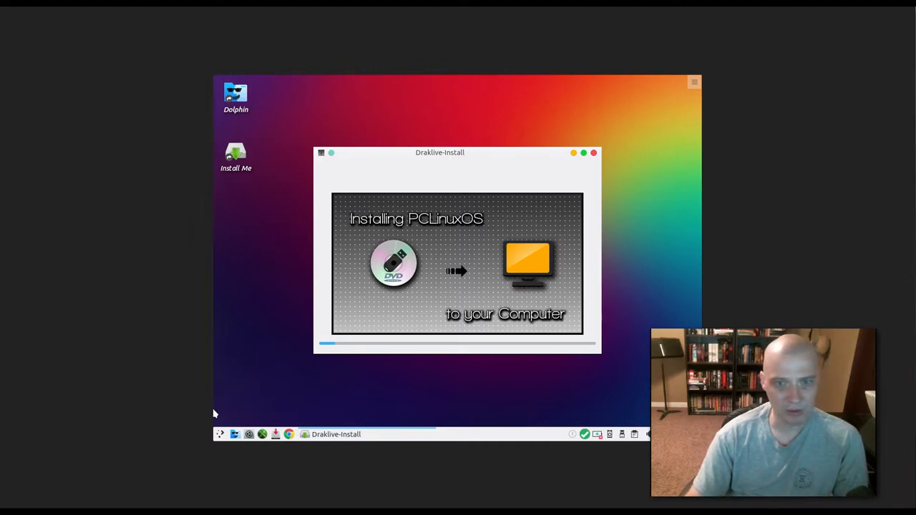
pyautogui.moveTo(270, 231)
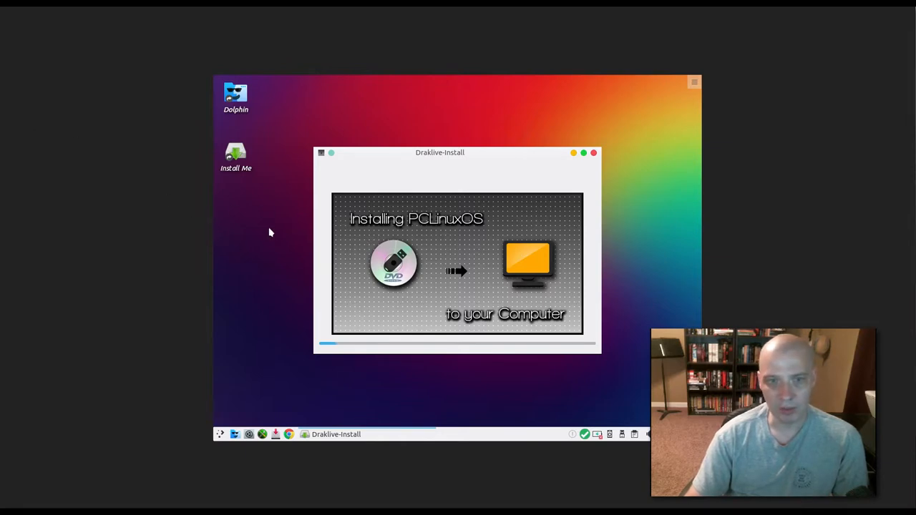
pyautogui.moveTo(216, 239)
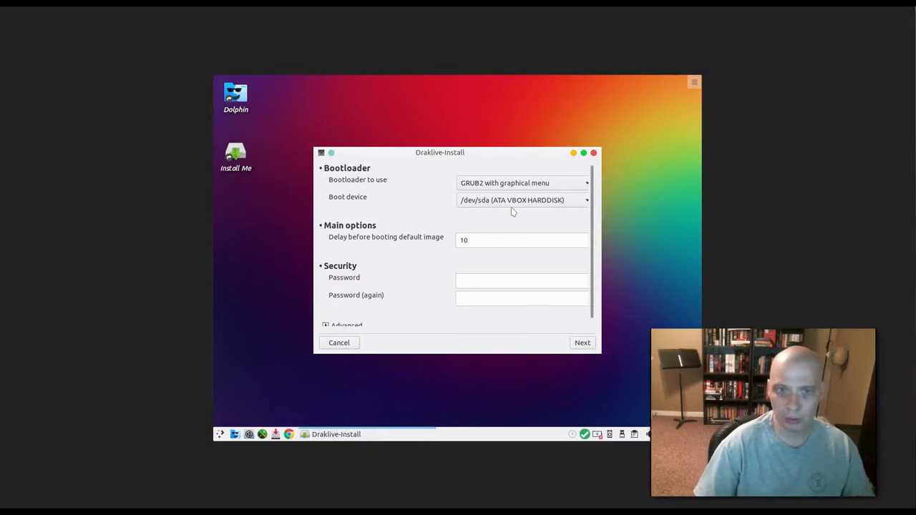
pyautogui.moveTo(401, 270)
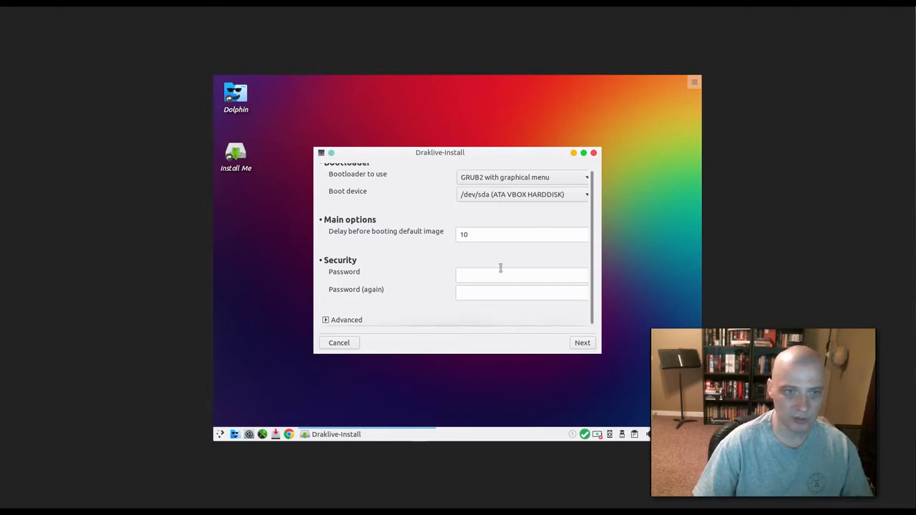
# Step: Set a GRUB2 boot password and accept the bootloader and boot entry settings
pyautogui.click(521, 276)
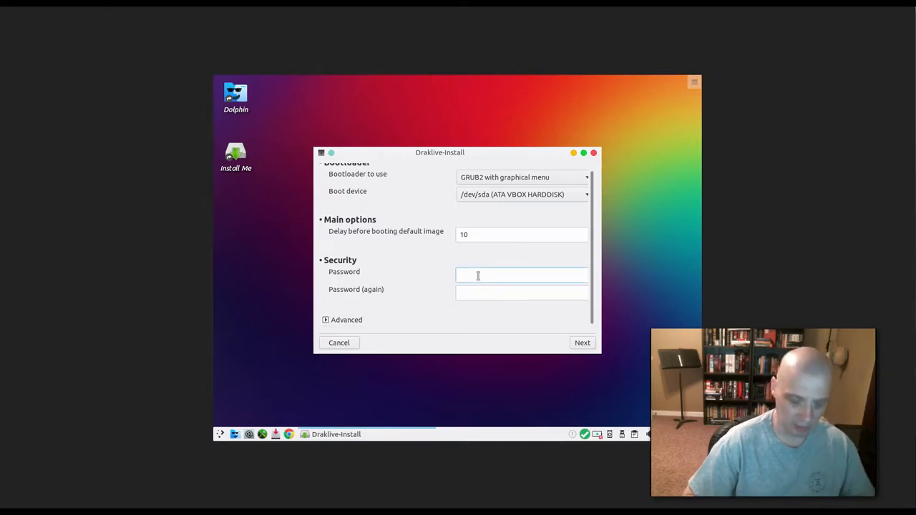
pyautogui.write('password')
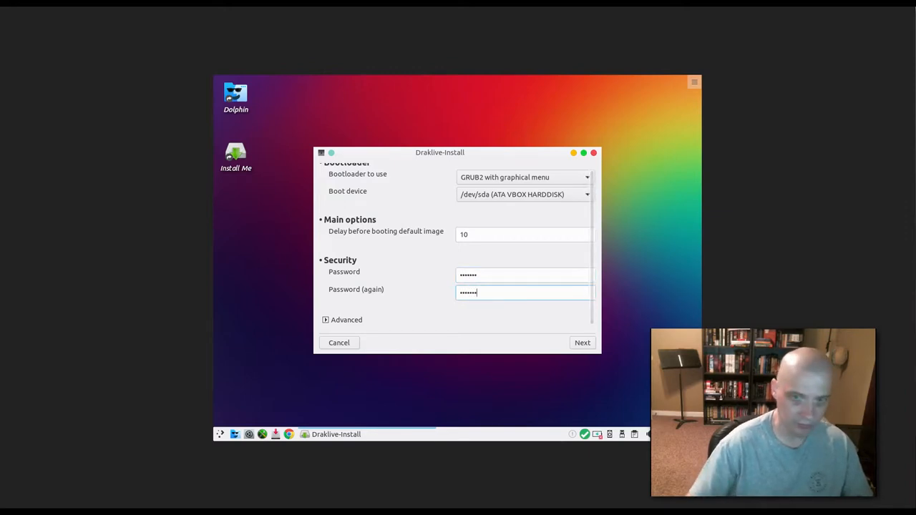
pyautogui.click(583, 342)
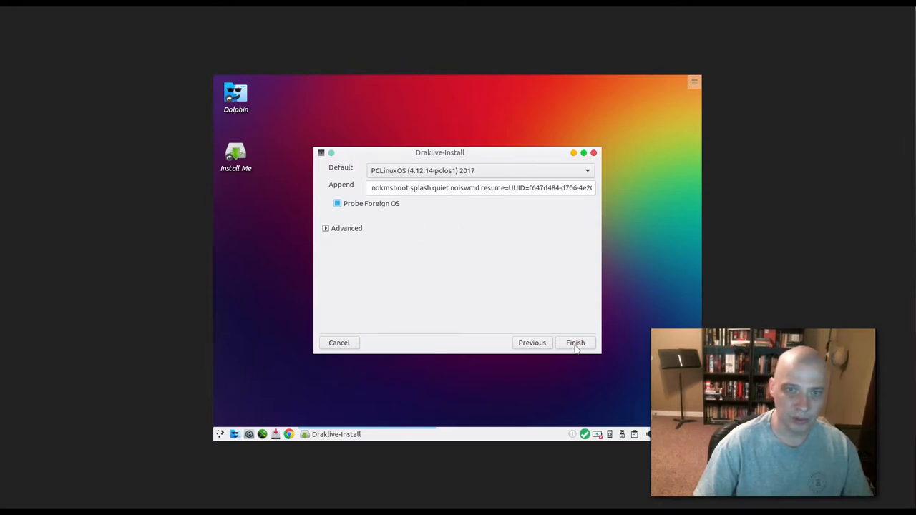
pyautogui.click(576, 343)
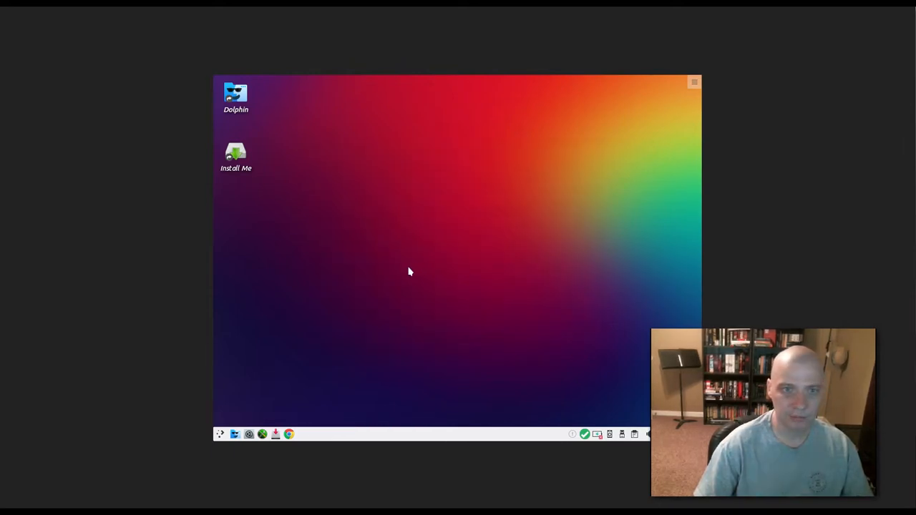
pyautogui.moveTo(113, 234)
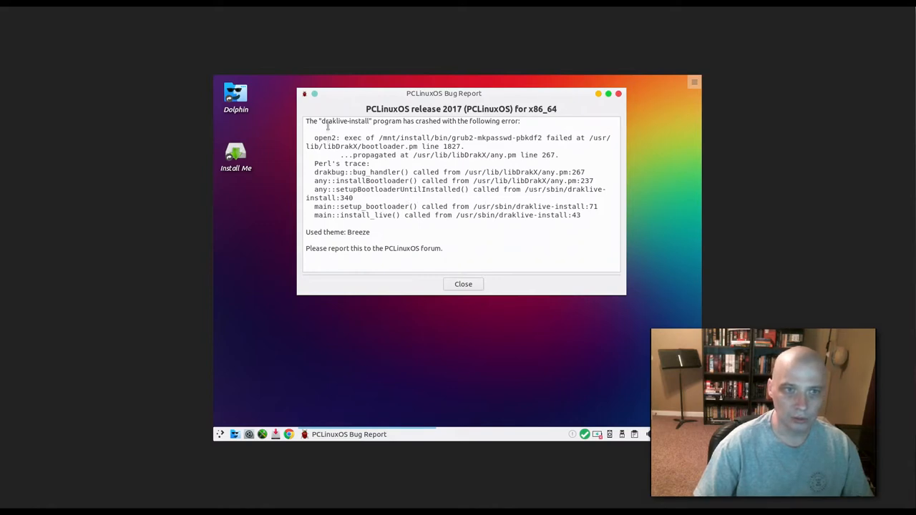
pyautogui.moveTo(456, 200)
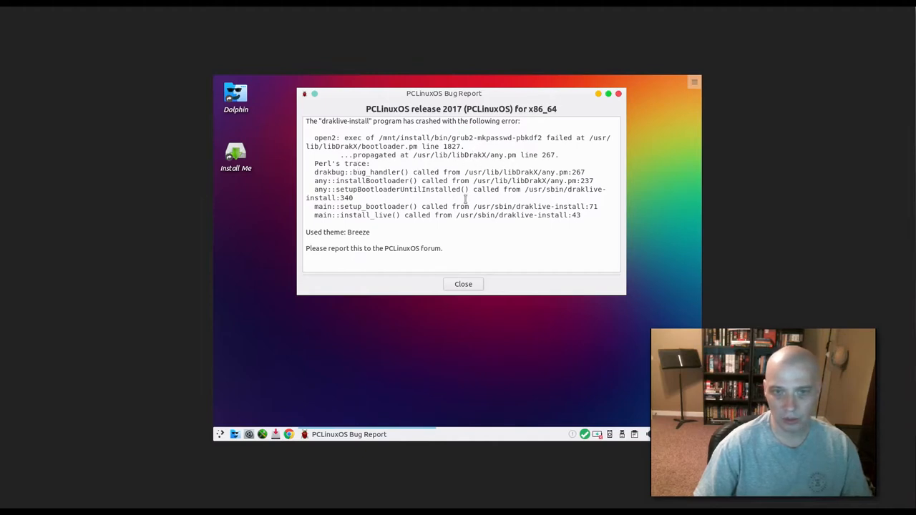
# Step: Close the grub2-mkpasswd-pbkdf2 crash bug report
pyautogui.click(463, 284)
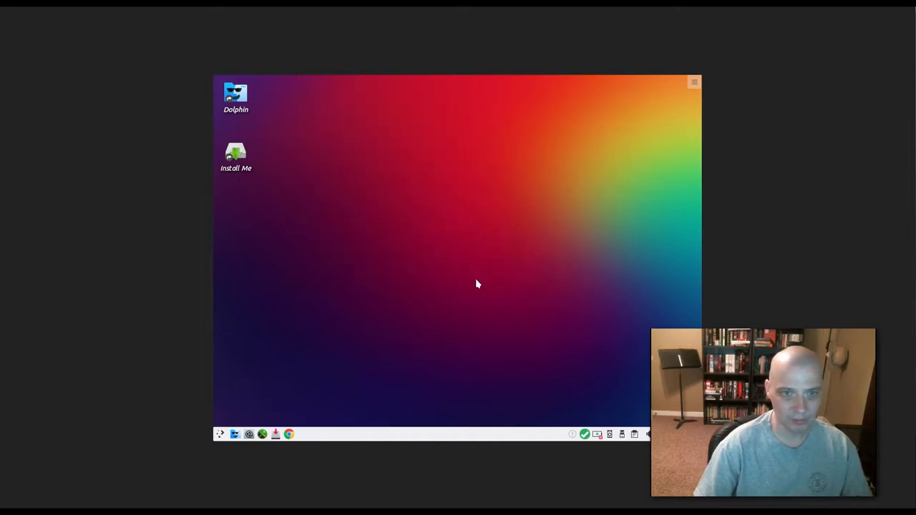
pyautogui.moveTo(215, 285)
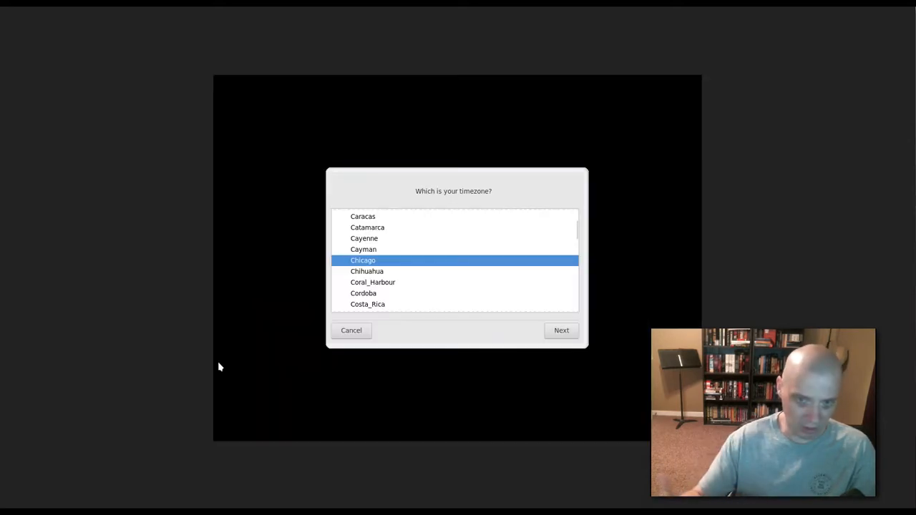
pyautogui.moveTo(228, 361)
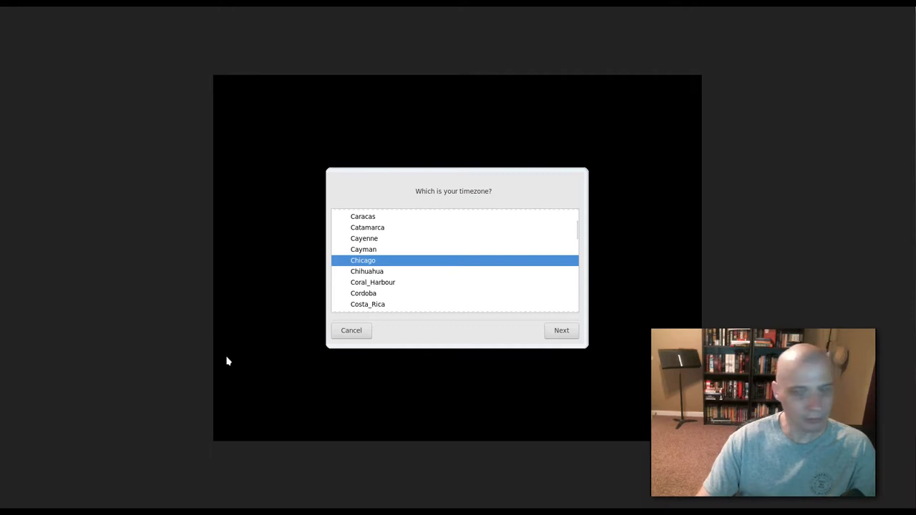
pyautogui.moveTo(115, 385)
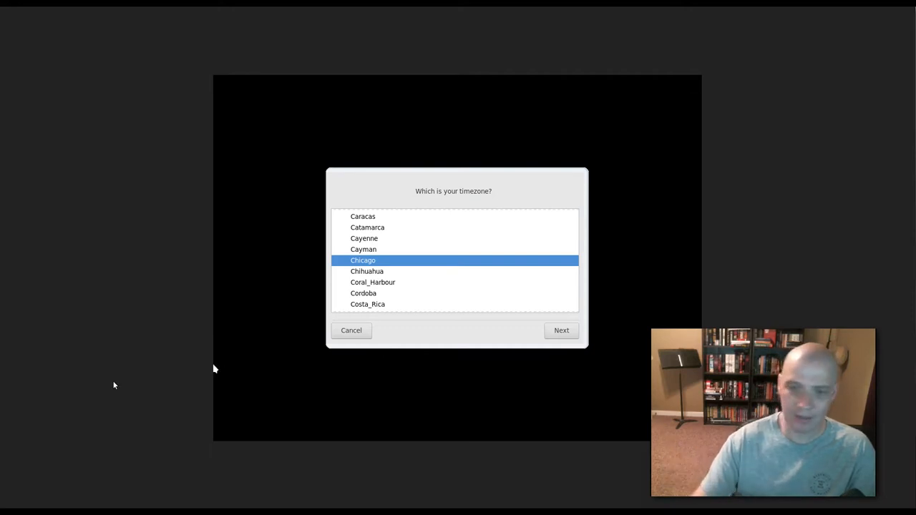
pyautogui.moveTo(430, 387)
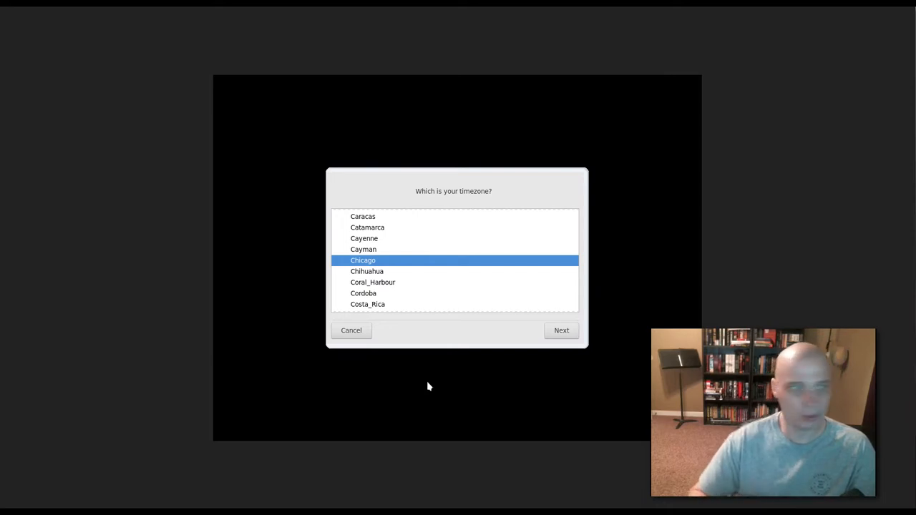
pyautogui.moveTo(561, 355)
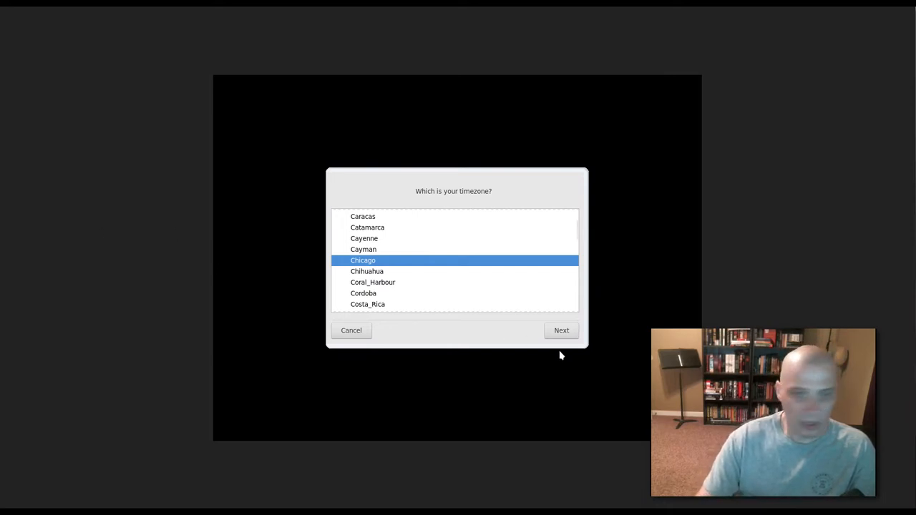
pyautogui.moveTo(450, 399)
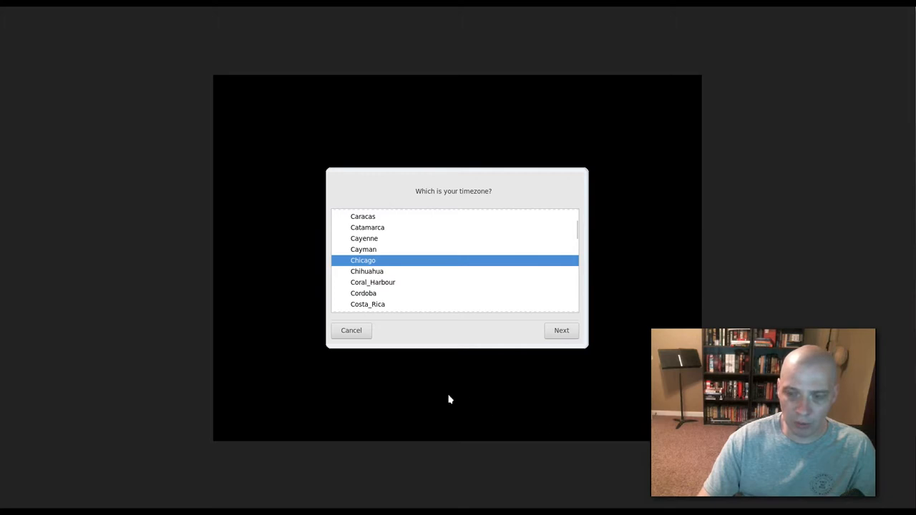
pyautogui.moveTo(382, 264)
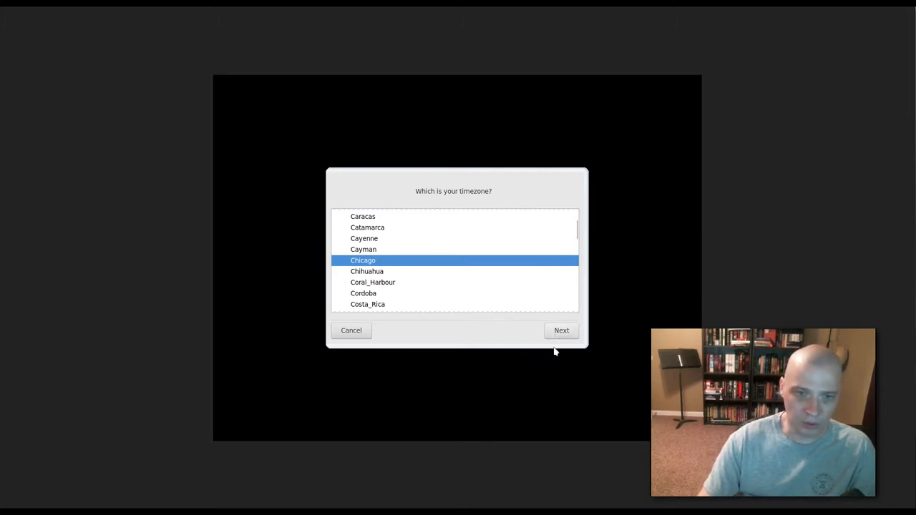
# Step: Accept the Chicago timezone and clock settings, then confirm the root password
pyautogui.click(561, 331)
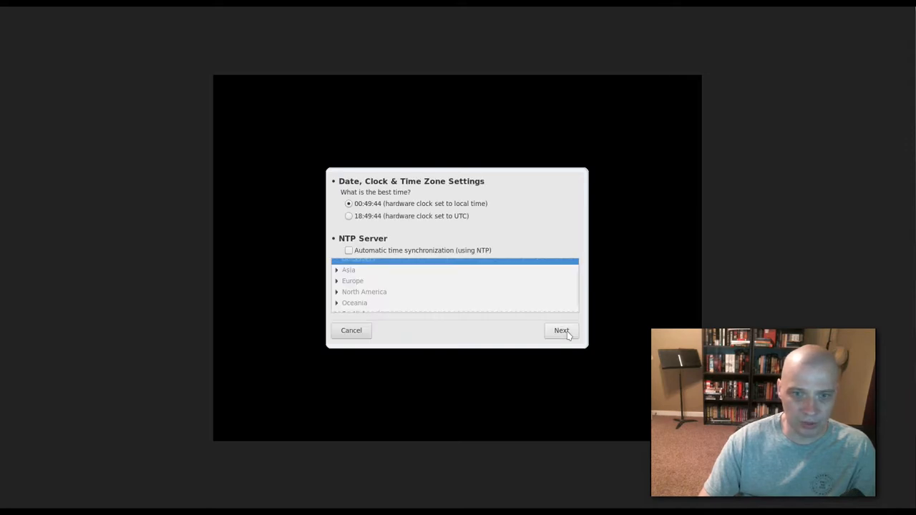
pyautogui.moveTo(417, 218)
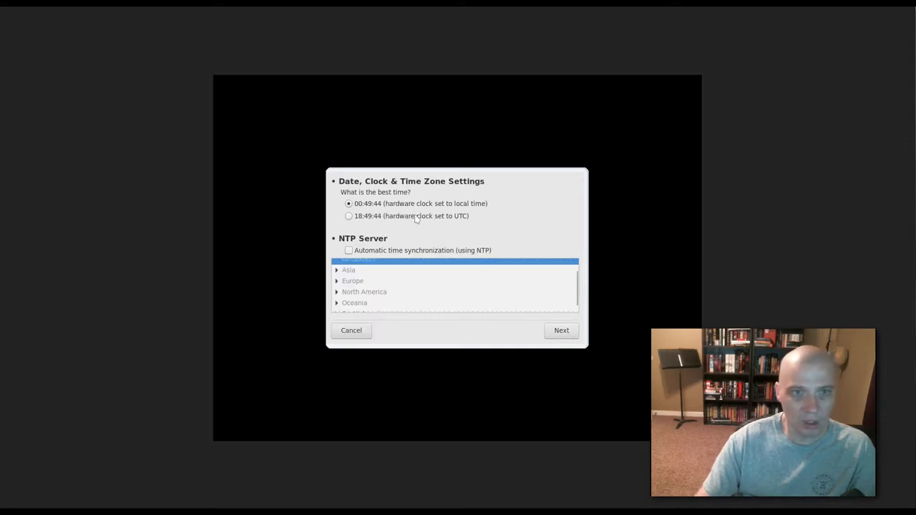
pyautogui.moveTo(365, 216)
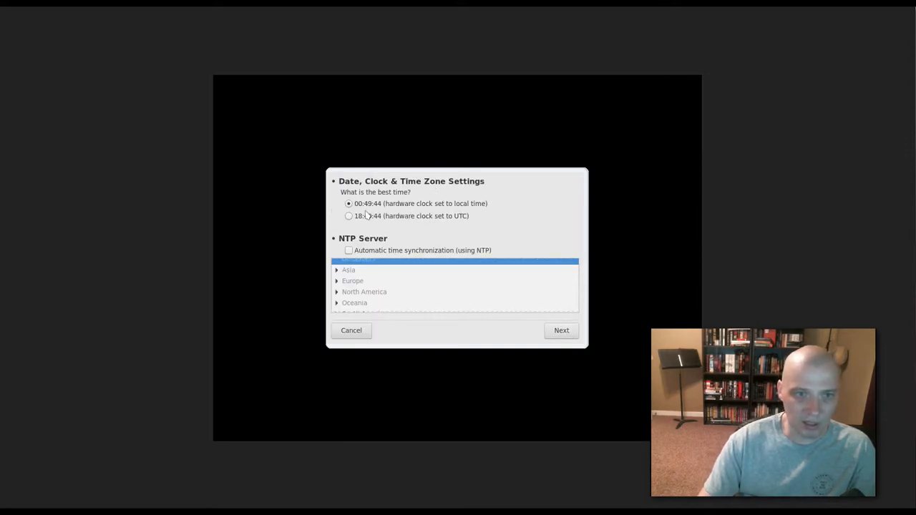
pyautogui.moveTo(474, 287)
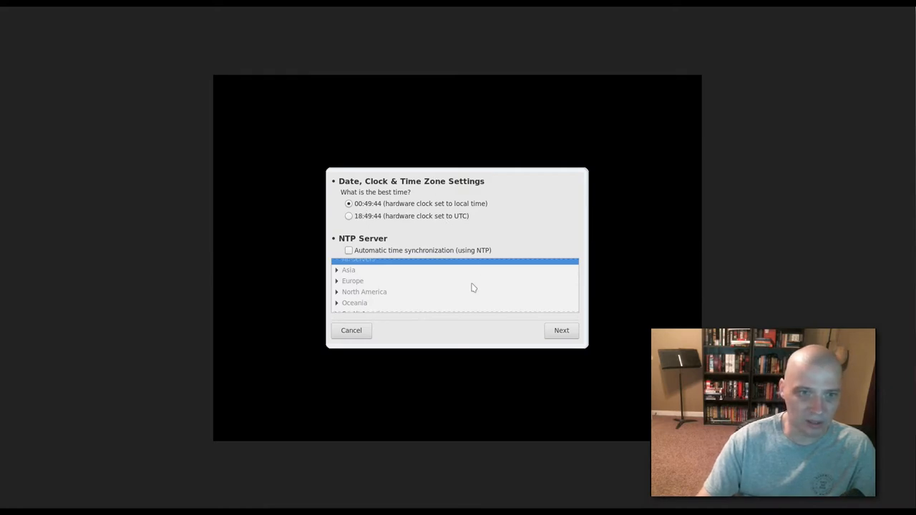
pyautogui.moveTo(390, 250)
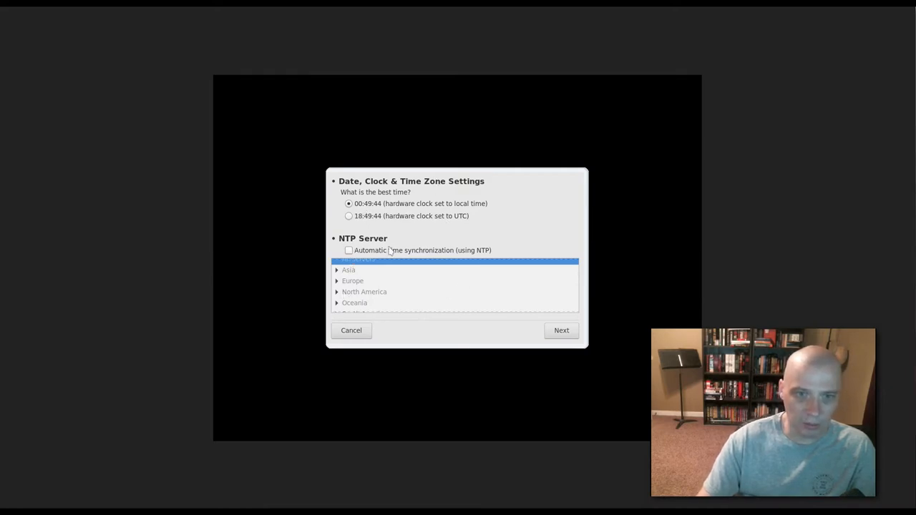
pyautogui.moveTo(493, 314)
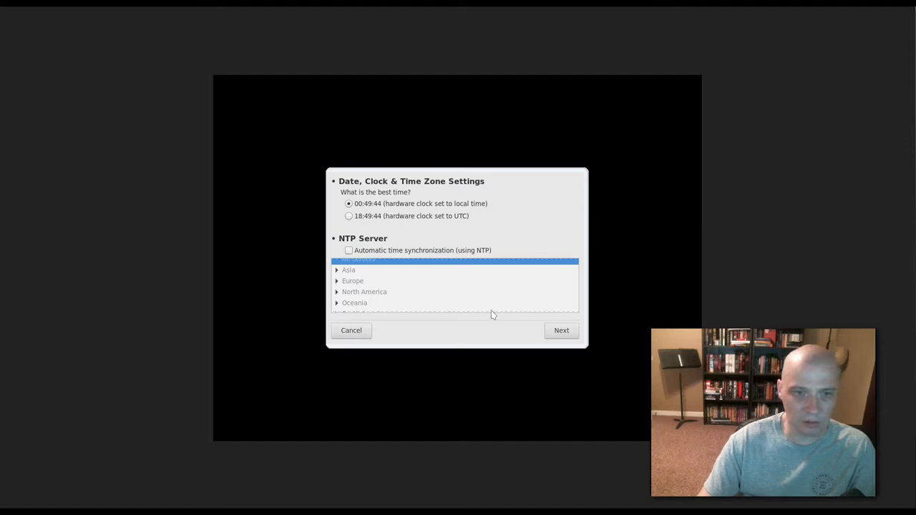
pyautogui.click(561, 331)
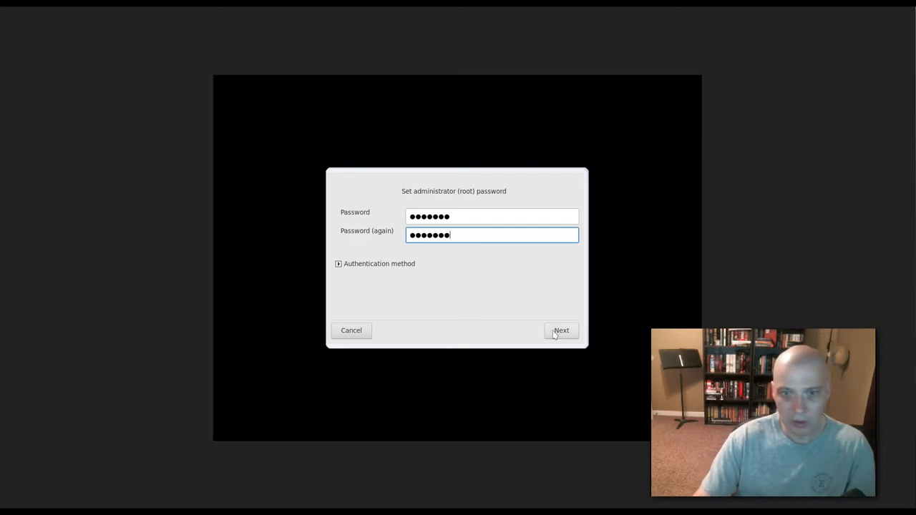
pyautogui.click(560, 331)
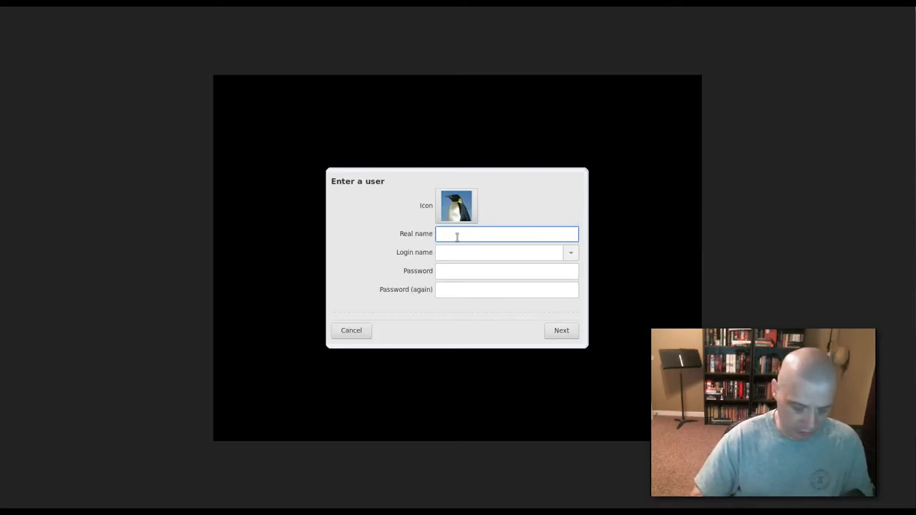
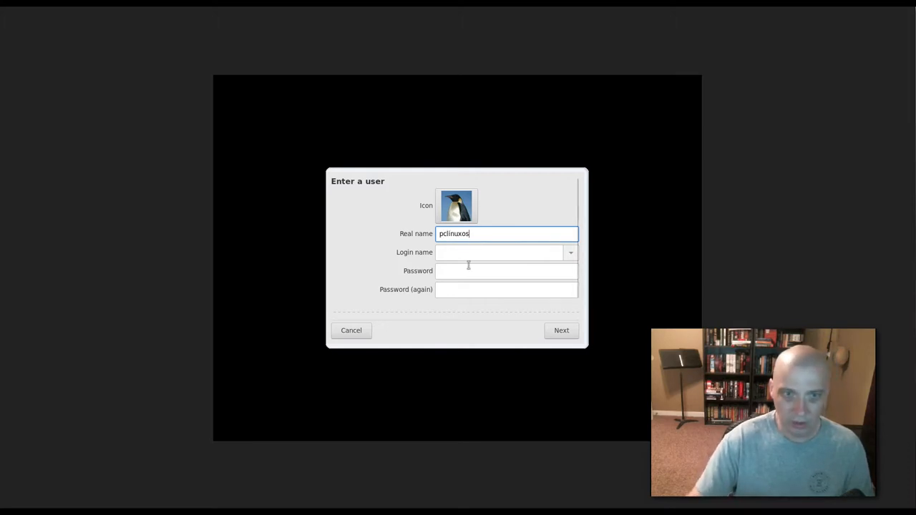
# Step: Create the user 'pclinuxos' with a password entered twice
pyautogui.click(506, 271)
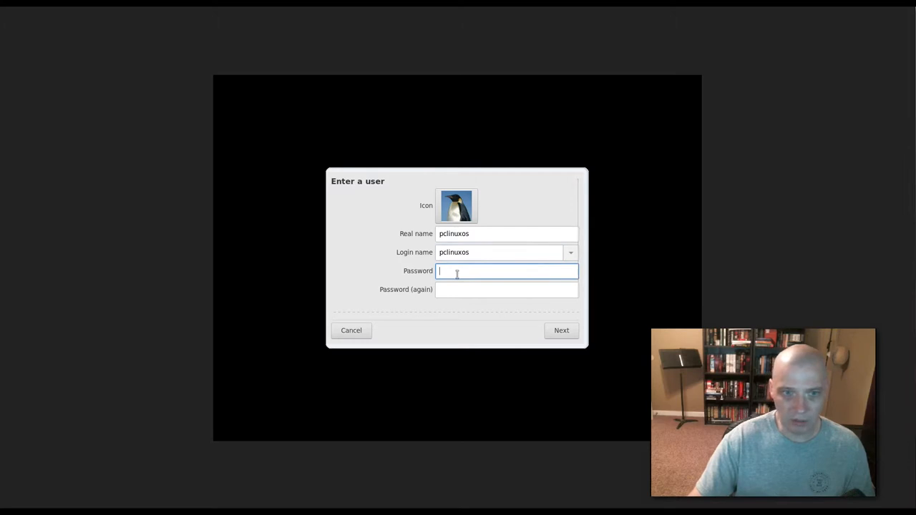
pyautogui.write('••••••')
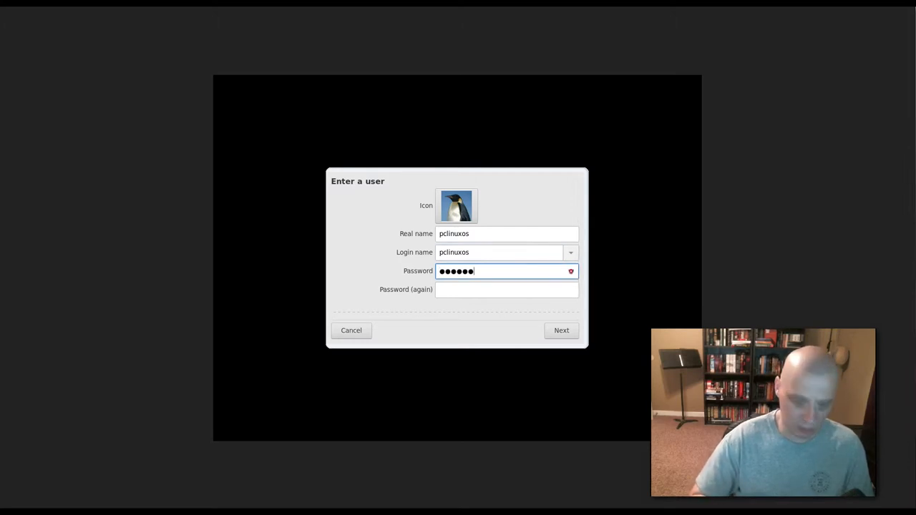
pyautogui.write('••')
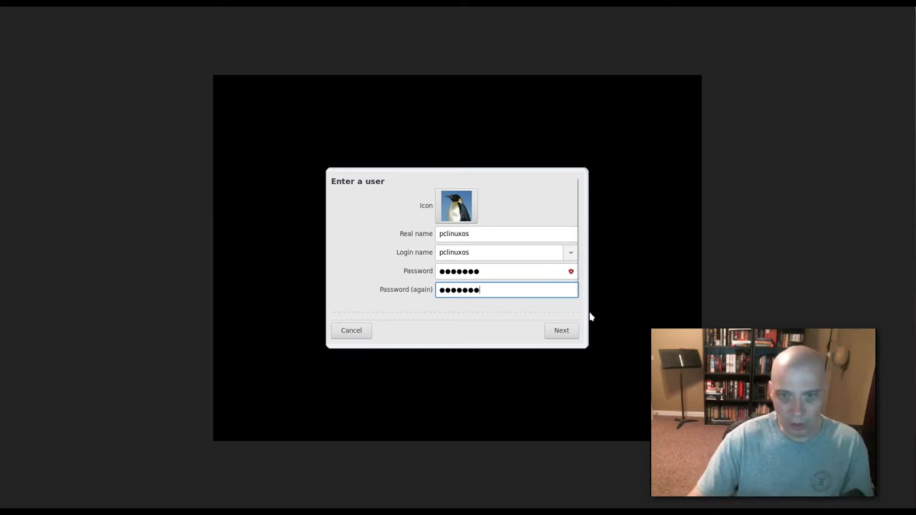
pyautogui.click(561, 329)
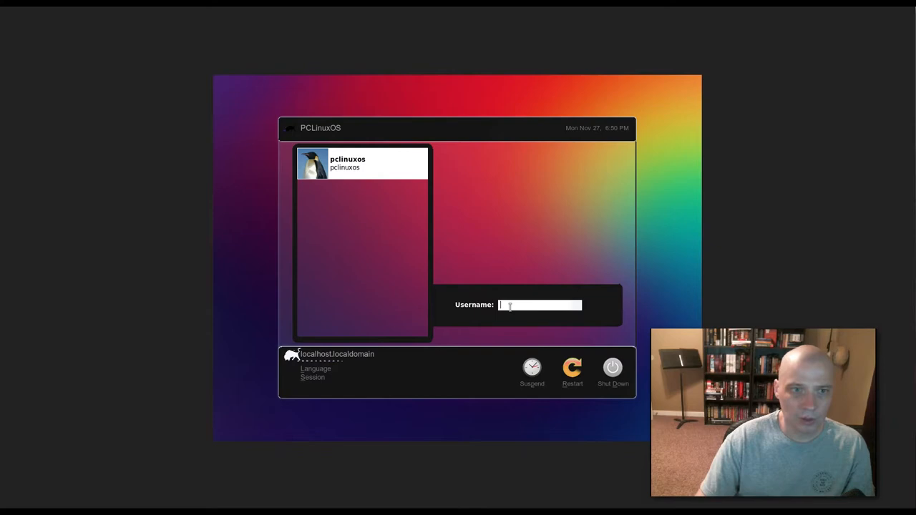
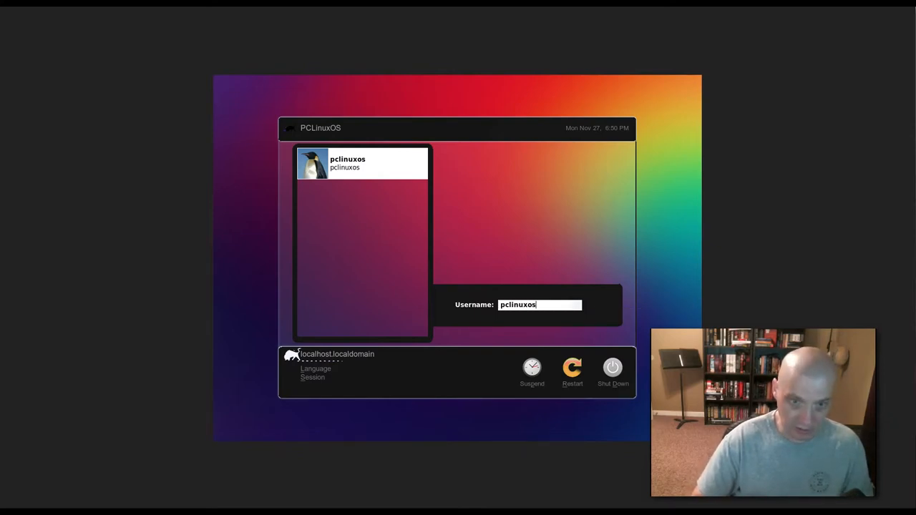
# Step: Log in as pclinuxos with its password
pyautogui.press('Return')
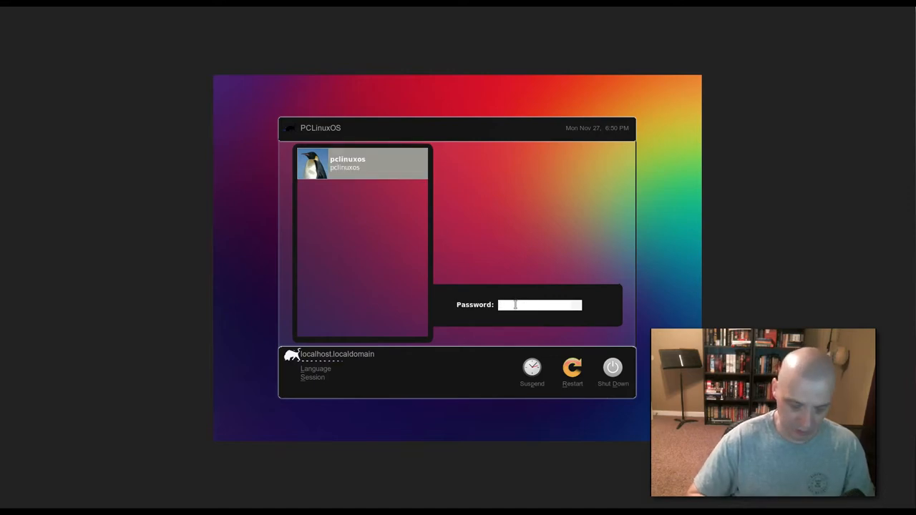
pyautogui.press('Return')
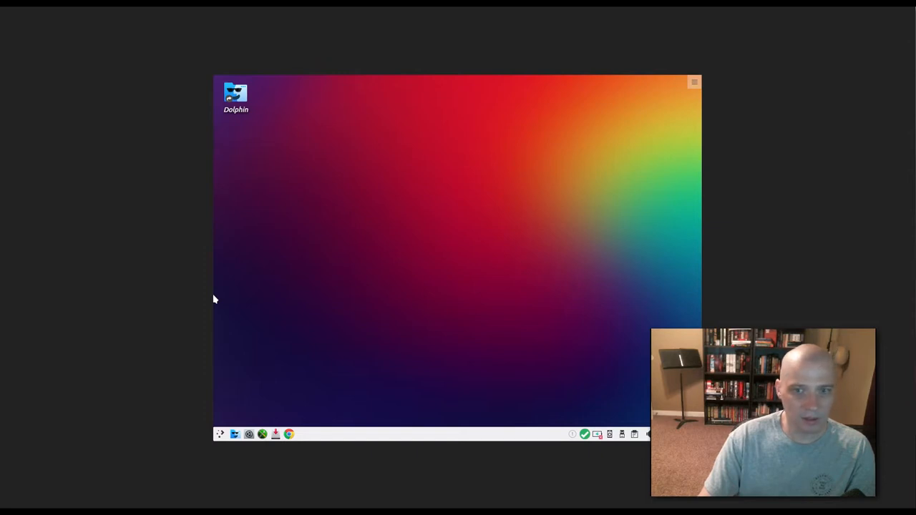
pyautogui.moveTo(469, 440)
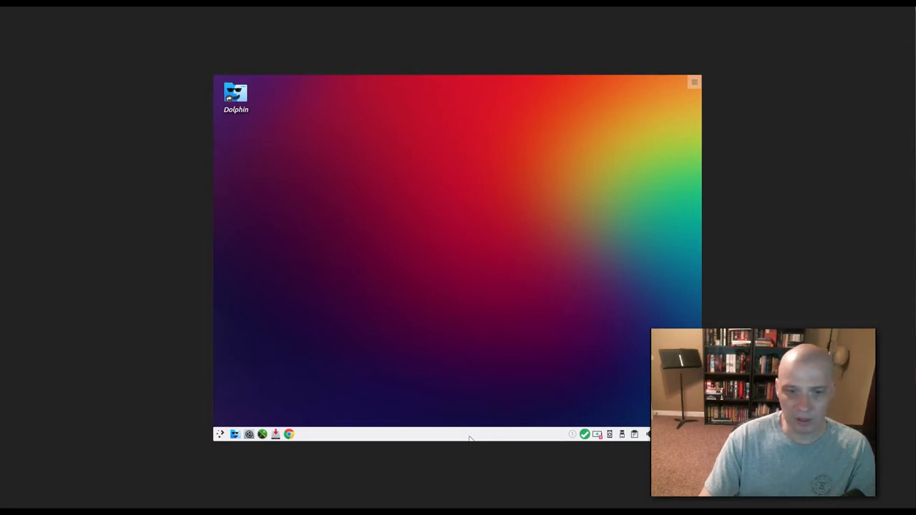
pyautogui.moveTo(398, 449)
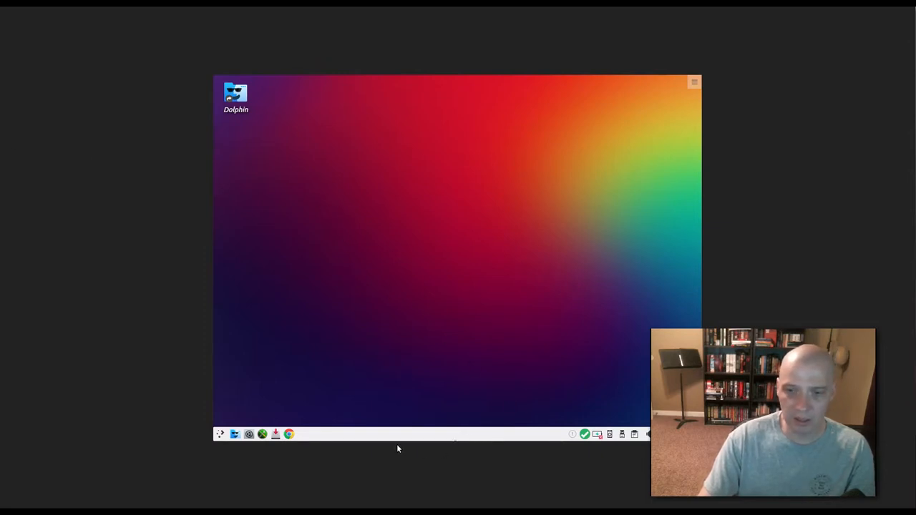
pyautogui.moveTo(286, 227)
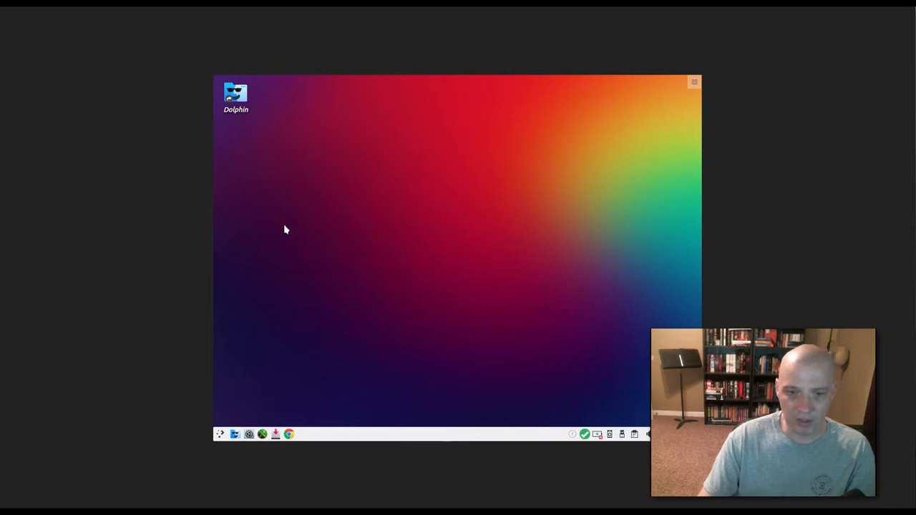
pyautogui.moveTo(215, 252)
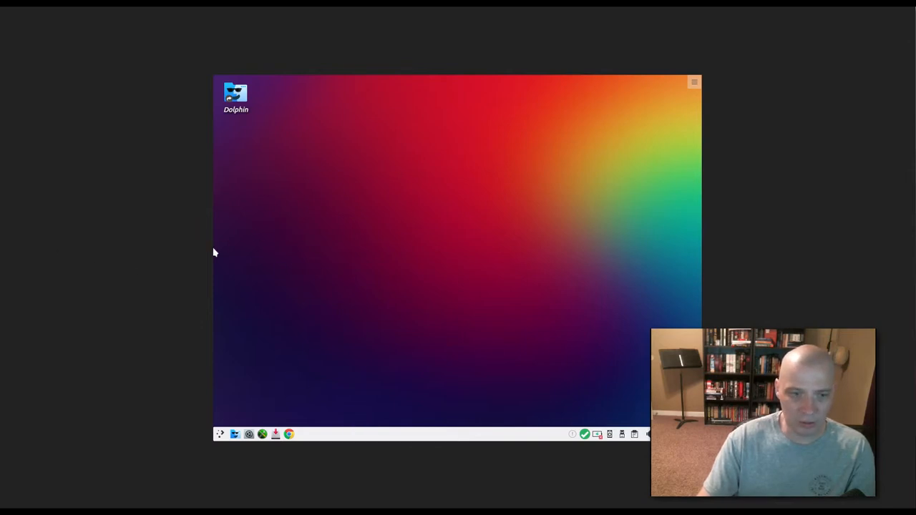
pyautogui.moveTo(221, 434)
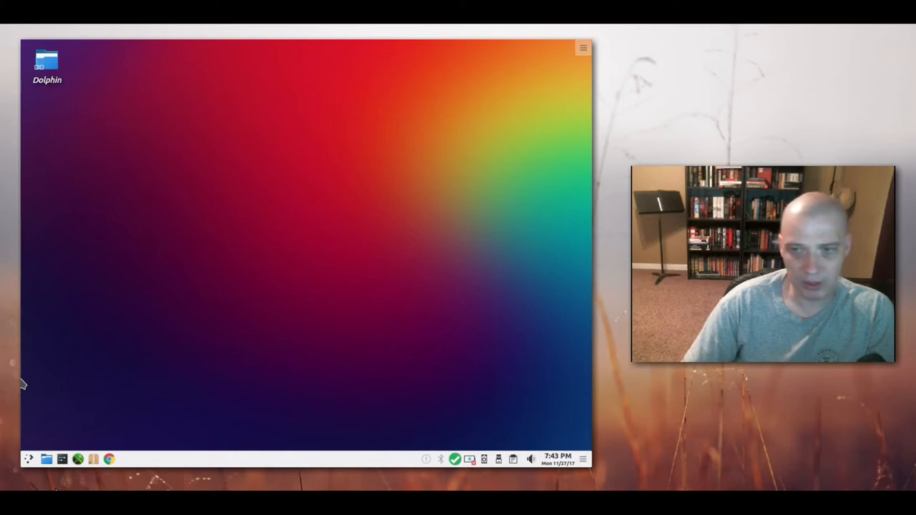
pyautogui.moveTo(30, 458)
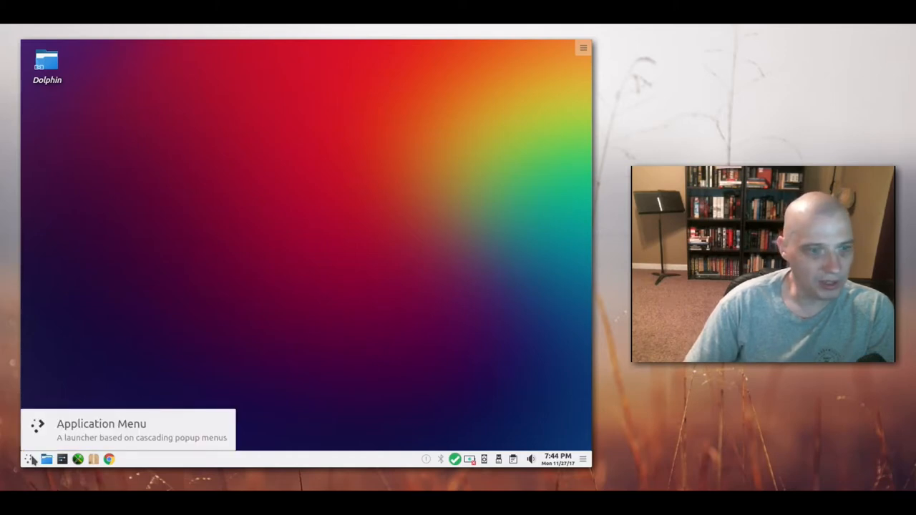
# Step: Open the Application Menu launcher to show its categories and More Applications list
pyautogui.click(31, 459)
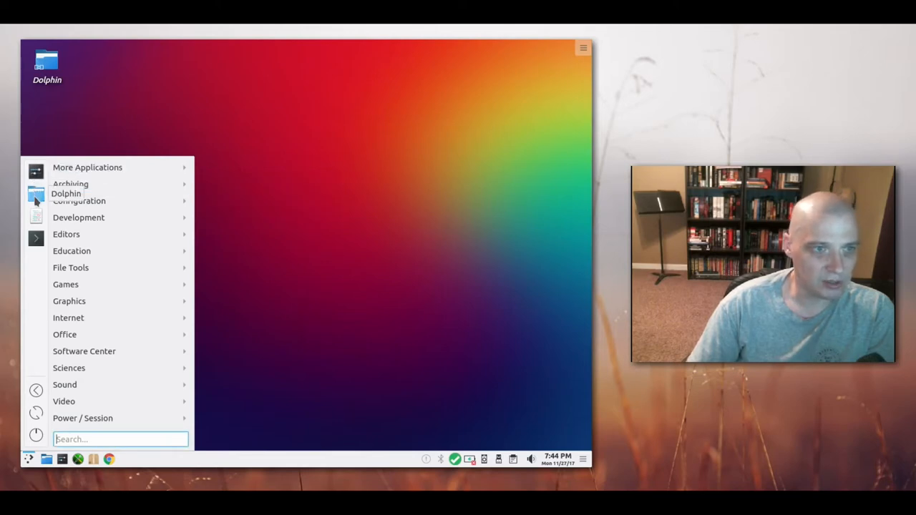
pyautogui.moveTo(70, 184)
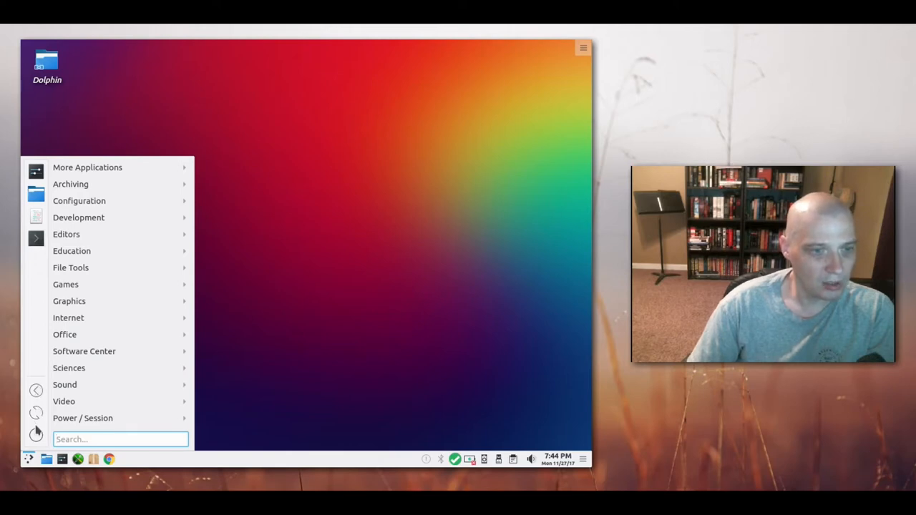
pyautogui.moveTo(66, 234)
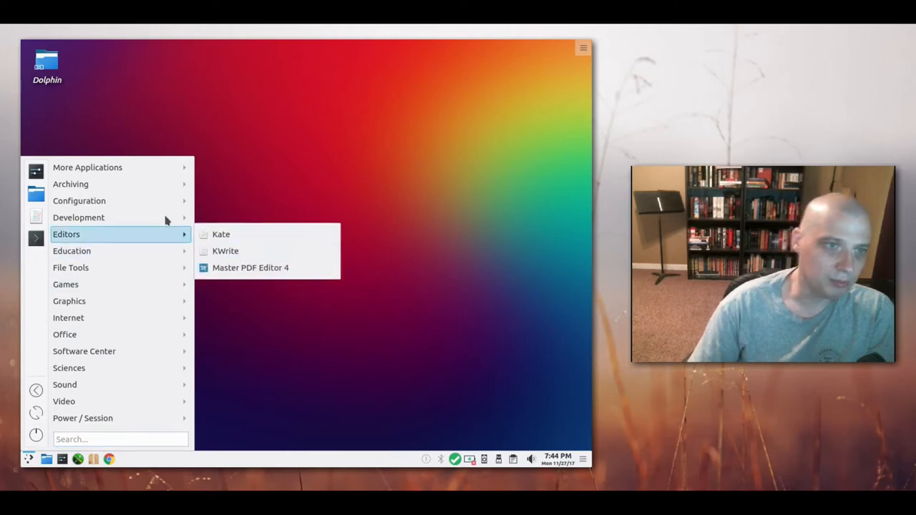
pyautogui.moveTo(87, 166)
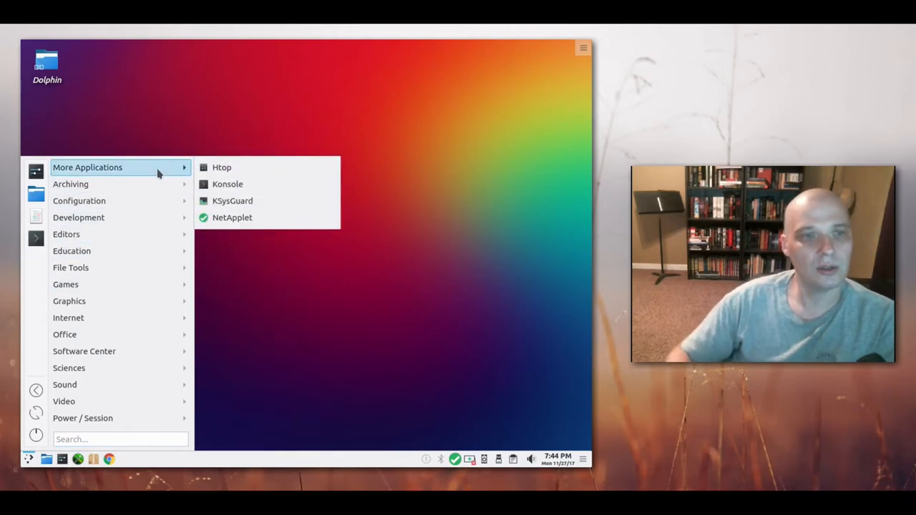
pyautogui.moveTo(195, 172)
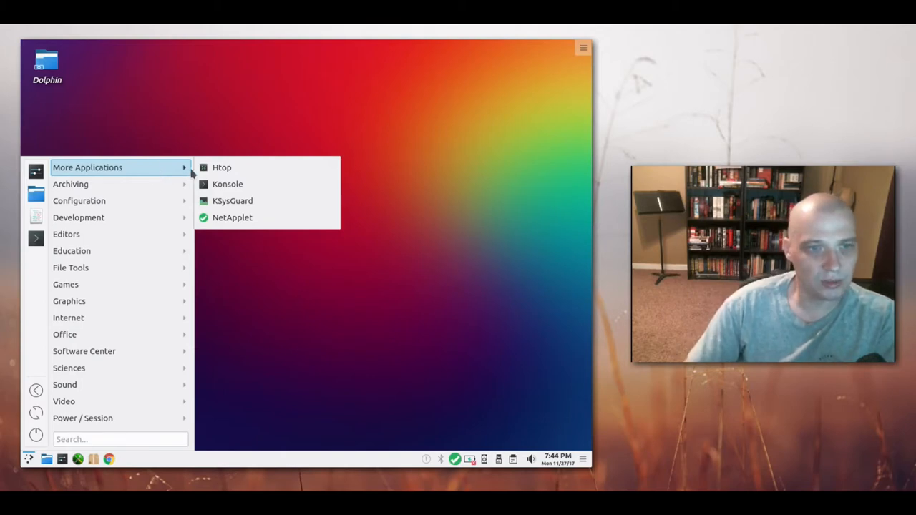
pyautogui.moveTo(177, 178)
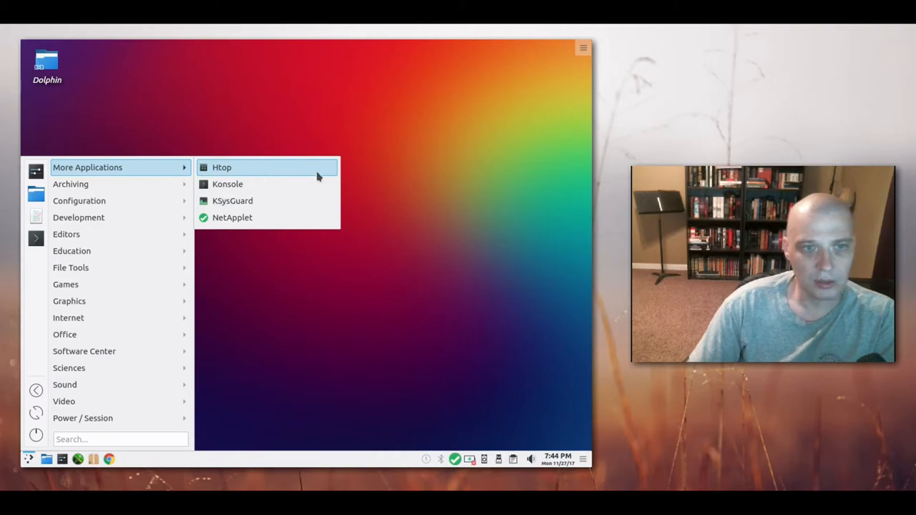
# Step: Start Htop and Konsole, close Konsole, then reopen the menu and start KSysGuard
pyautogui.click(222, 167)
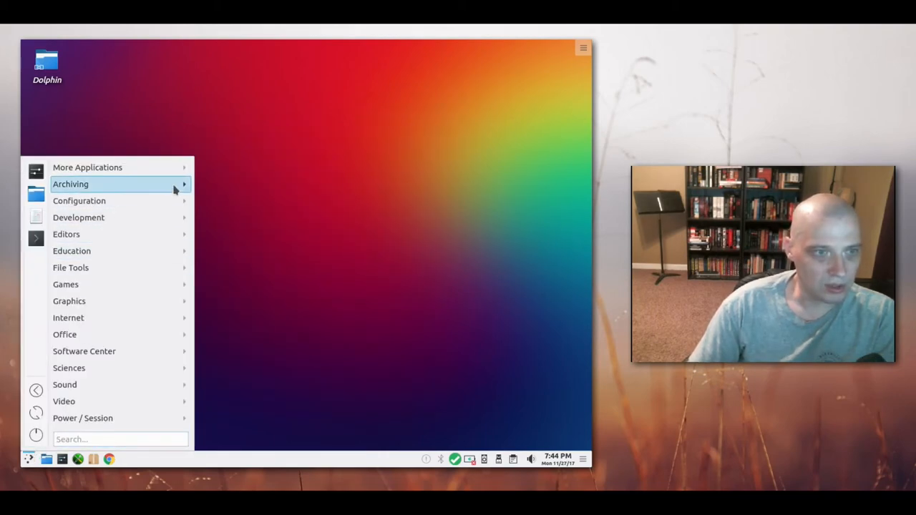
pyautogui.moveTo(87, 167)
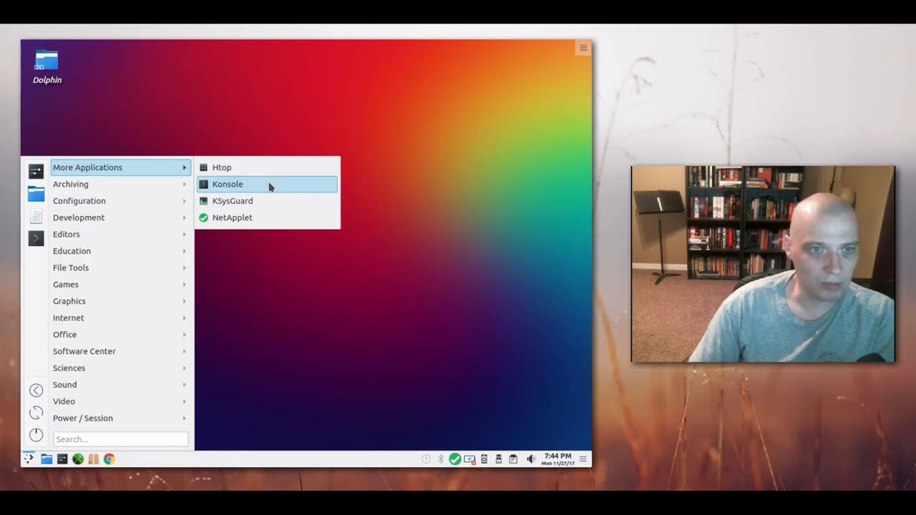
pyautogui.click(228, 184)
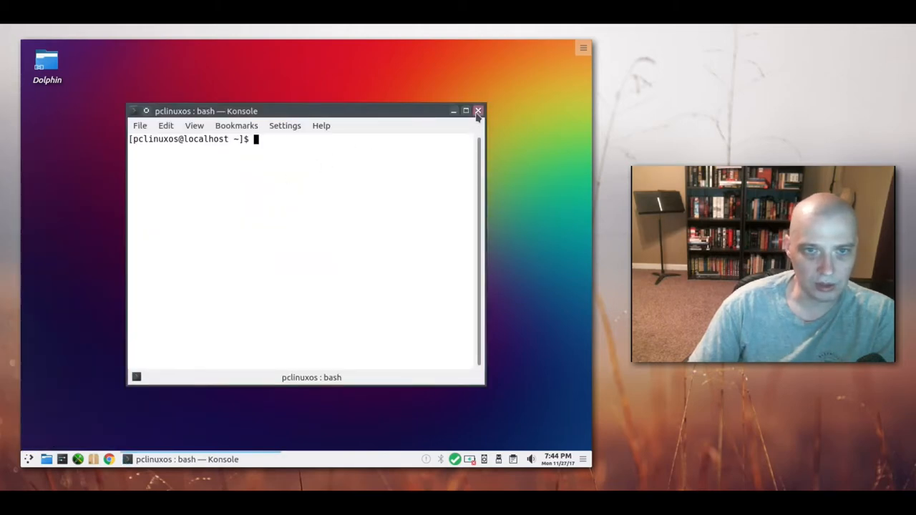
pyautogui.click(478, 111)
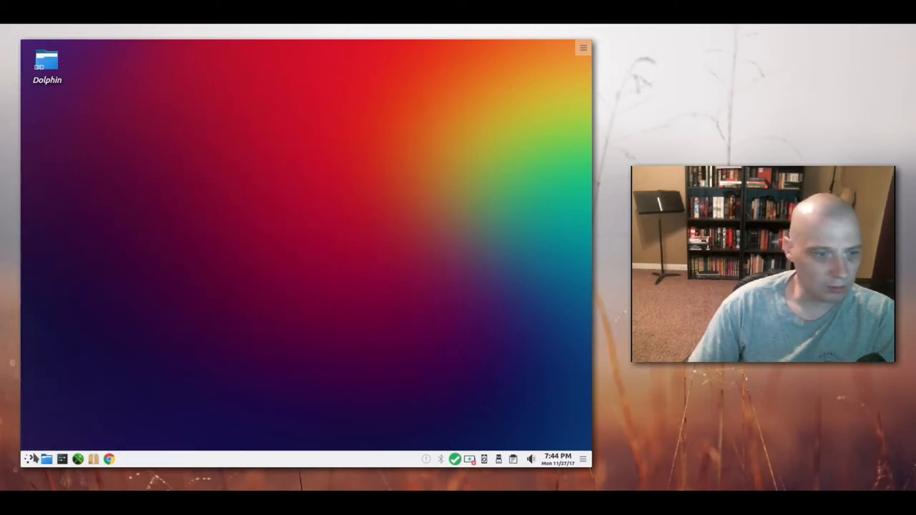
pyautogui.click(31, 459)
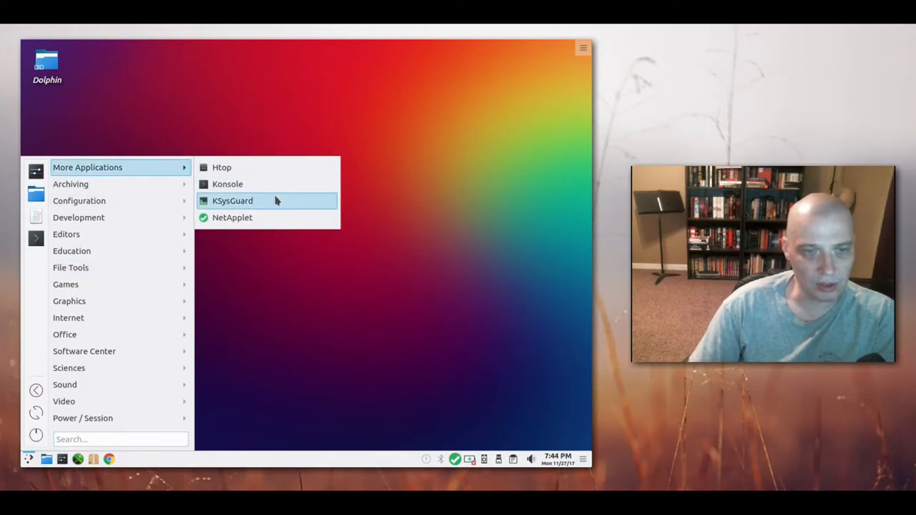
pyautogui.click(232, 200)
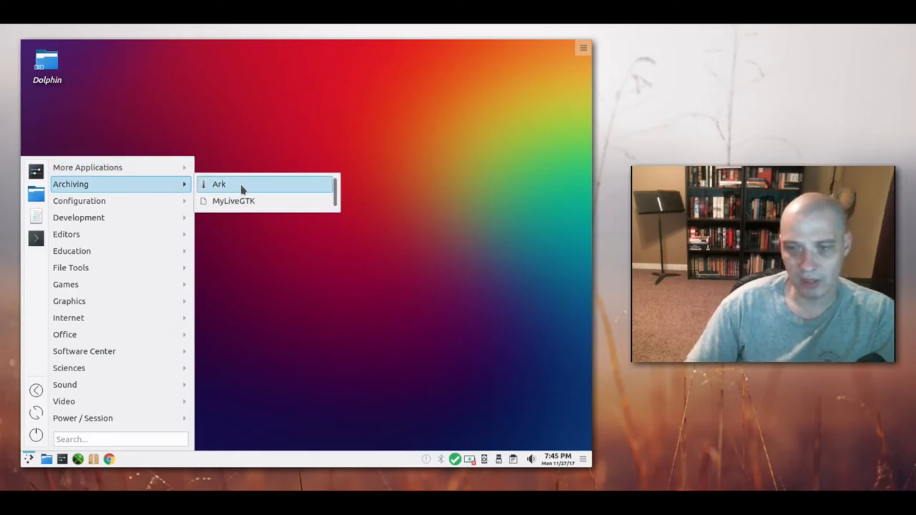
pyautogui.moveTo(125, 214)
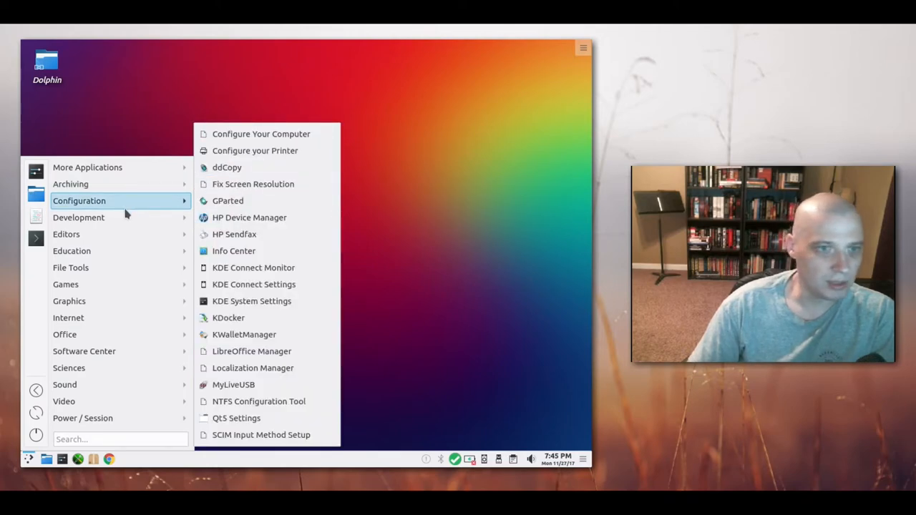
pyautogui.moveTo(297, 150)
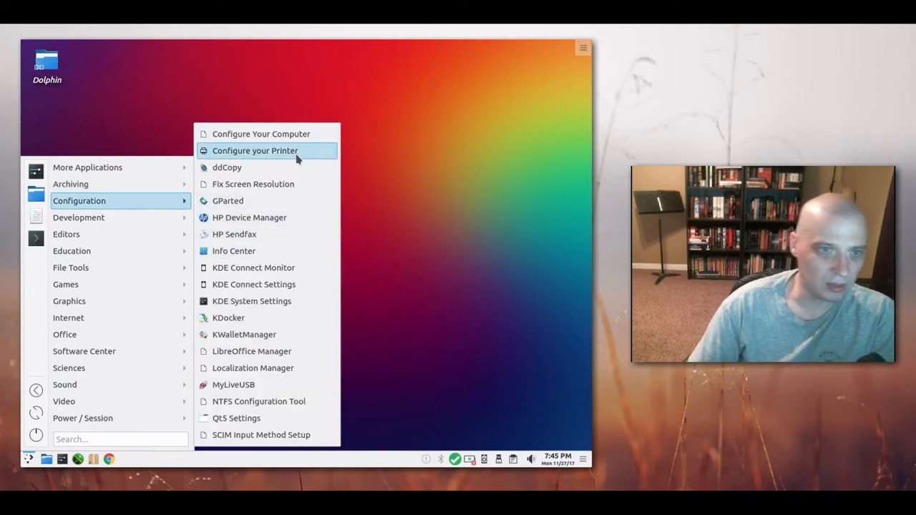
pyautogui.moveTo(309, 165)
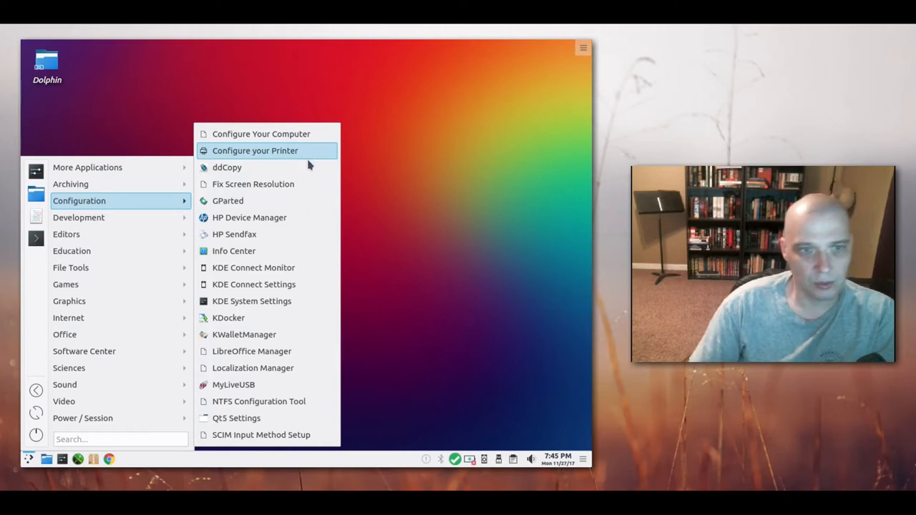
pyautogui.moveTo(314, 164)
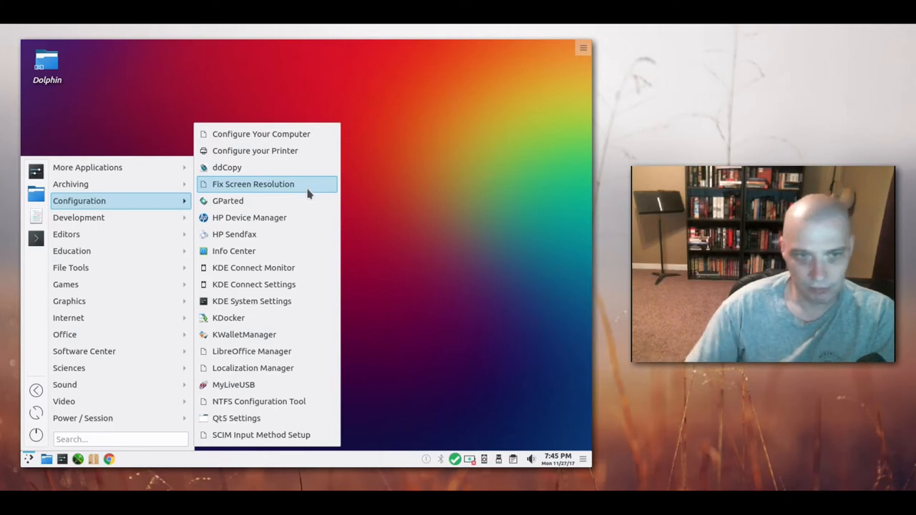
pyautogui.moveTo(275, 206)
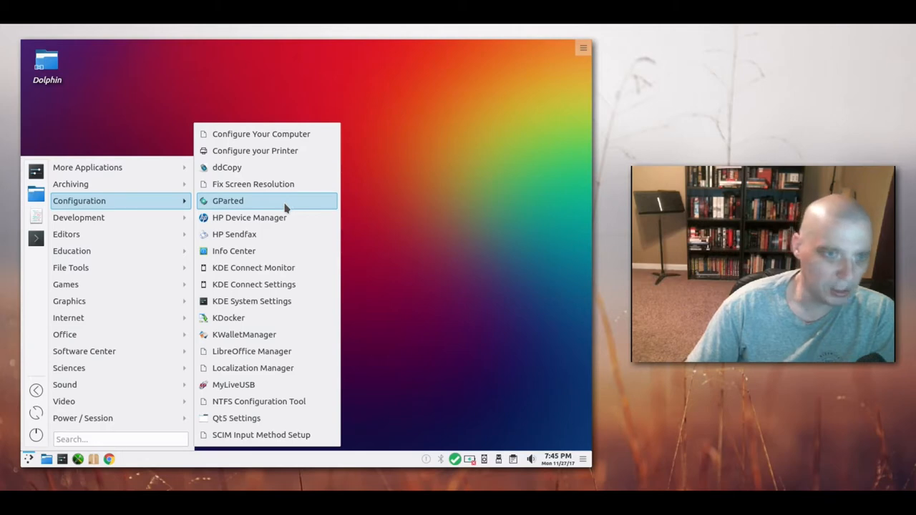
pyautogui.moveTo(303, 217)
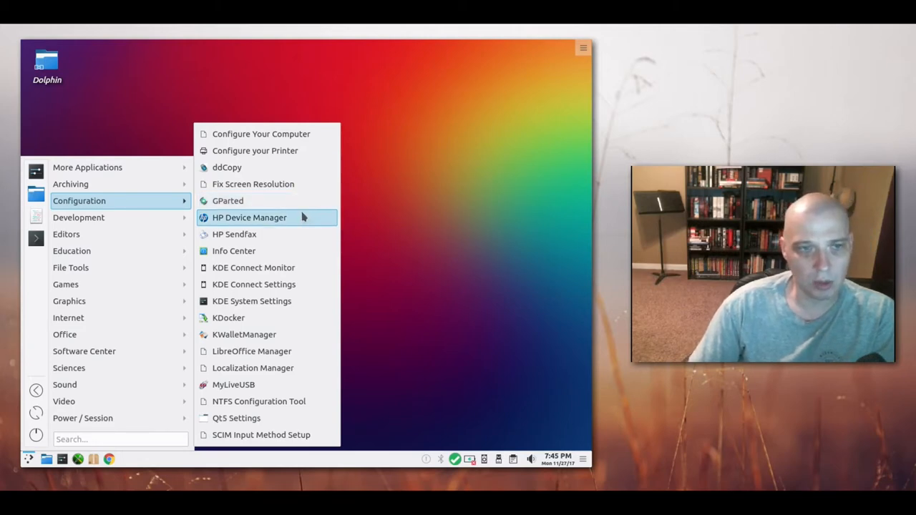
pyautogui.moveTo(302, 223)
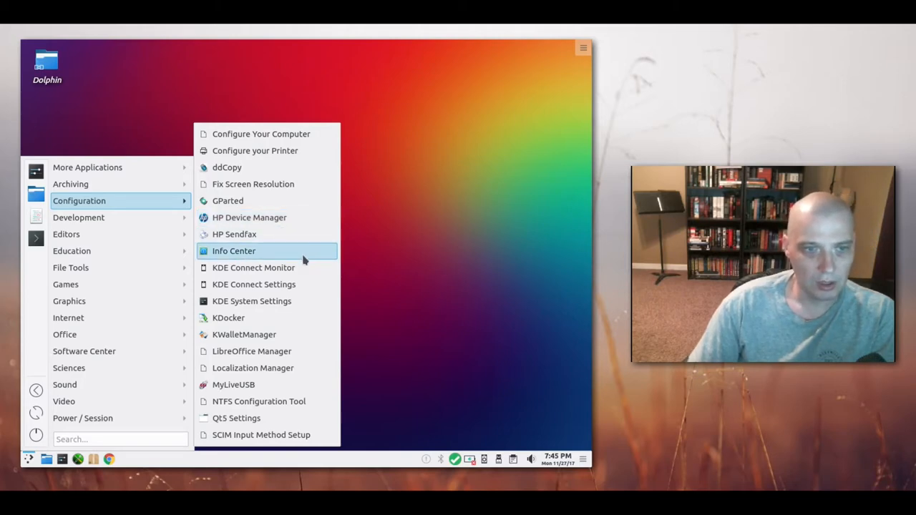
pyautogui.moveTo(303, 306)
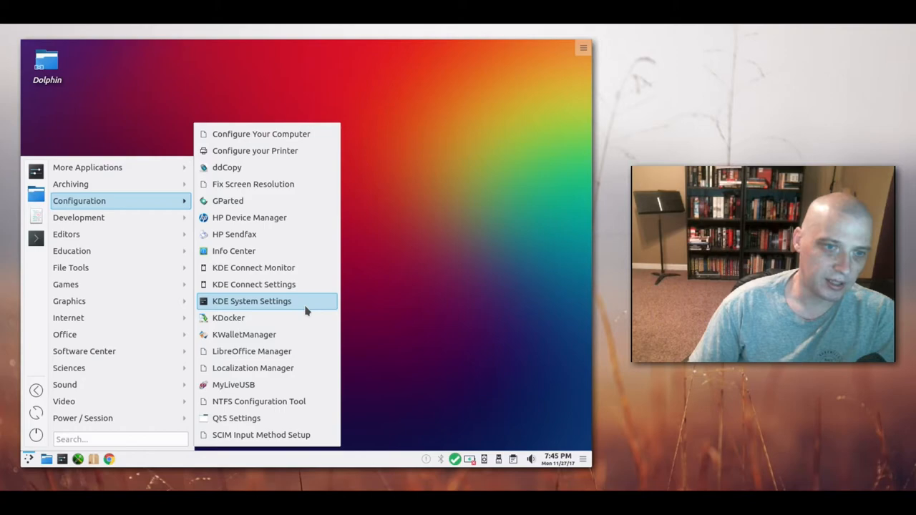
pyautogui.moveTo(229, 317)
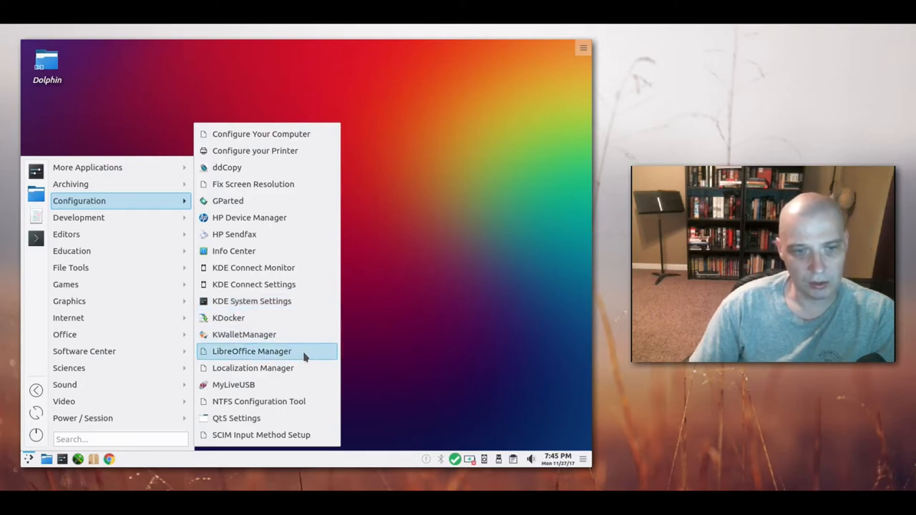
pyautogui.moveTo(302, 368)
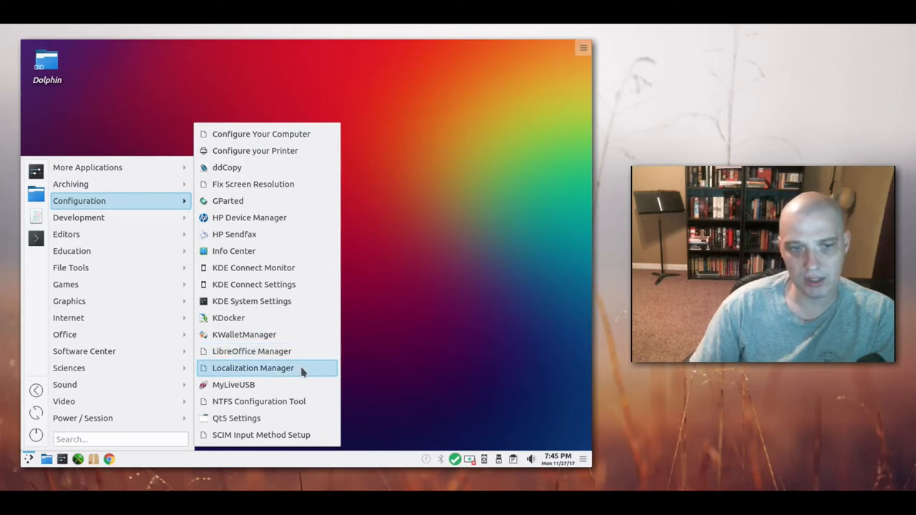
pyautogui.moveTo(289, 386)
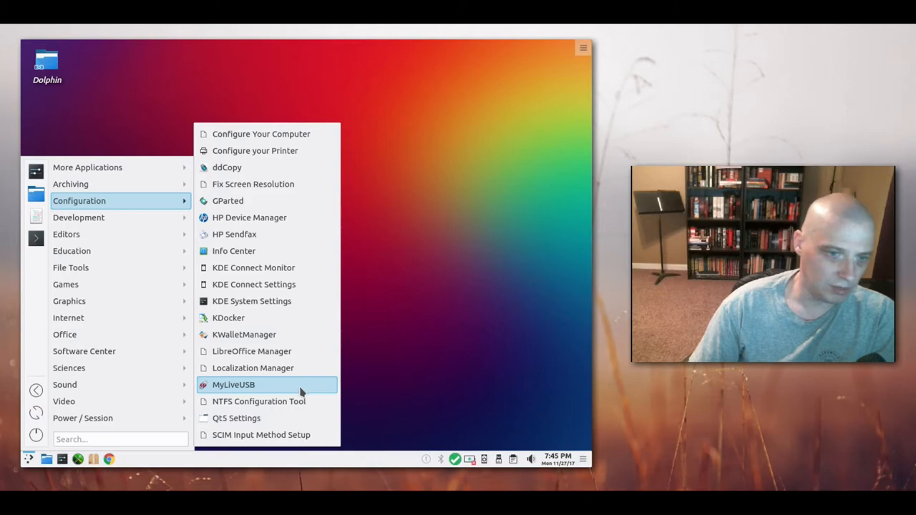
pyautogui.moveTo(314, 418)
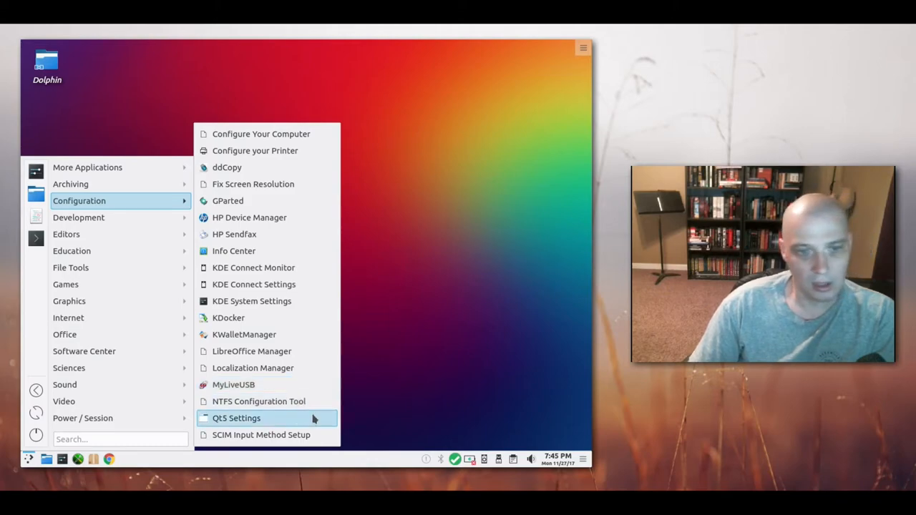
pyautogui.moveTo(309, 405)
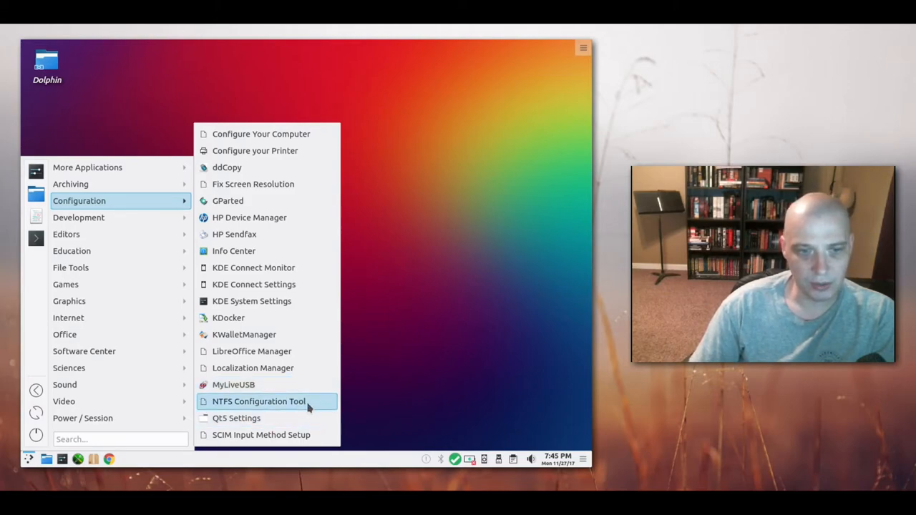
pyautogui.moveTo(250, 434)
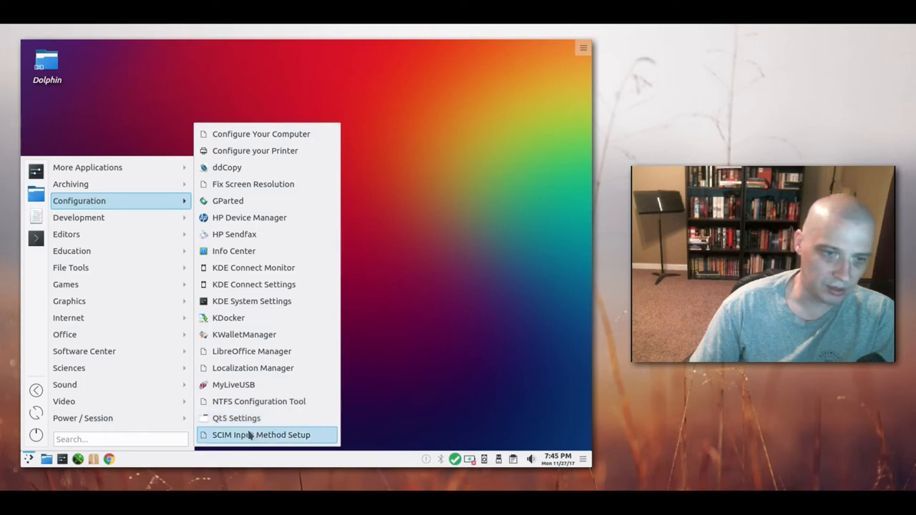
pyautogui.moveTo(263, 443)
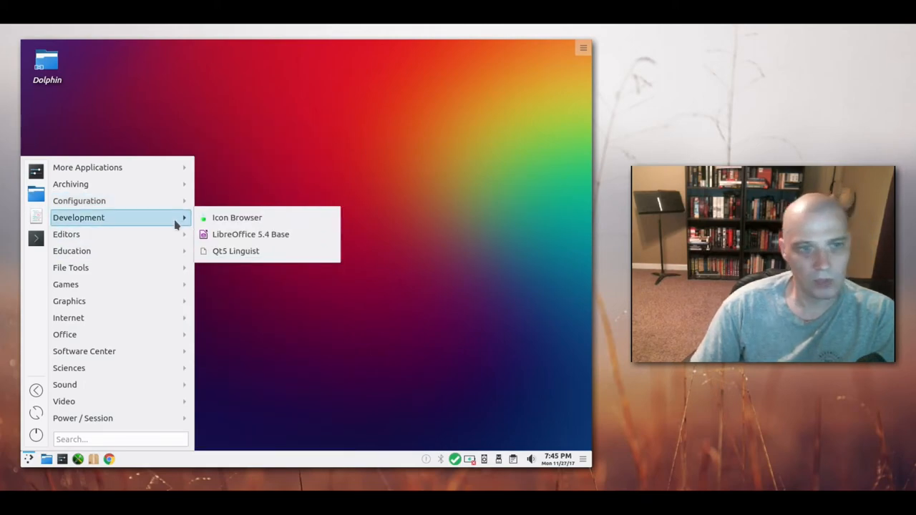
pyautogui.moveTo(301, 222)
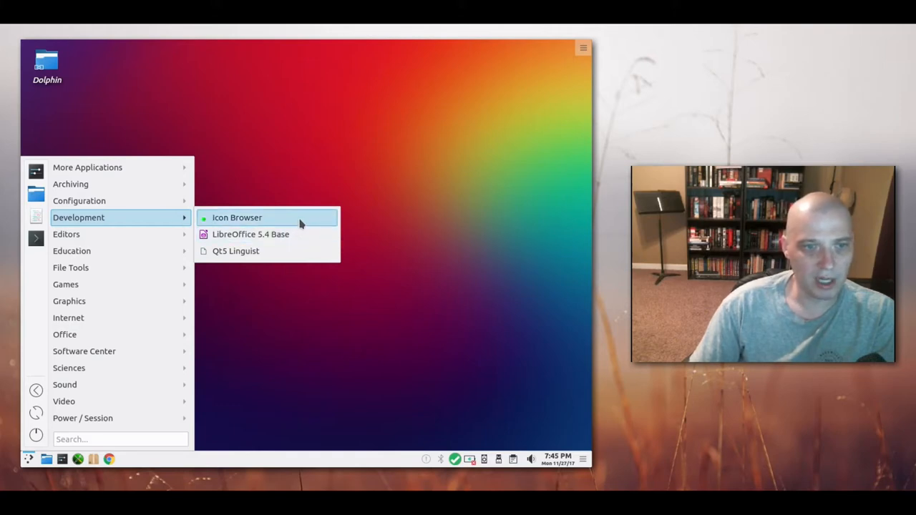
# Step: Browse Places, Actions and Applications icons and folder-bookmark in Icon Browser, then close it
pyautogui.click(237, 217)
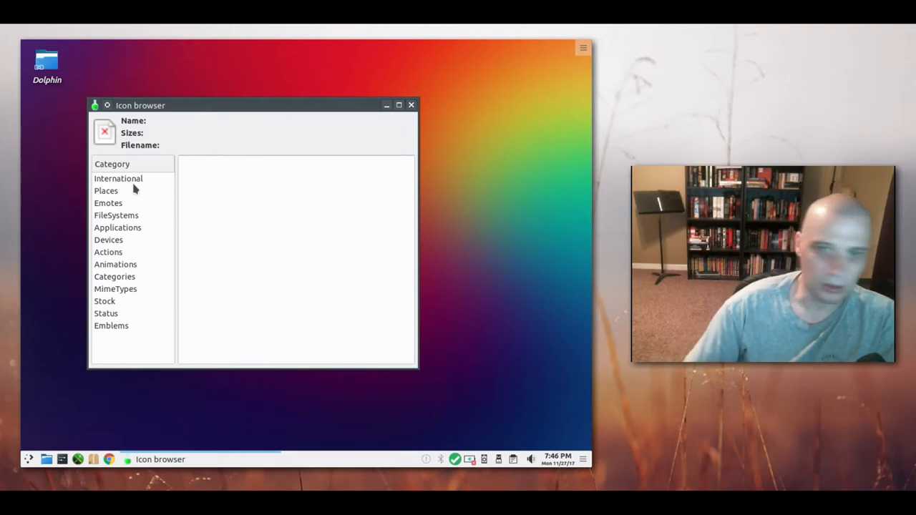
pyautogui.click(106, 191)
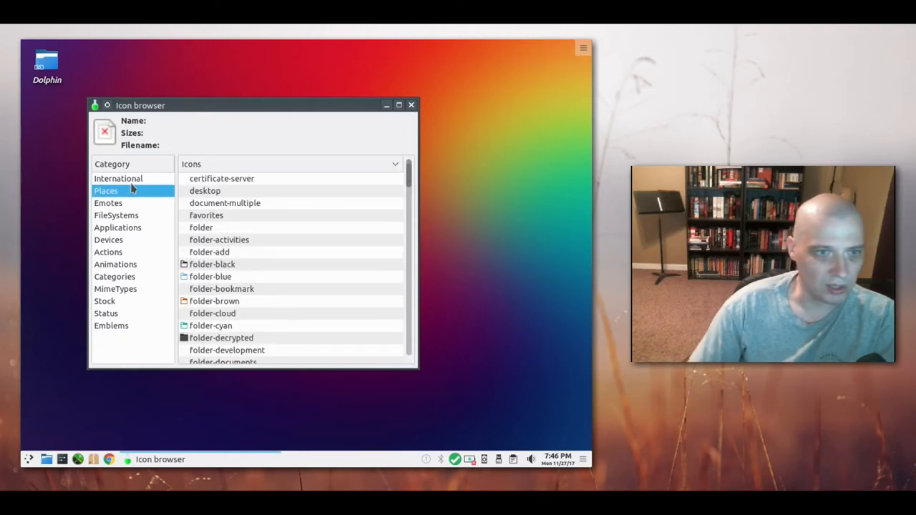
pyautogui.moveTo(207, 240)
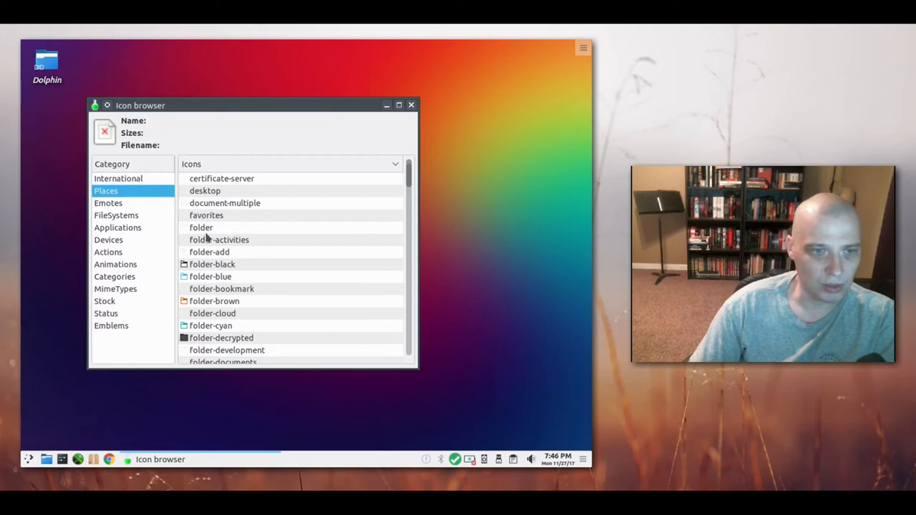
pyautogui.click(222, 288)
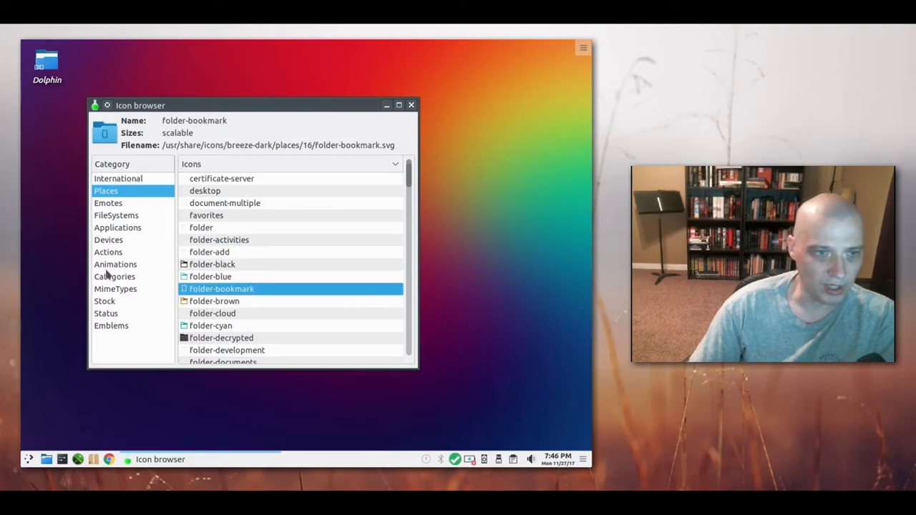
pyautogui.click(108, 252)
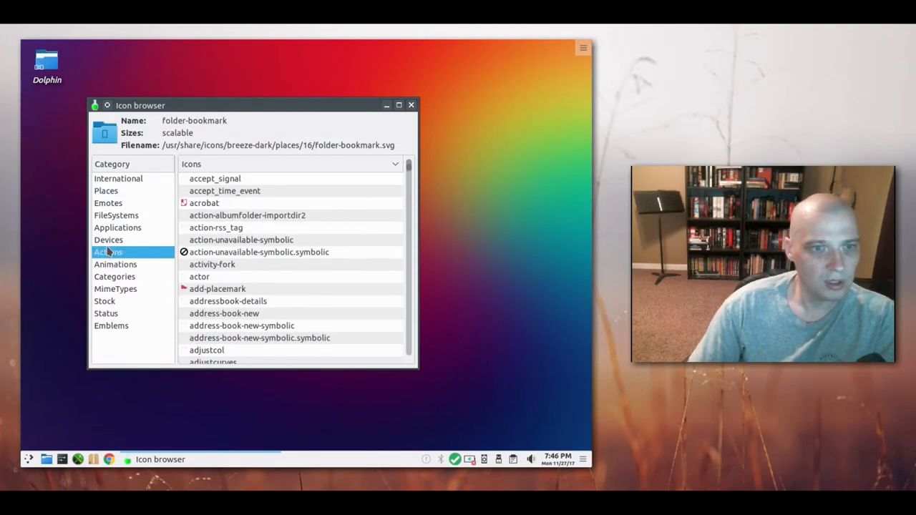
pyautogui.click(117, 227)
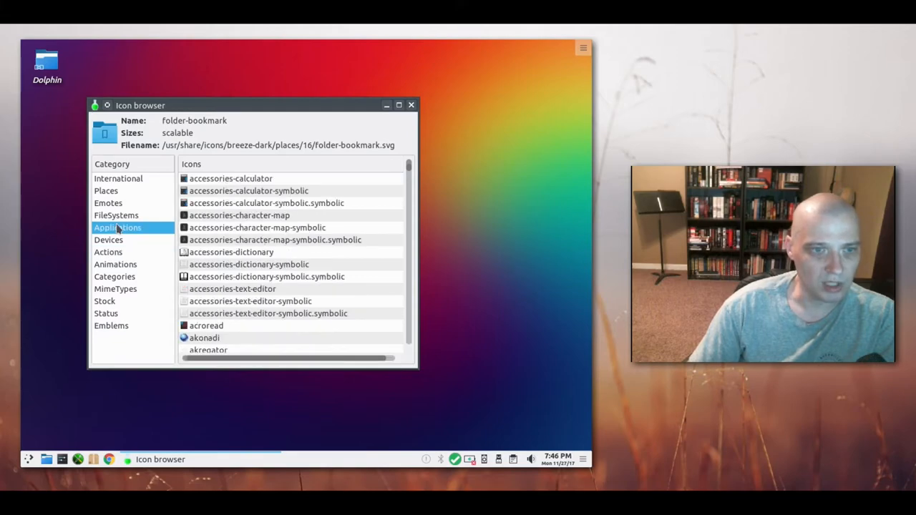
pyautogui.moveTo(411, 105)
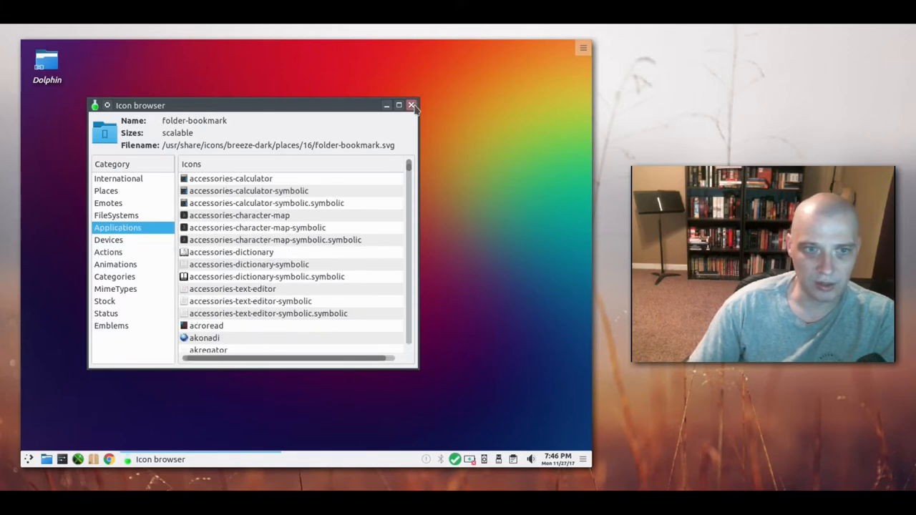
pyautogui.click(411, 105)
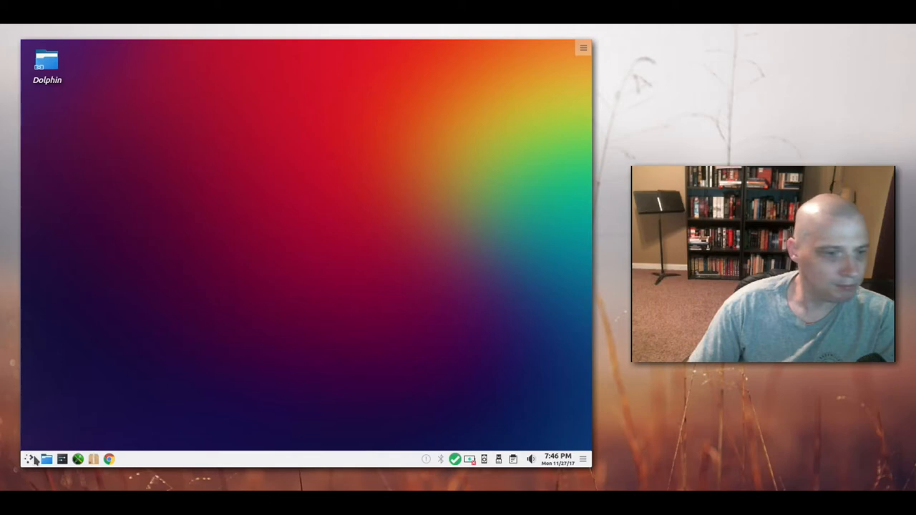
# Step: Launch the Kate text editor from the menu, then close it
pyautogui.click(33, 458)
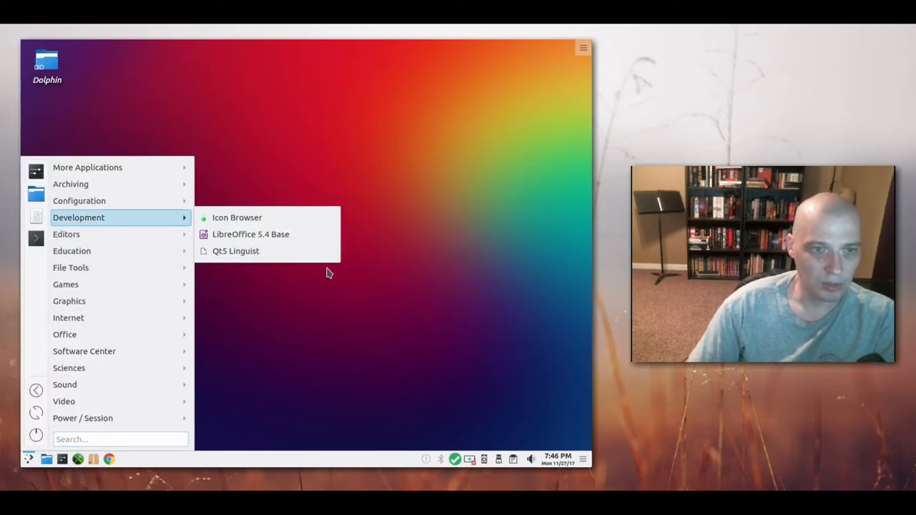
pyautogui.moveTo(252, 237)
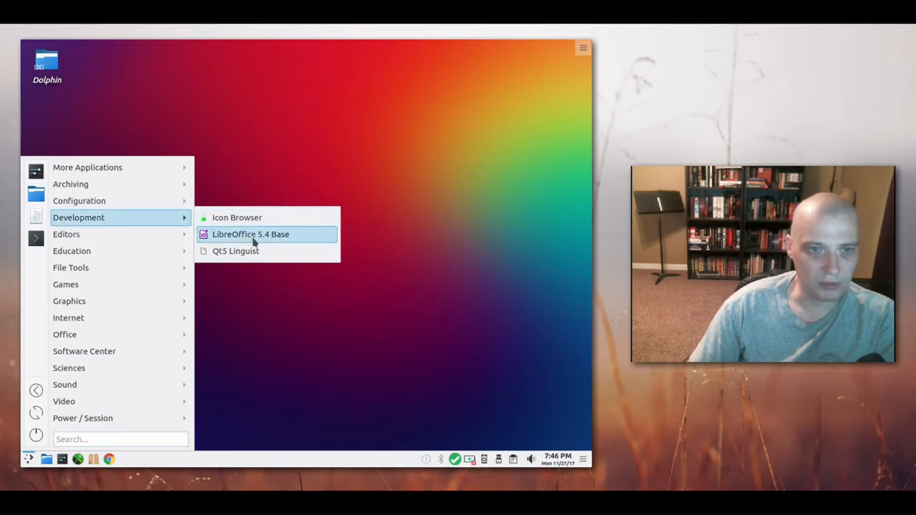
pyautogui.moveTo(244, 259)
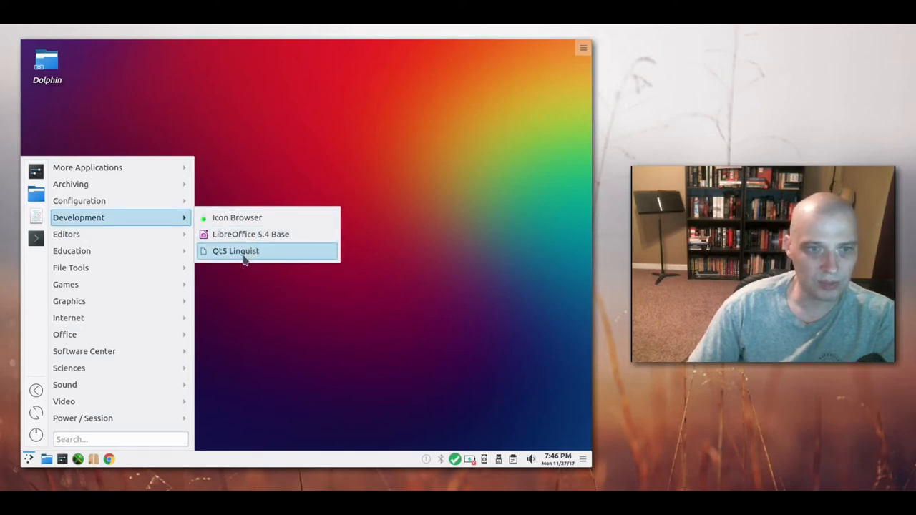
pyautogui.moveTo(66, 234)
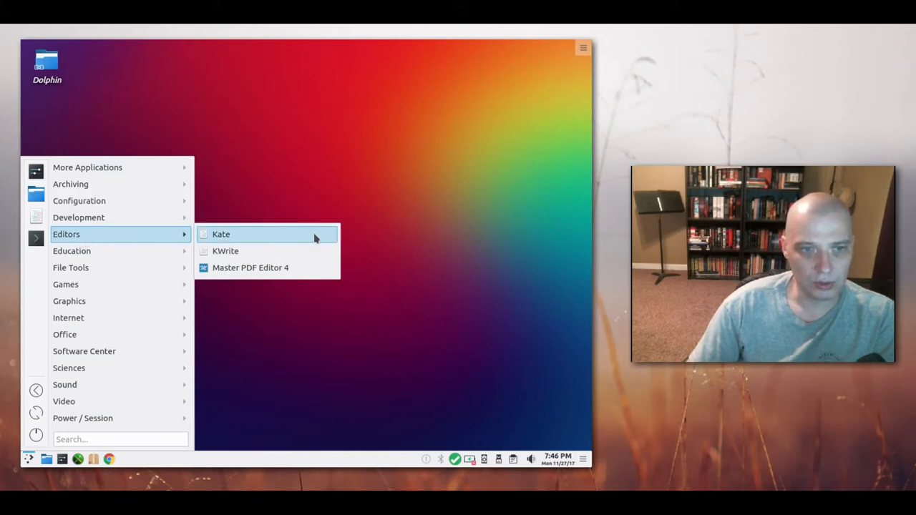
pyautogui.click(221, 234)
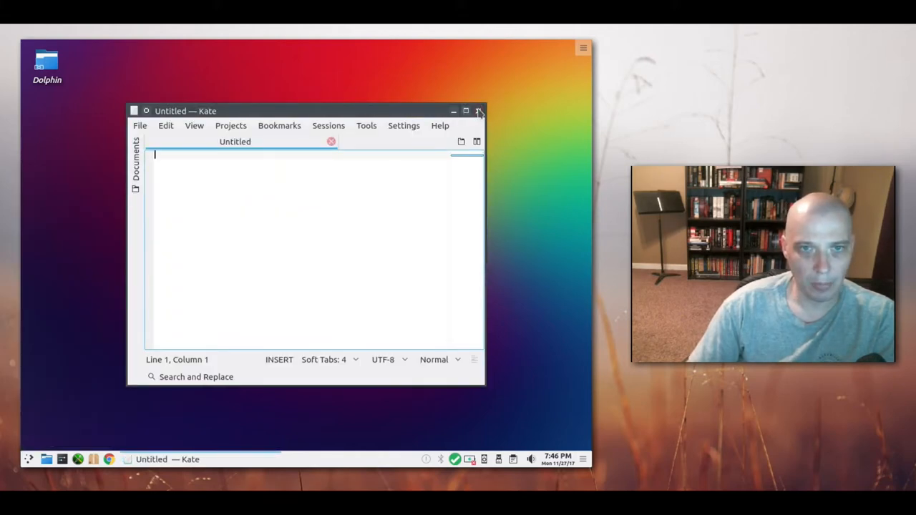
pyautogui.click(28, 459)
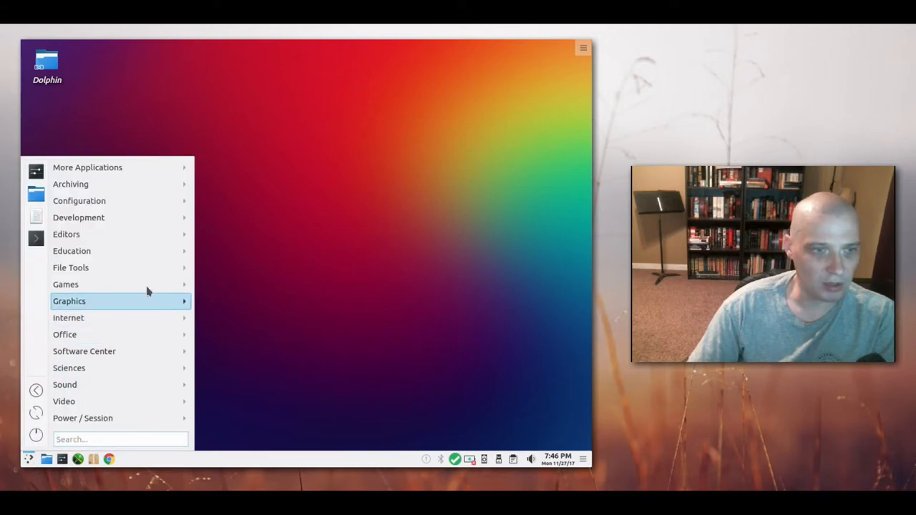
pyautogui.moveTo(65, 234)
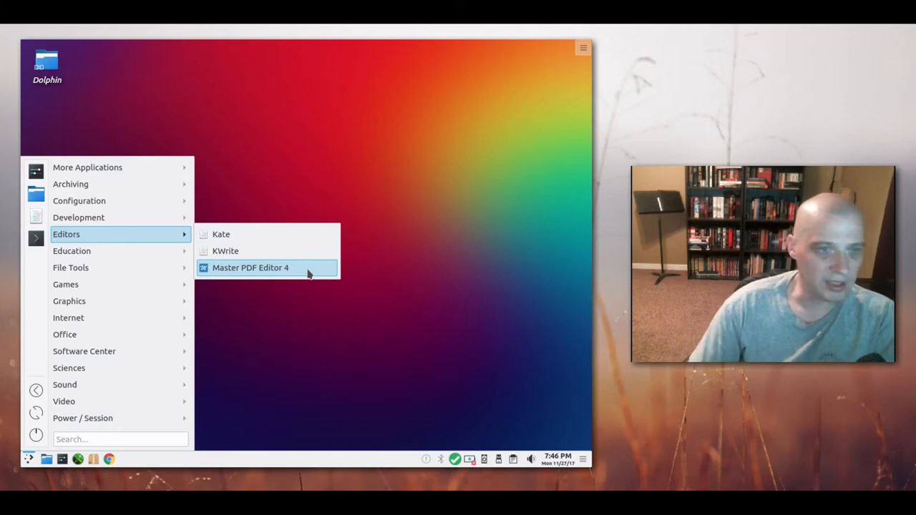
pyautogui.moveTo(150, 250)
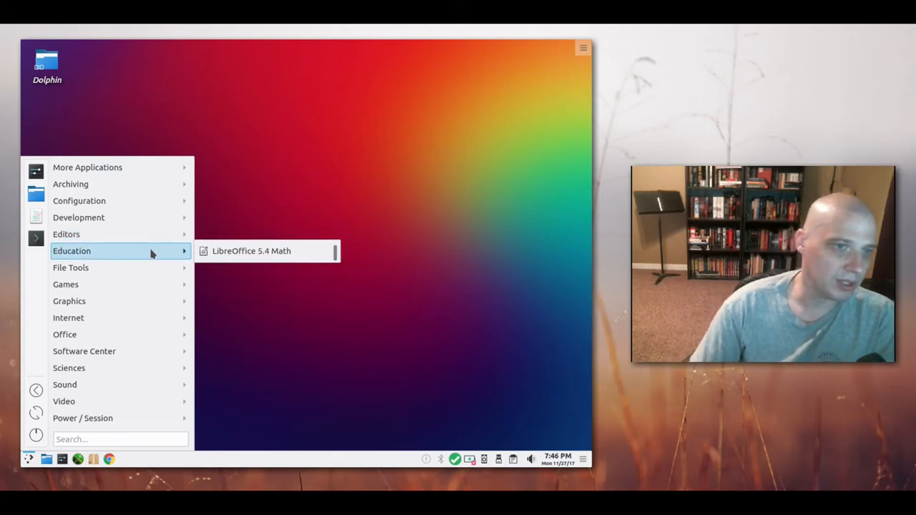
pyautogui.moveTo(164, 279)
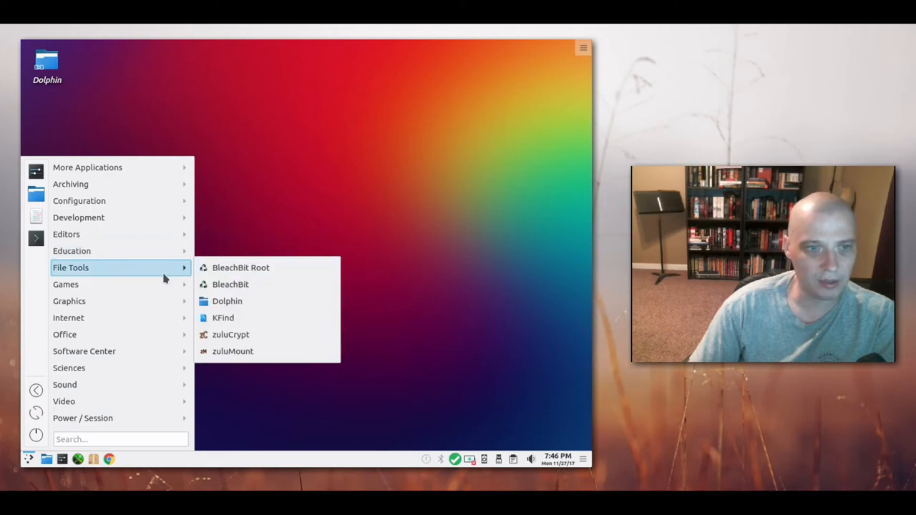
pyautogui.moveTo(296, 275)
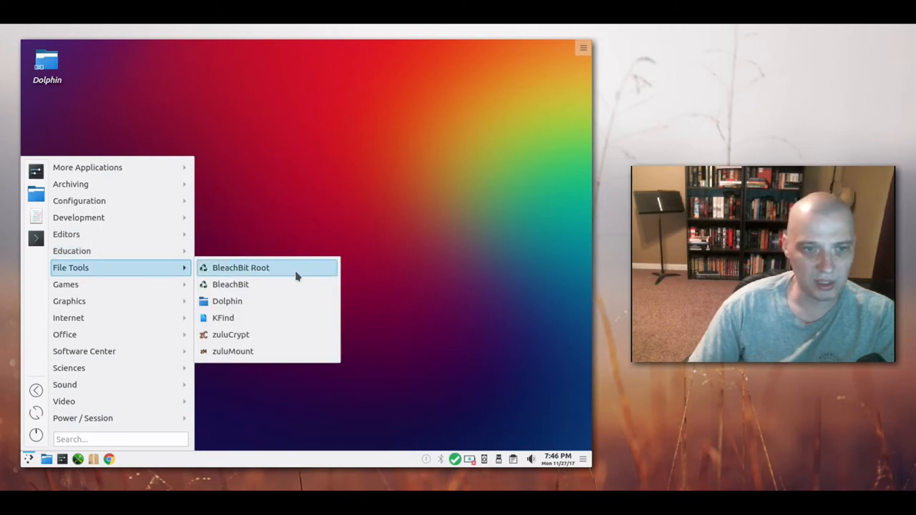
pyautogui.moveTo(311, 301)
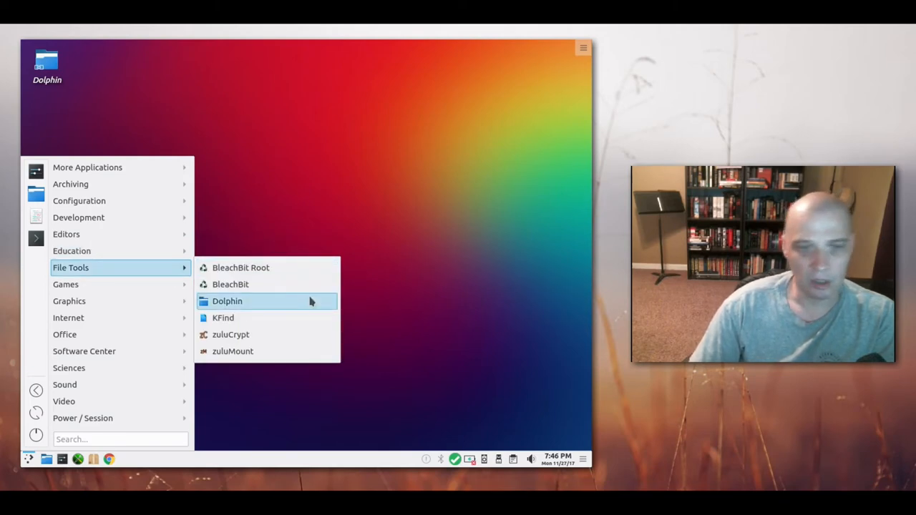
pyautogui.moveTo(309, 313)
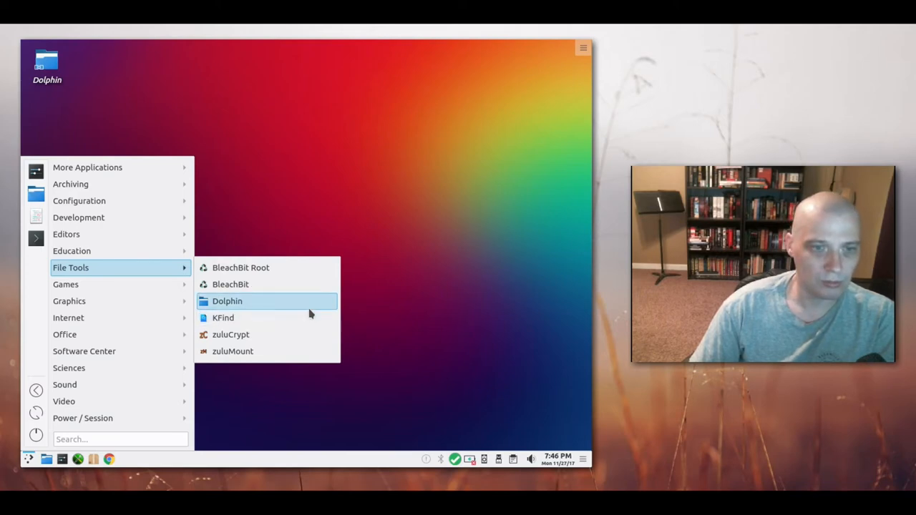
# Step: Open and close Dolphin, then reopen the menu on File Tools
pyautogui.click(227, 300)
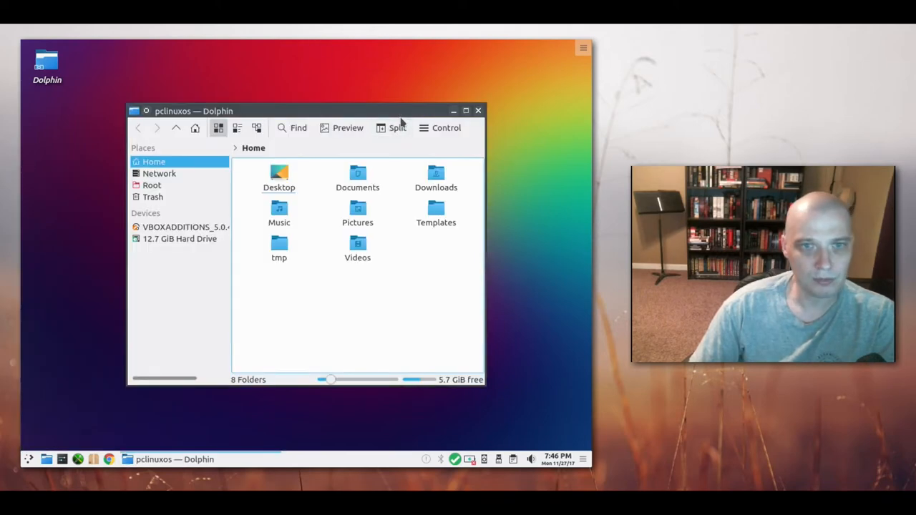
pyautogui.click(477, 110)
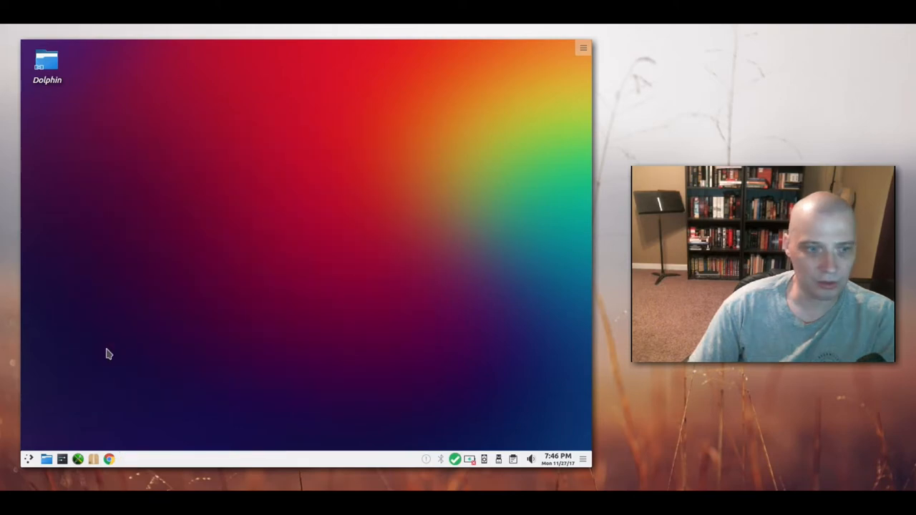
pyautogui.click(29, 458)
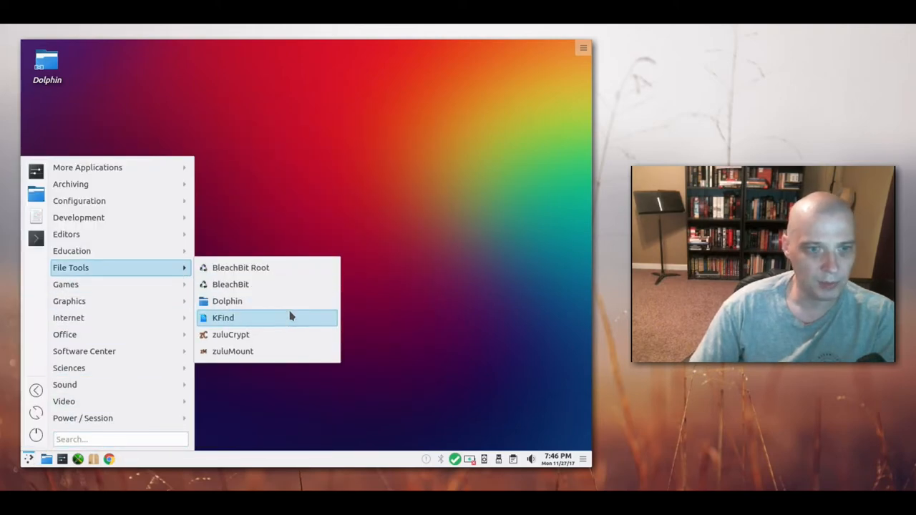
pyautogui.moveTo(293, 332)
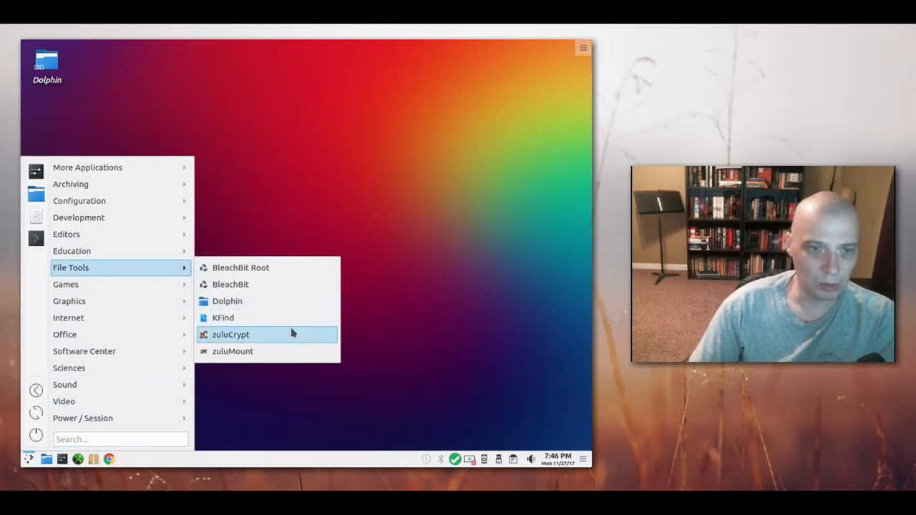
pyautogui.moveTo(118, 284)
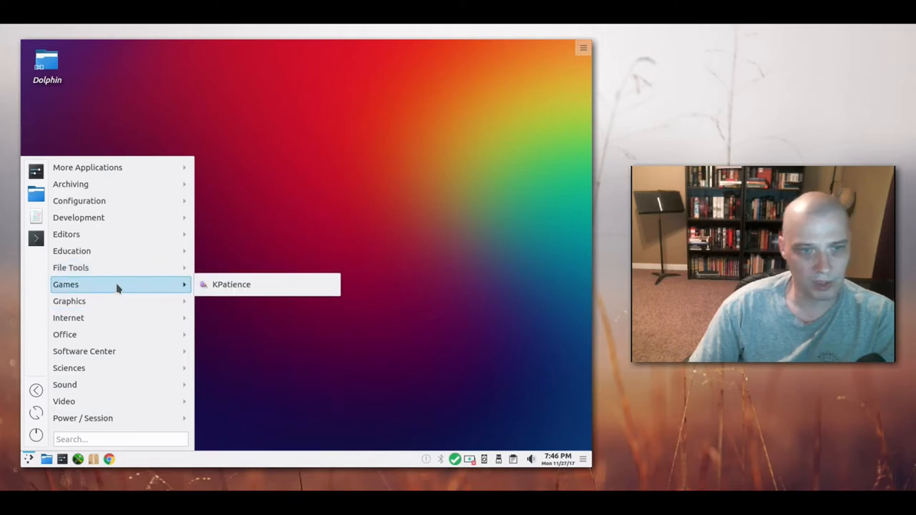
pyautogui.moveTo(233, 297)
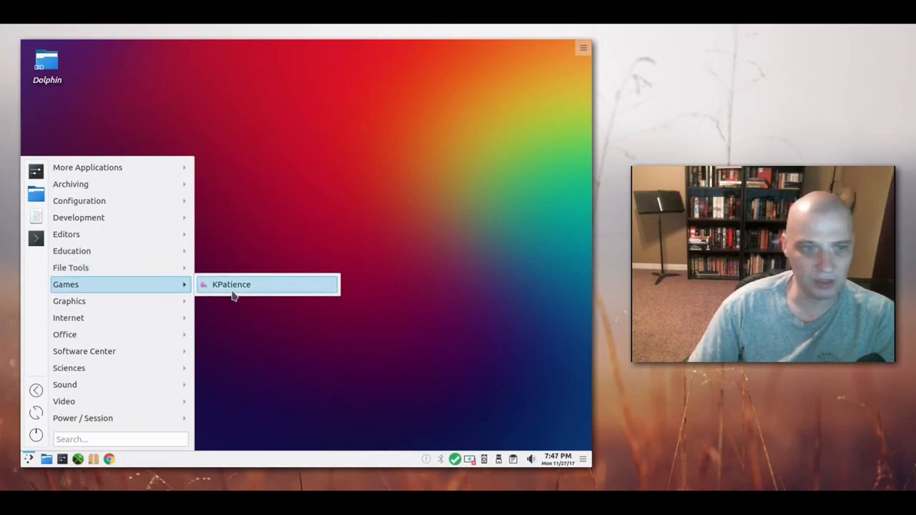
pyautogui.moveTo(69, 301)
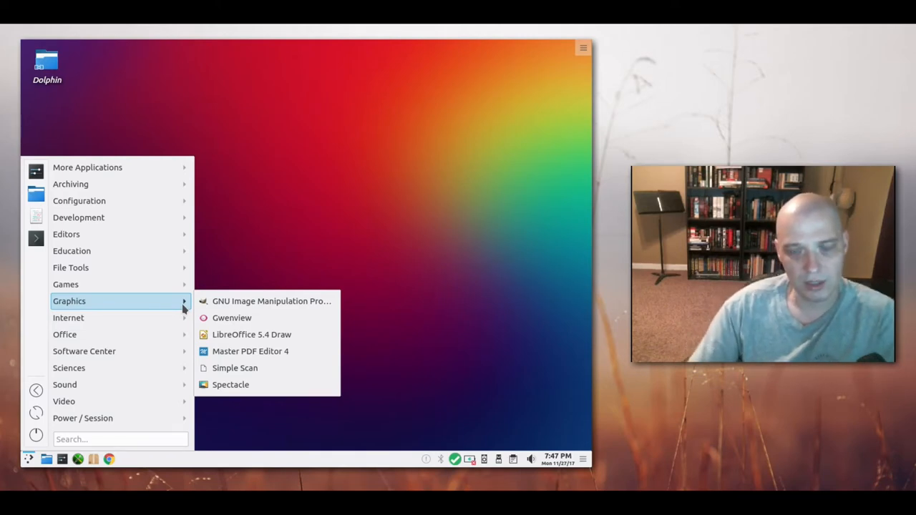
pyautogui.moveTo(507, 320)
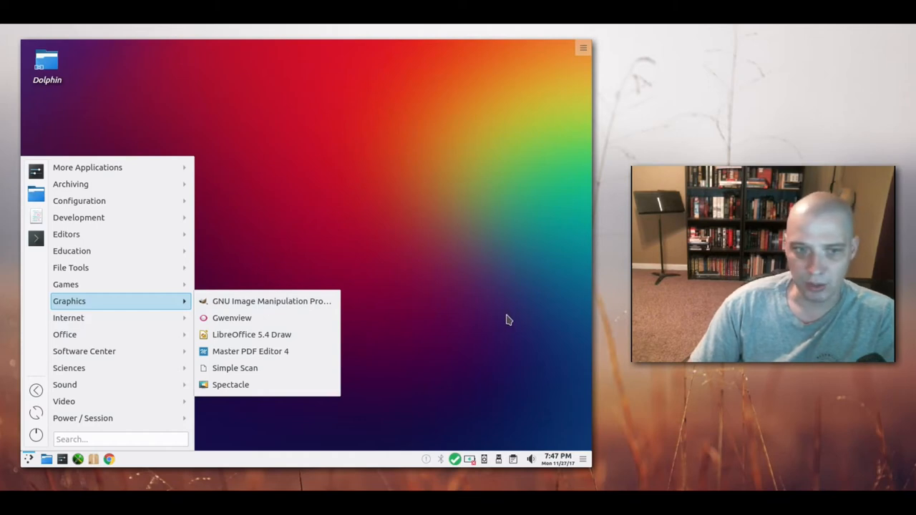
pyautogui.moveTo(435, 347)
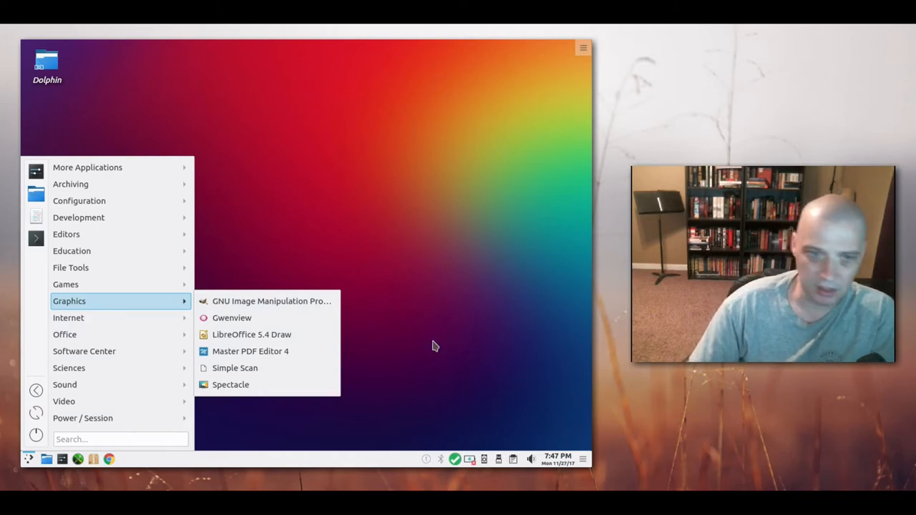
pyautogui.moveTo(427, 349)
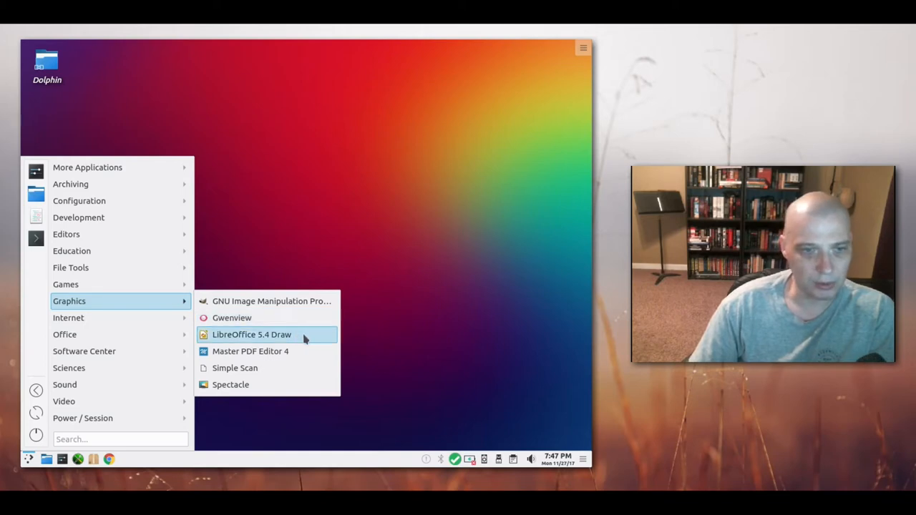
pyautogui.moveTo(305, 352)
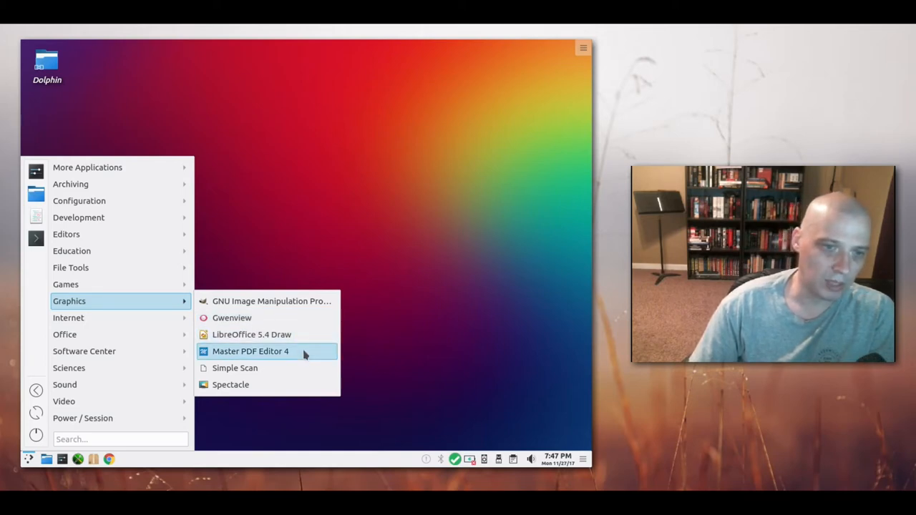
pyautogui.moveTo(308, 369)
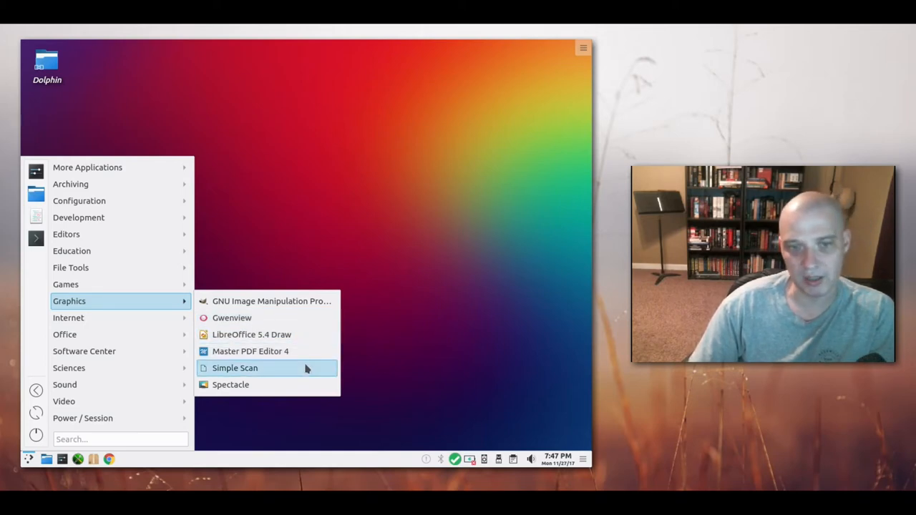
pyautogui.moveTo(291, 389)
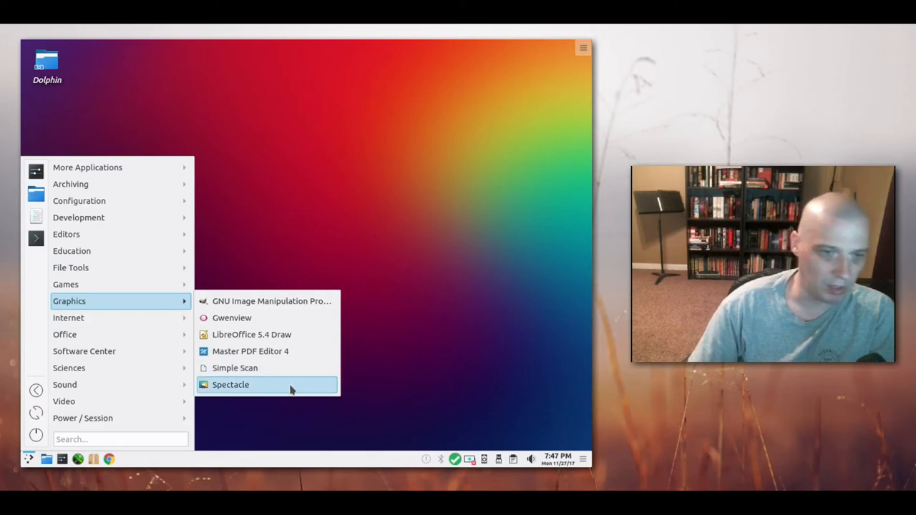
# Step: Launch Spectacle from Graphics, close it, and reopen the application launcher
pyautogui.click(231, 385)
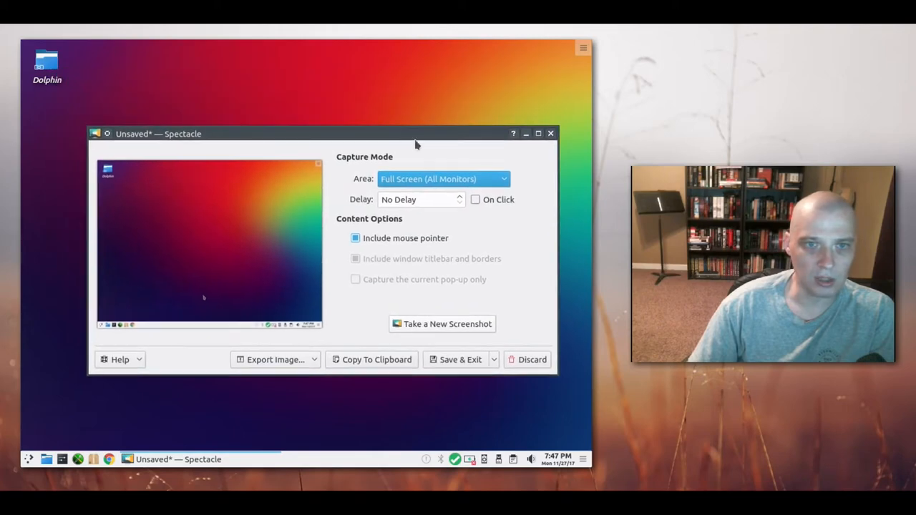
pyautogui.click(550, 134)
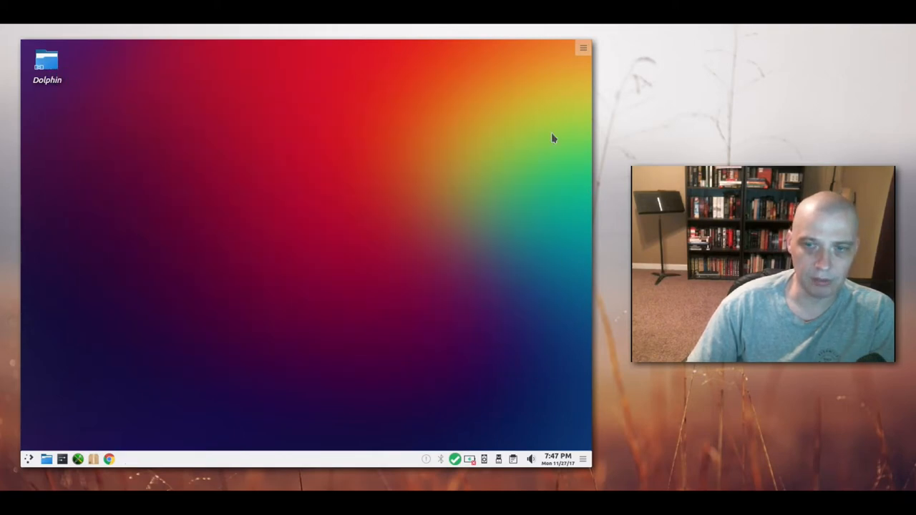
pyautogui.click(30, 459)
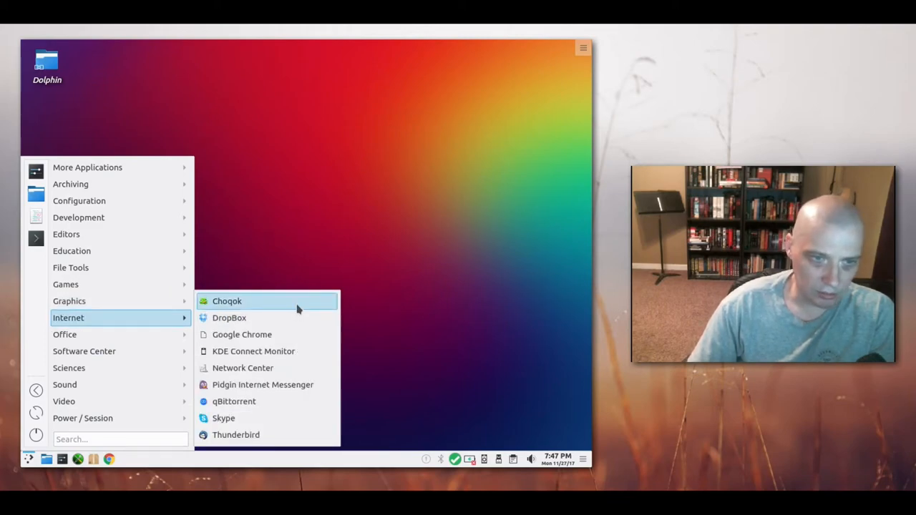
# Step: Launch Choqok from the Internet programs and handle its account question dialog
pyautogui.click(227, 300)
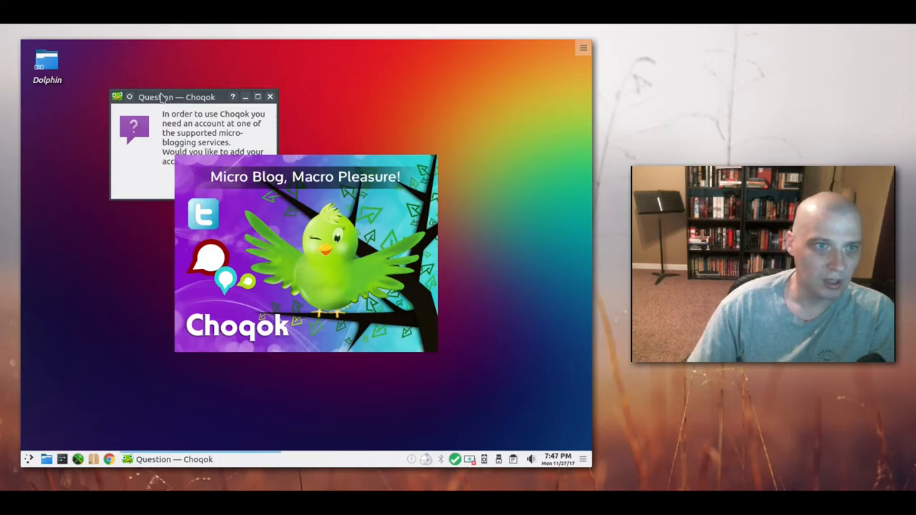
pyautogui.moveTo(176, 96); pyautogui.dragTo(176, 74)
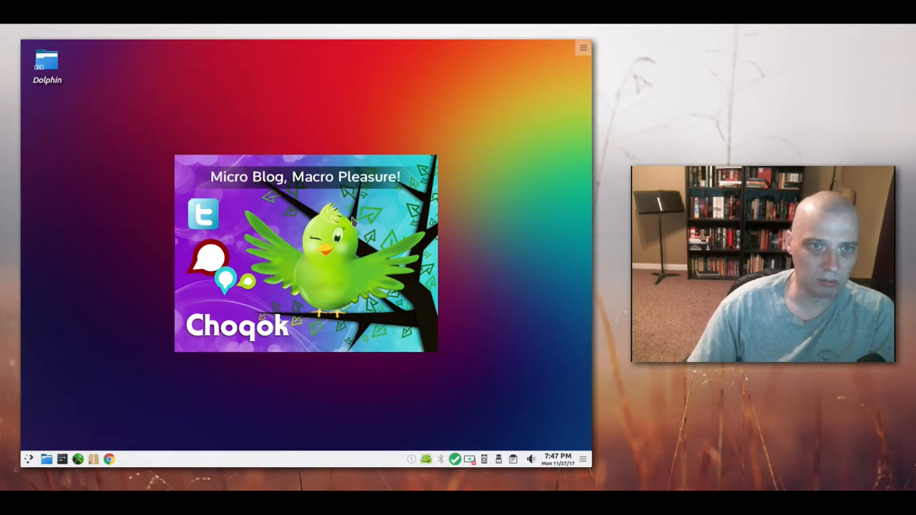
# Step: Reopen the launcher and browse Internet, Office and Software Center categories
pyautogui.click(31, 458)
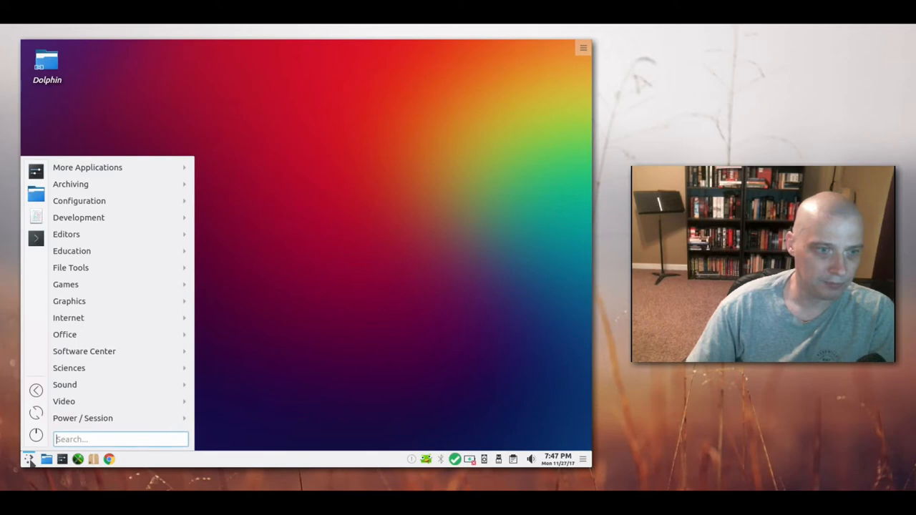
pyautogui.moveTo(68, 318)
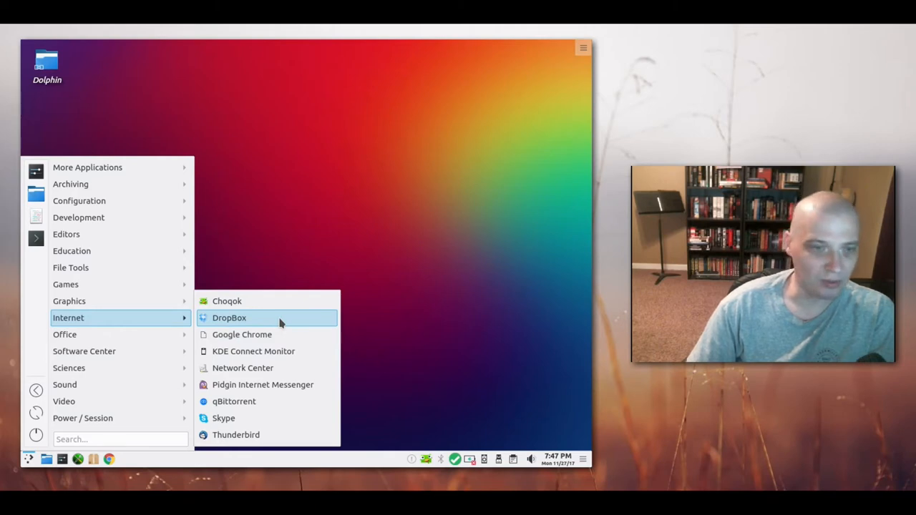
pyautogui.moveTo(281, 324)
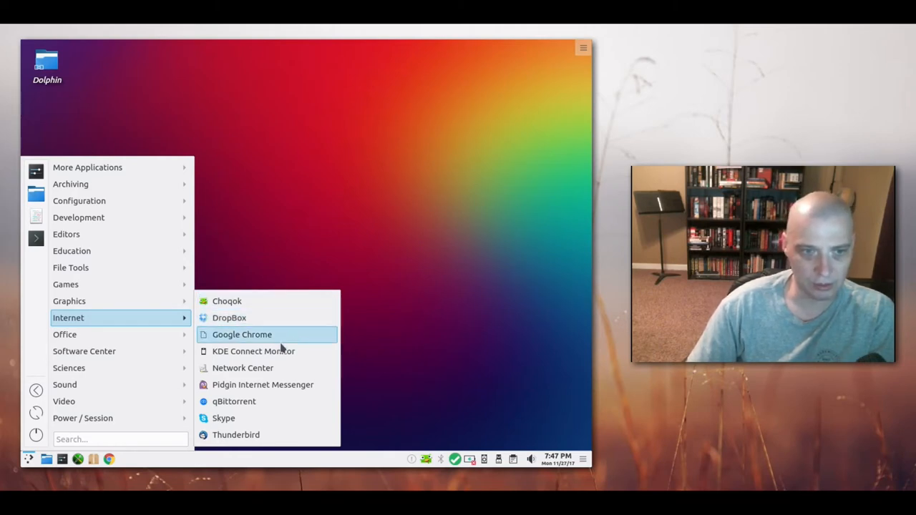
pyautogui.moveTo(331, 357)
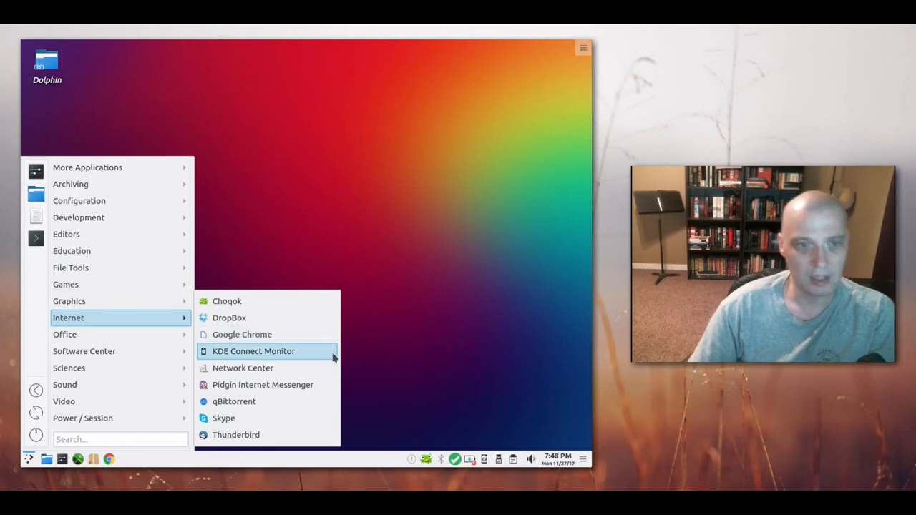
pyautogui.moveTo(312, 374)
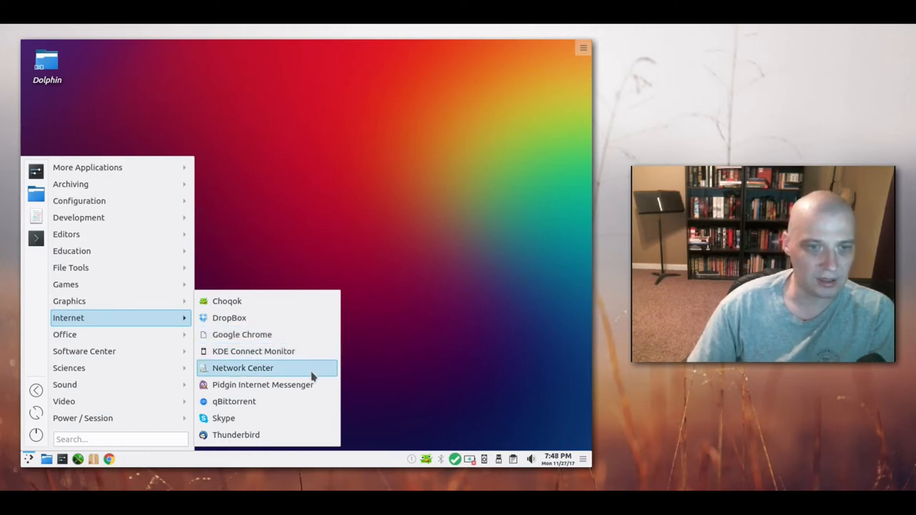
pyautogui.moveTo(296, 406)
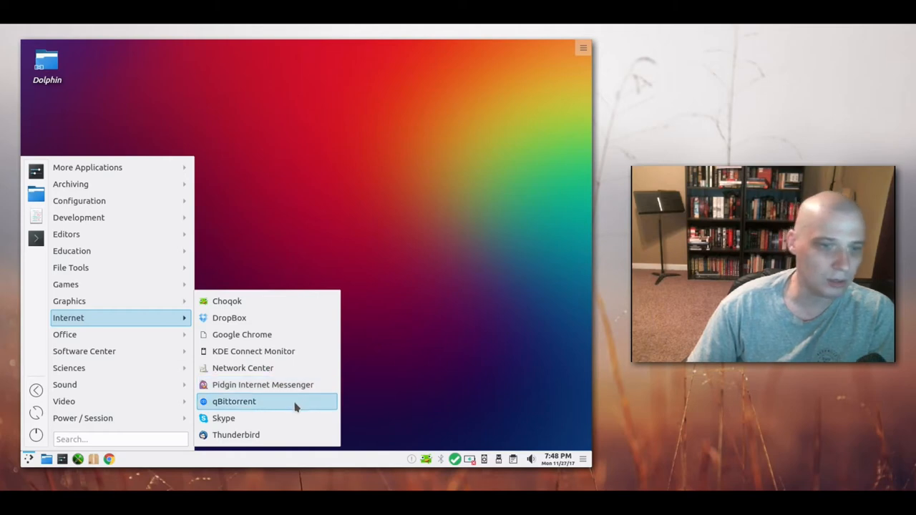
pyautogui.moveTo(291, 403)
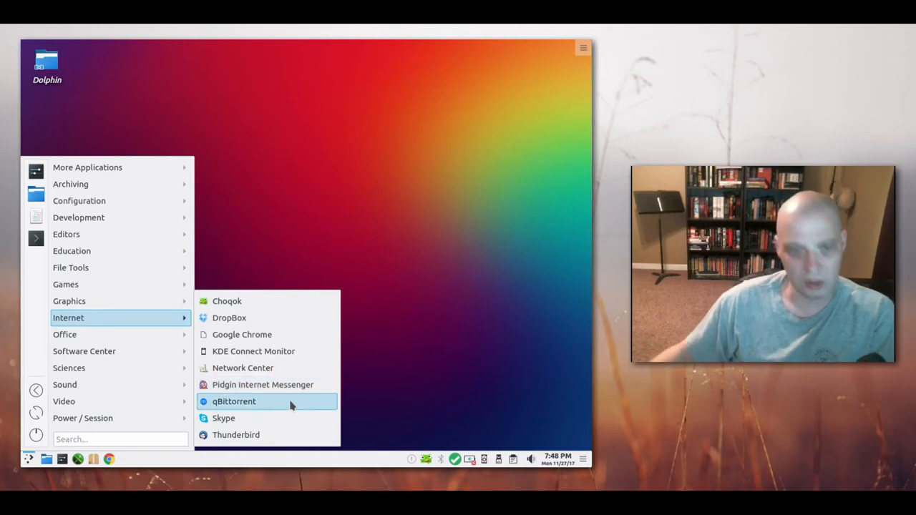
pyautogui.moveTo(286, 411)
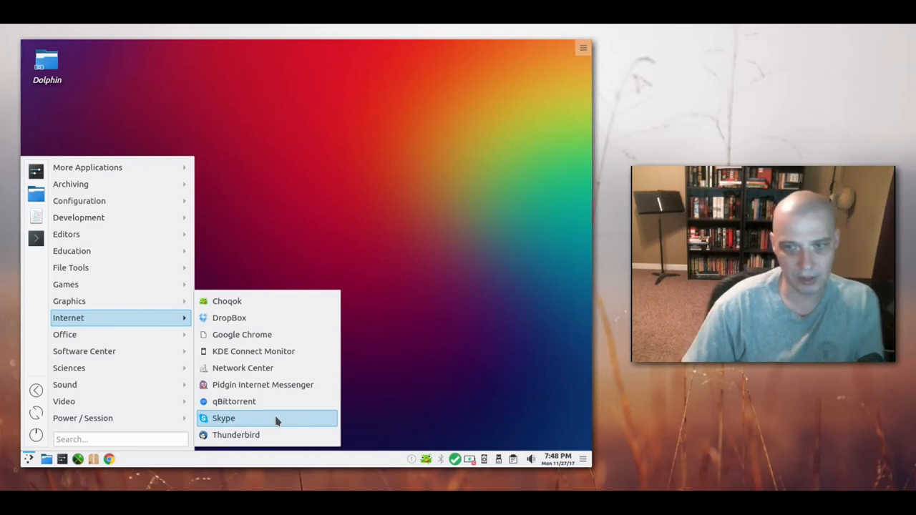
pyautogui.moveTo(288, 424)
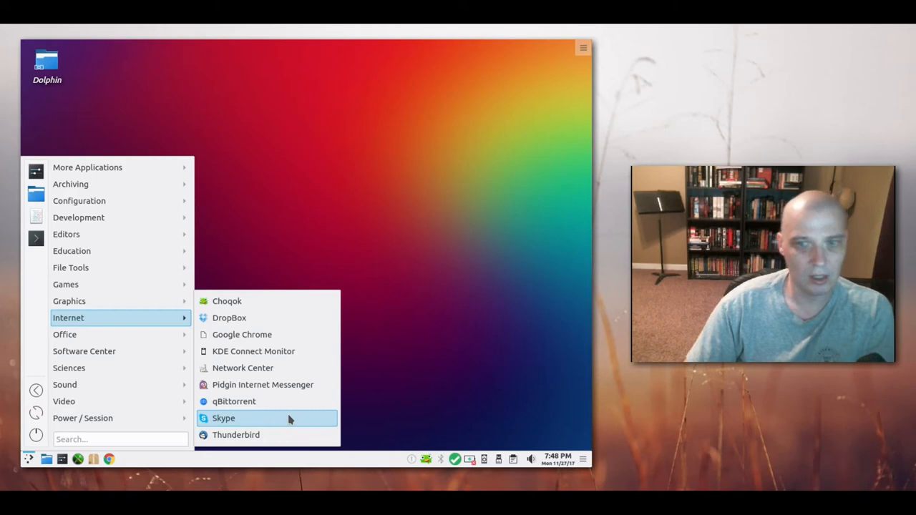
pyautogui.moveTo(251, 434)
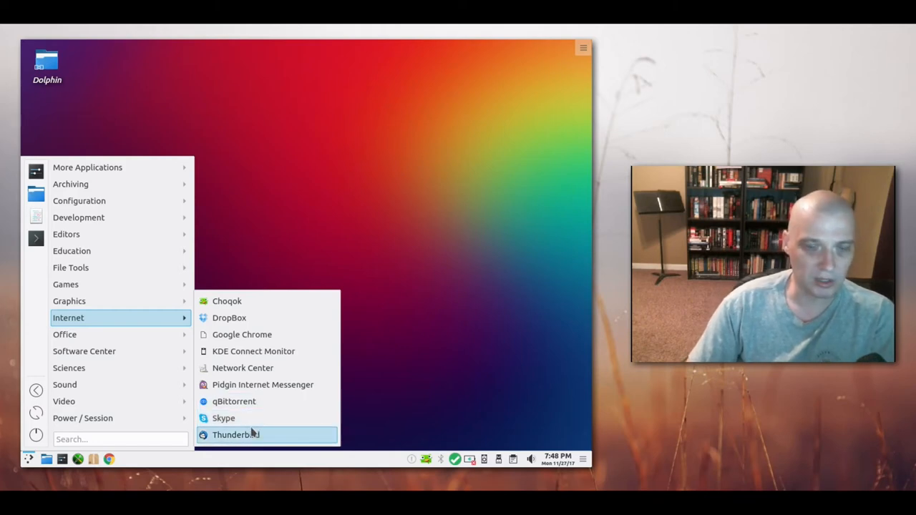
pyautogui.moveTo(253, 351)
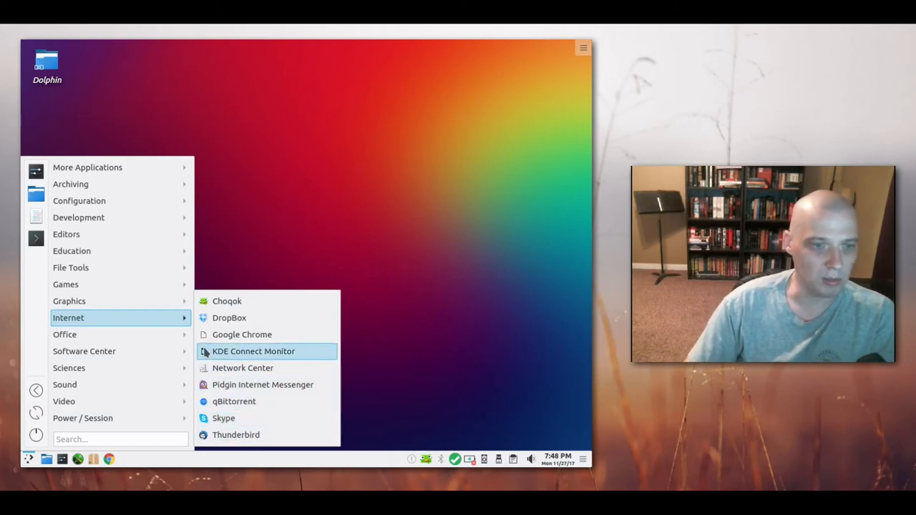
pyautogui.moveTo(65, 335)
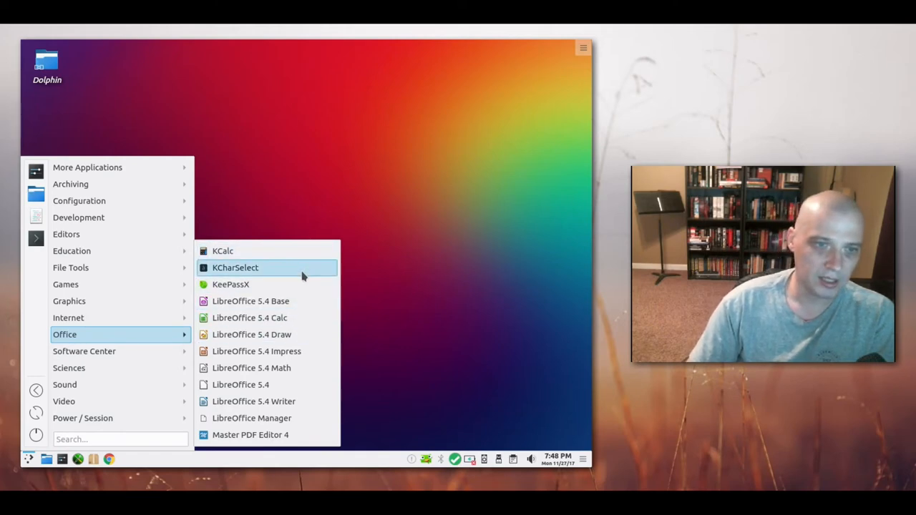
pyautogui.moveTo(297, 285)
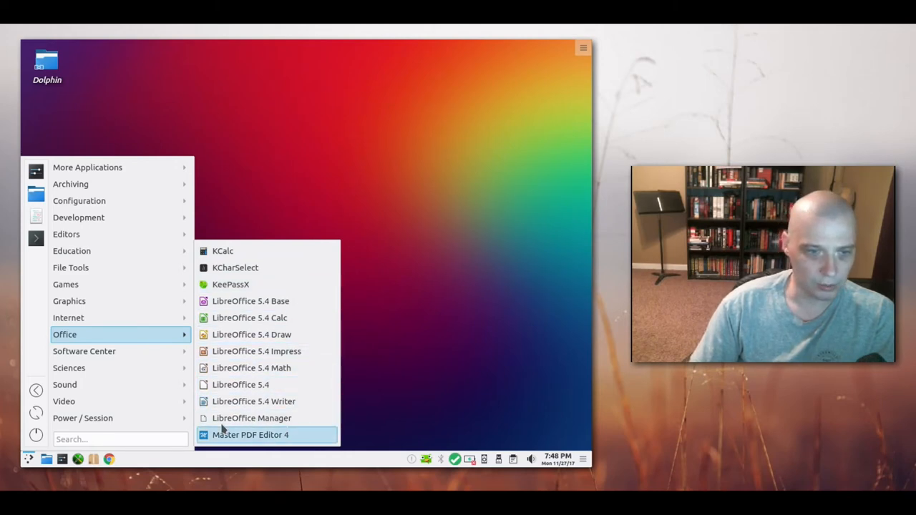
pyautogui.moveTo(141, 354)
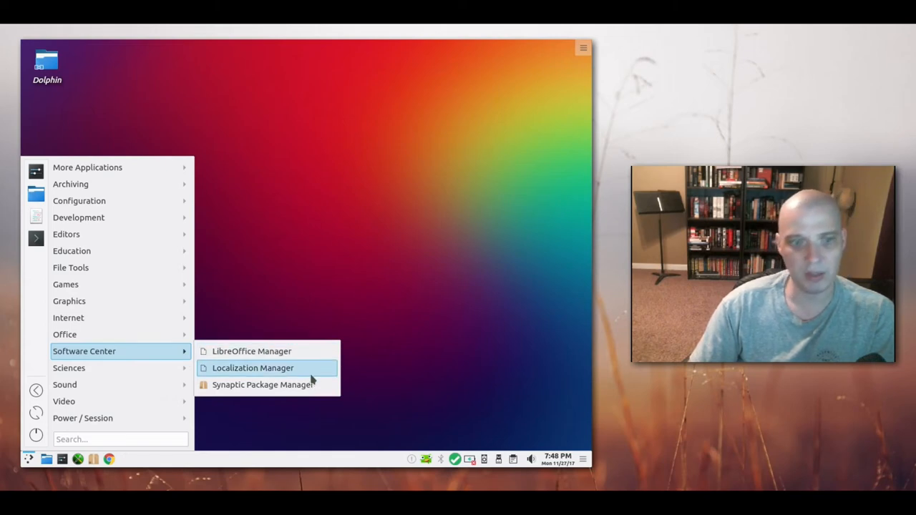
pyautogui.moveTo(312, 385)
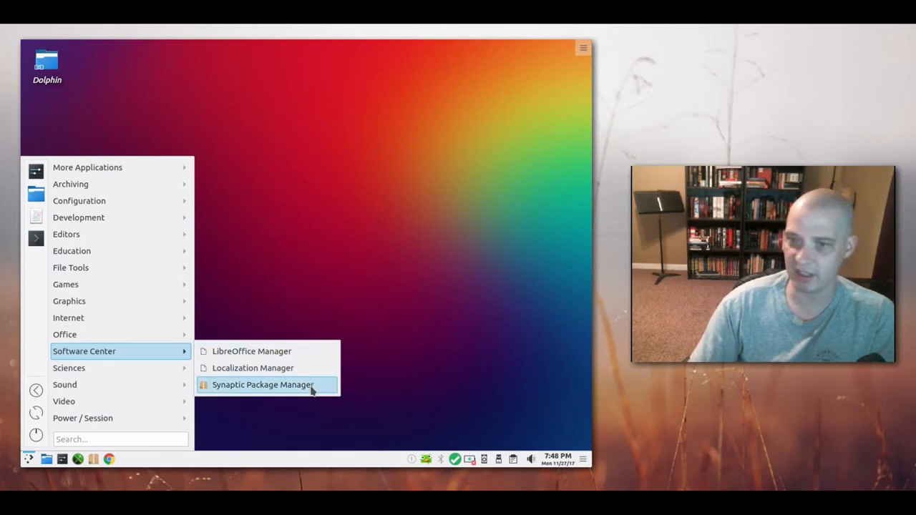
# Step: Launch Synaptic Package Manager from the Software Center menu
pyautogui.click(260, 385)
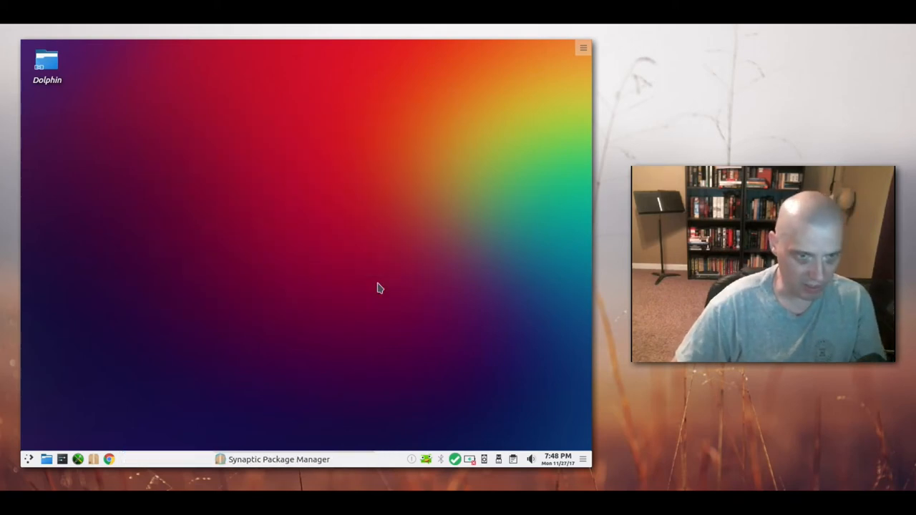
pyautogui.click(277, 458)
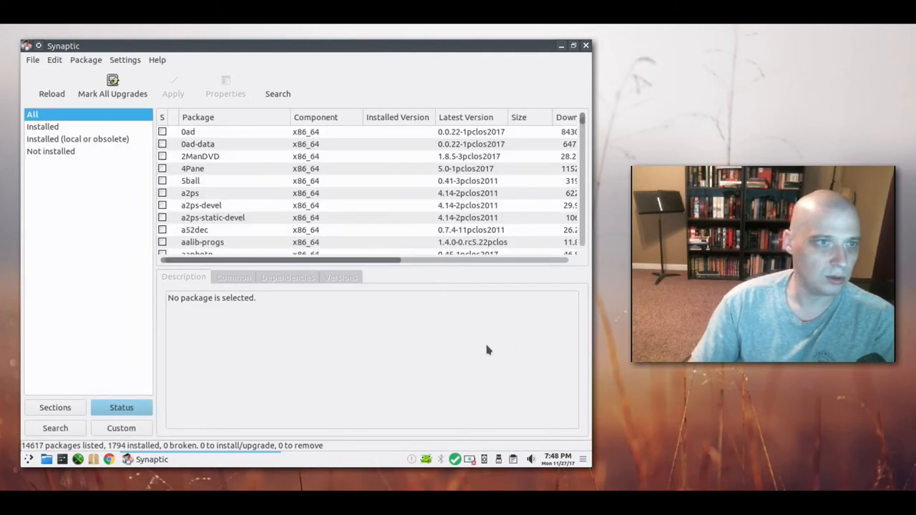
pyautogui.moveTo(111, 269)
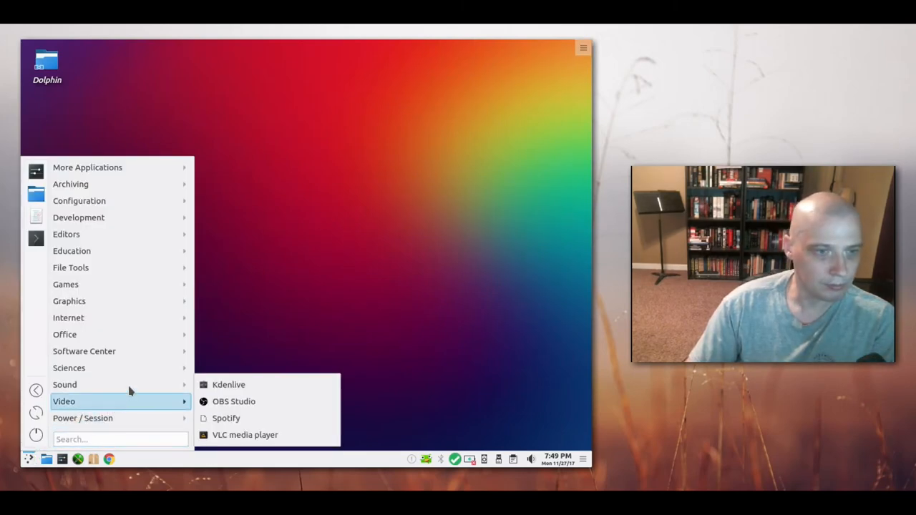
pyautogui.moveTo(69, 368)
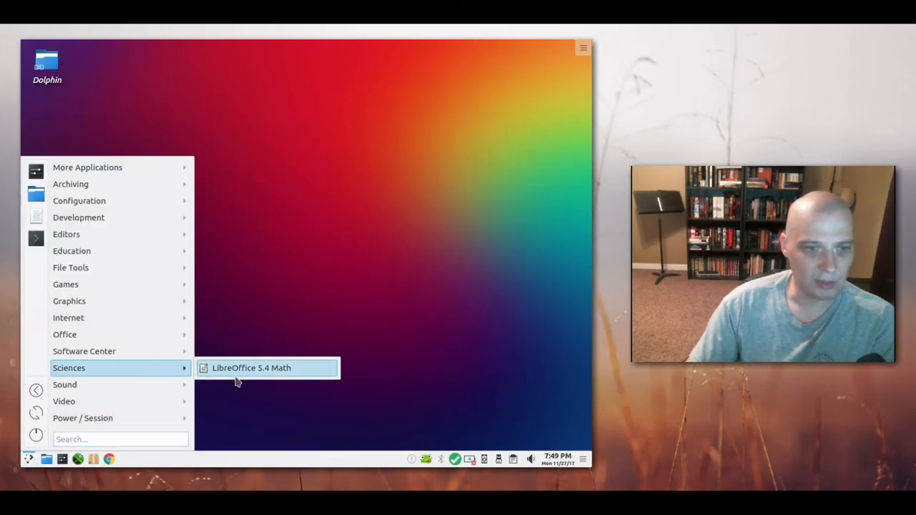
pyautogui.moveTo(65, 384)
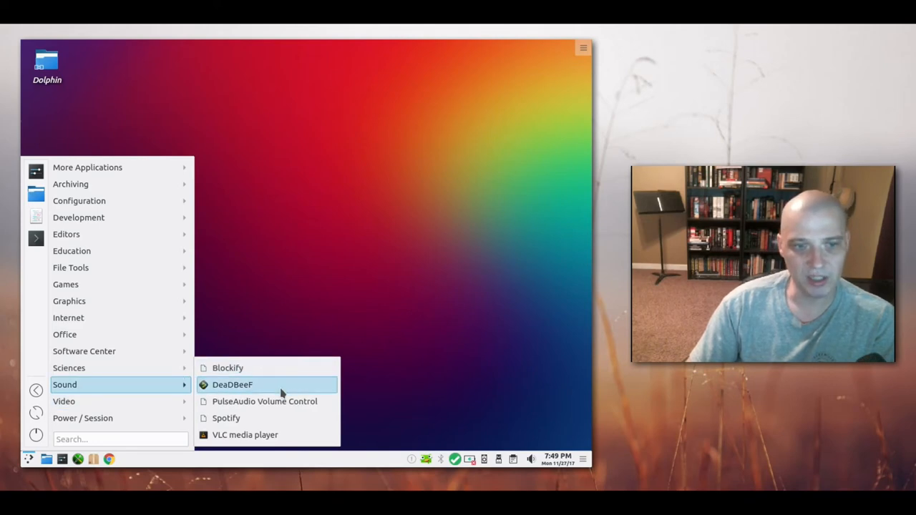
# Step: Open and close DeaDBeeF, then launch and close VLC media player
pyautogui.click(232, 384)
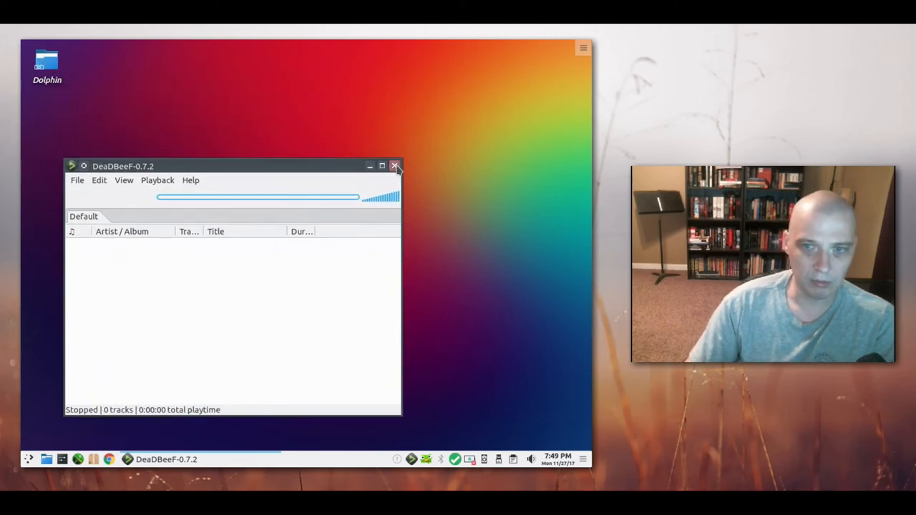
pyautogui.click(395, 166)
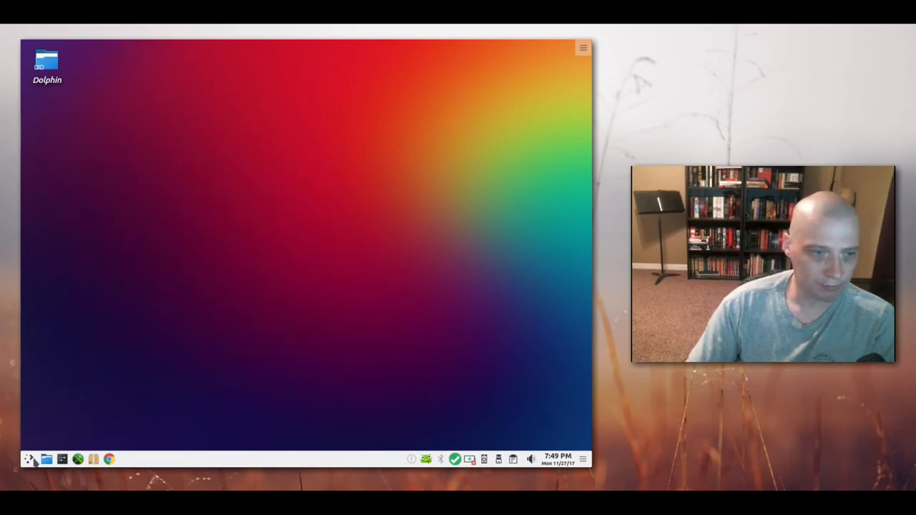
pyautogui.click(32, 458)
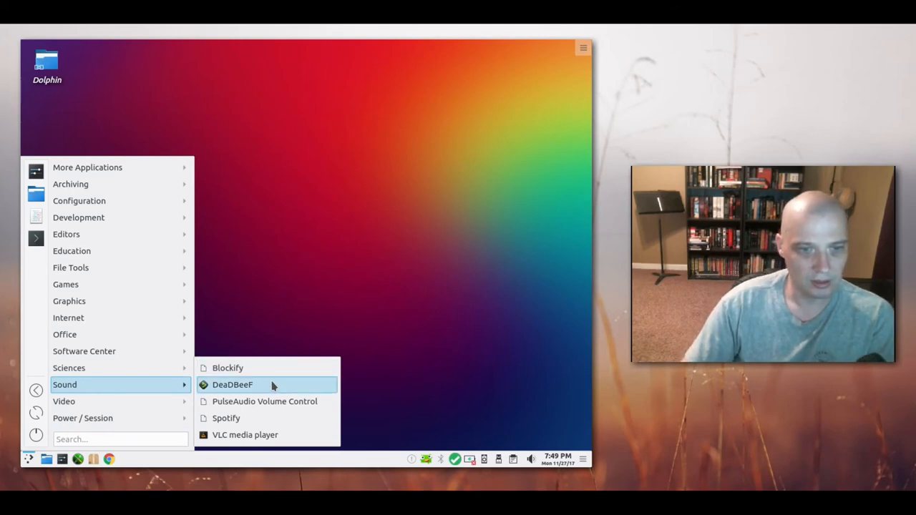
pyautogui.moveTo(275, 390)
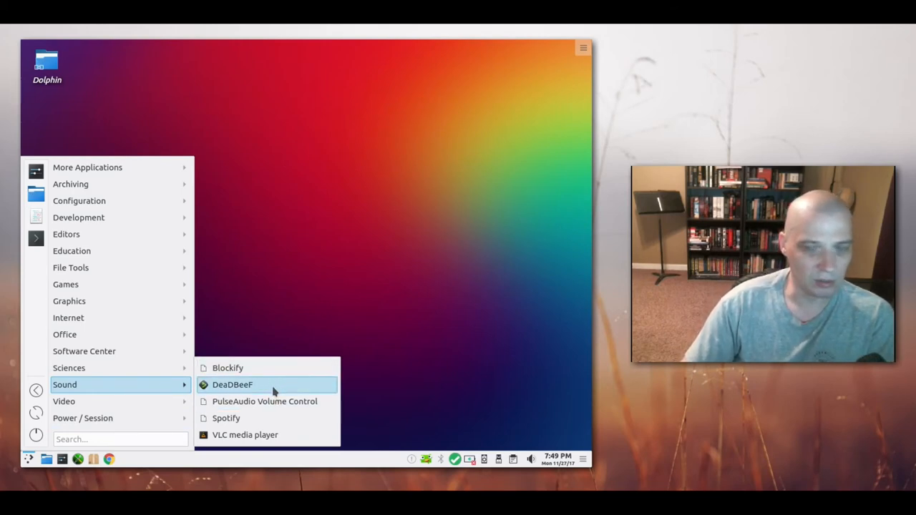
pyautogui.moveTo(268, 402)
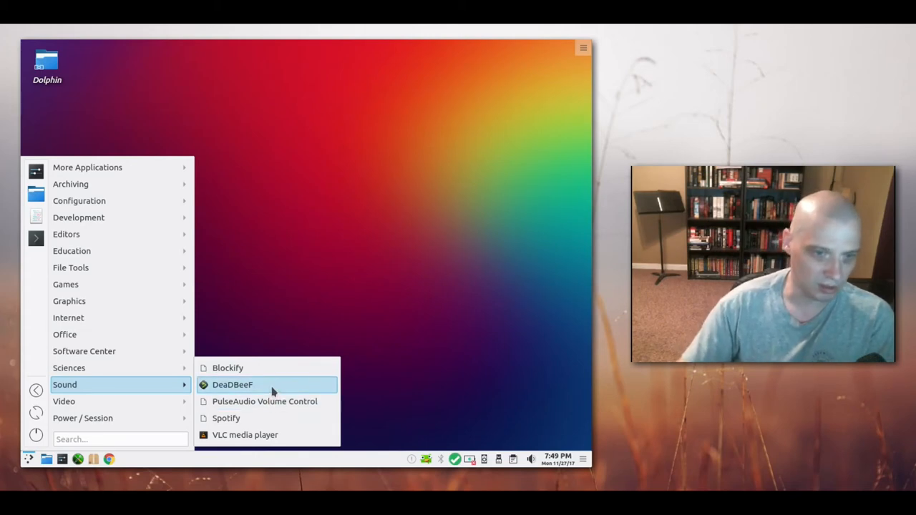
pyautogui.moveTo(248, 405)
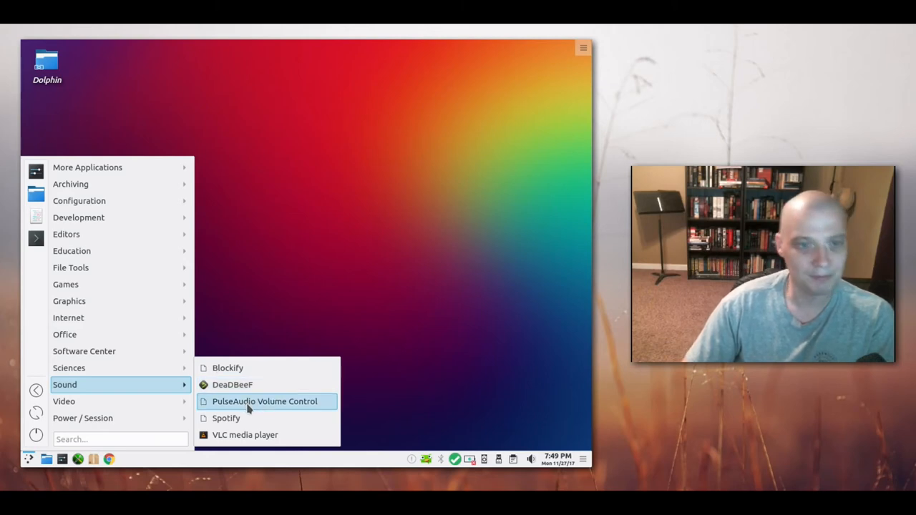
pyautogui.moveTo(249, 418)
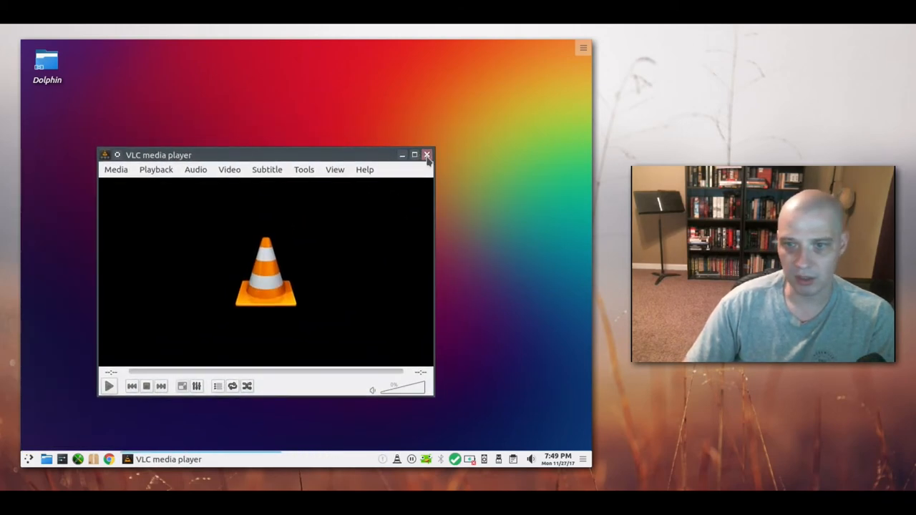
pyautogui.click(426, 154)
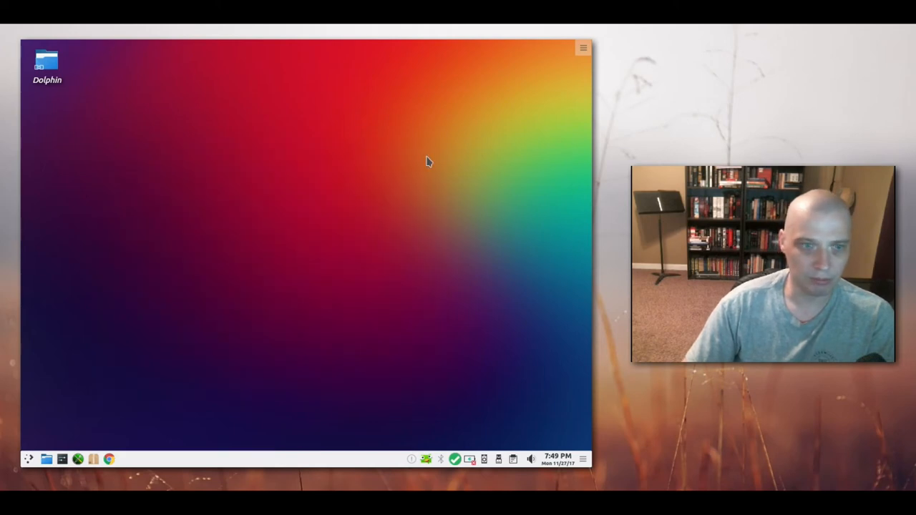
# Step: Reopen the application menu on its Power / Session options
pyautogui.click(29, 458)
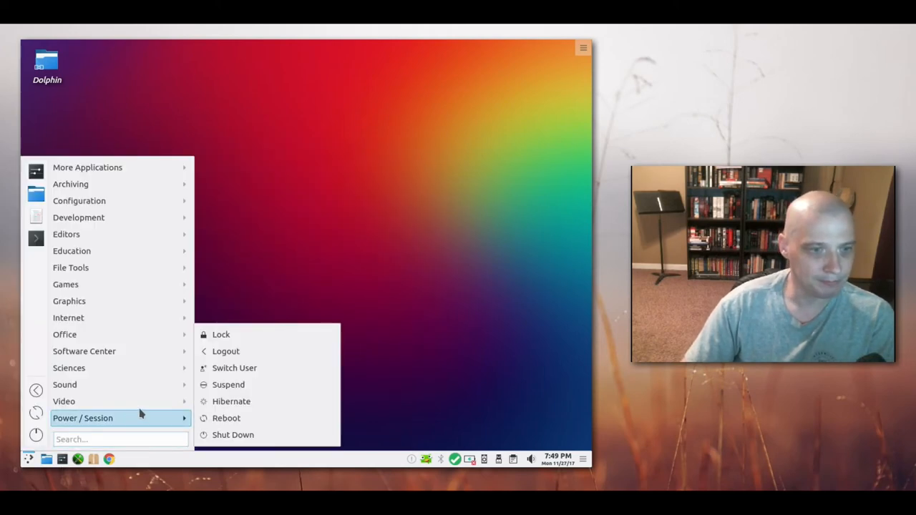
pyautogui.moveTo(64, 402)
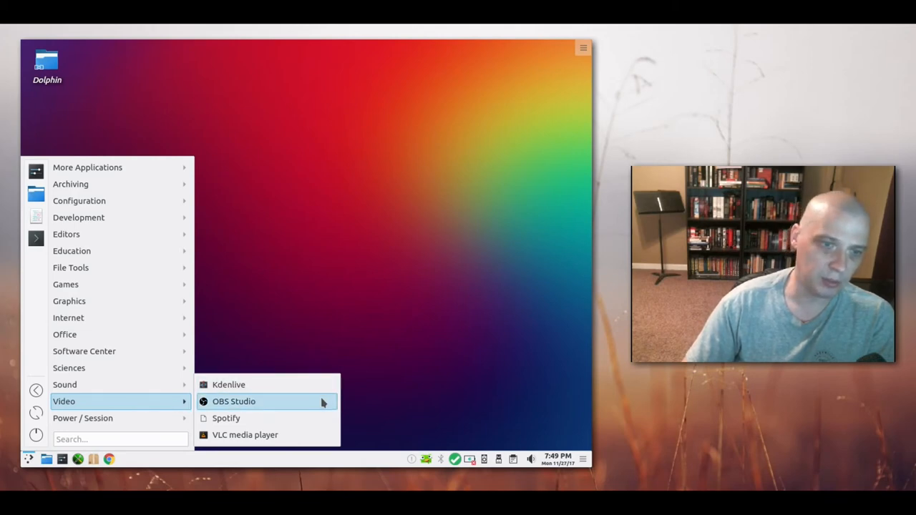
pyautogui.moveTo(310, 418)
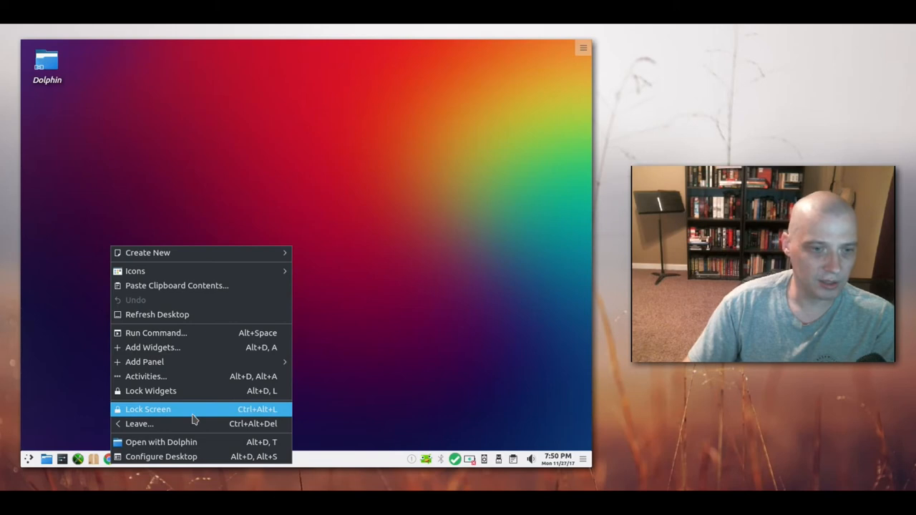
# Step: Set the desktop wallpaper to the misty blue lake image, apply it, and close settings
pyautogui.click(212, 209)
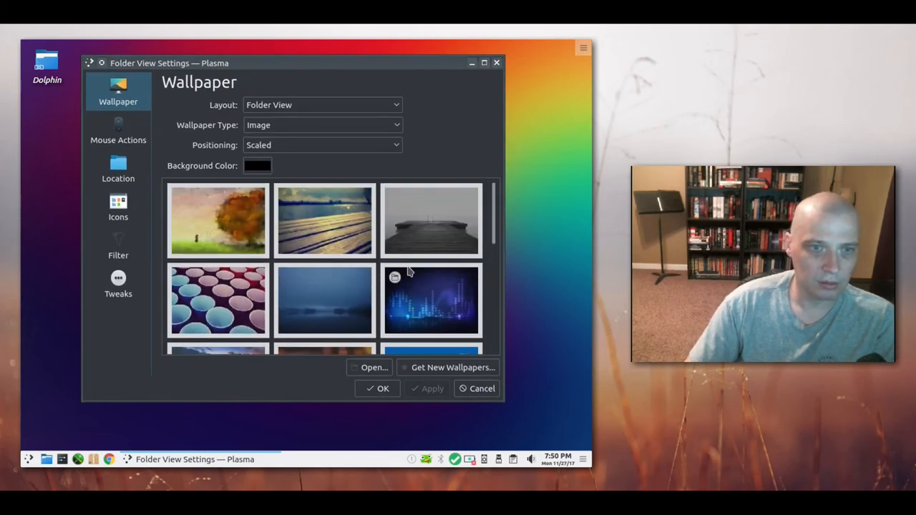
pyautogui.moveTo(183, 249)
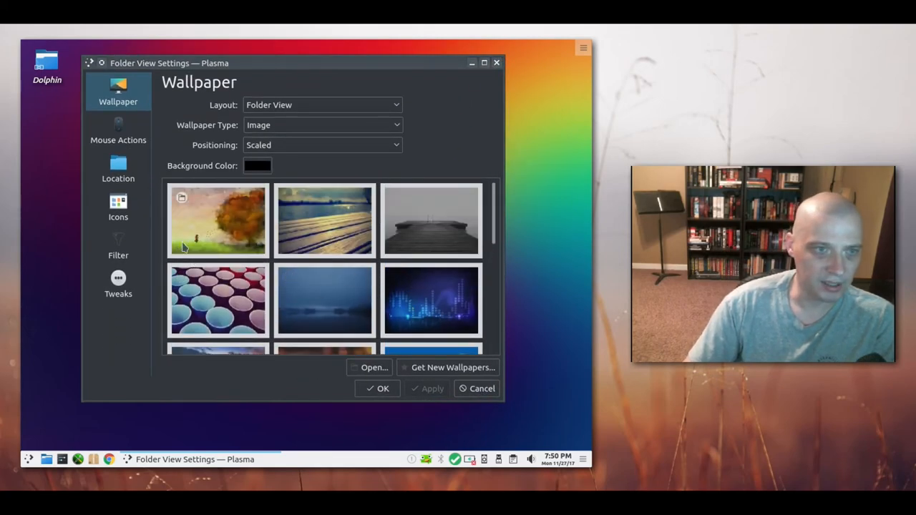
pyautogui.moveTo(393, 277)
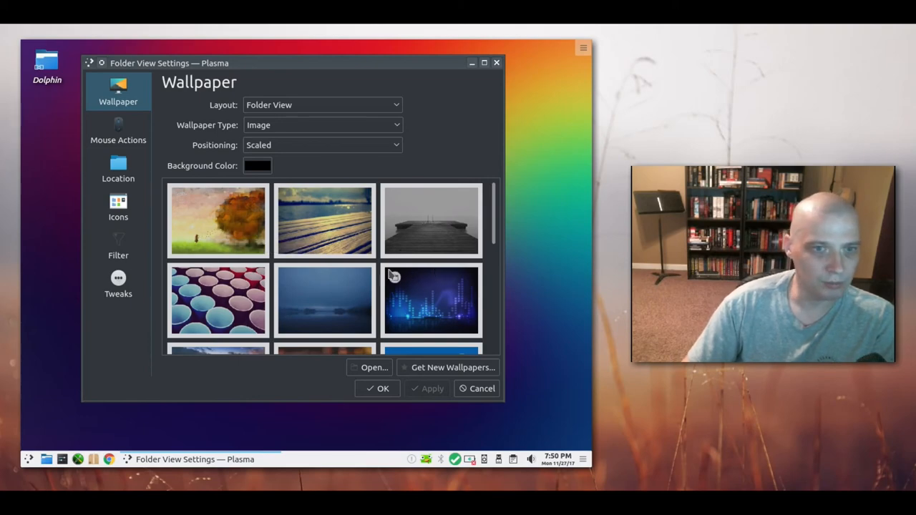
pyautogui.scroll(-3)
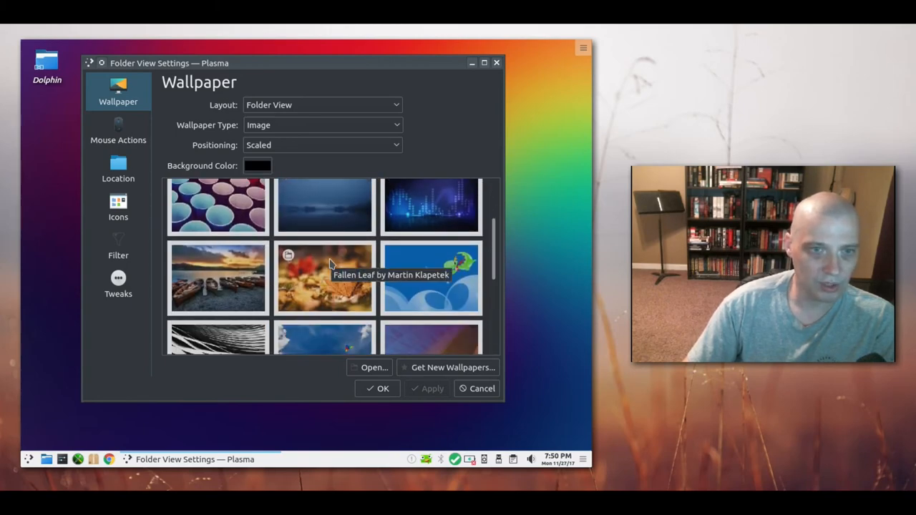
pyautogui.click(324, 221)
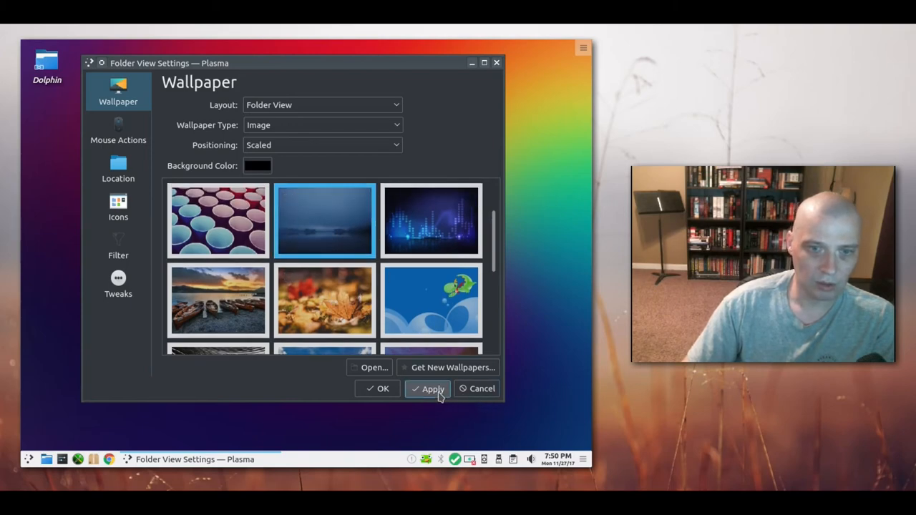
pyautogui.click(432, 389)
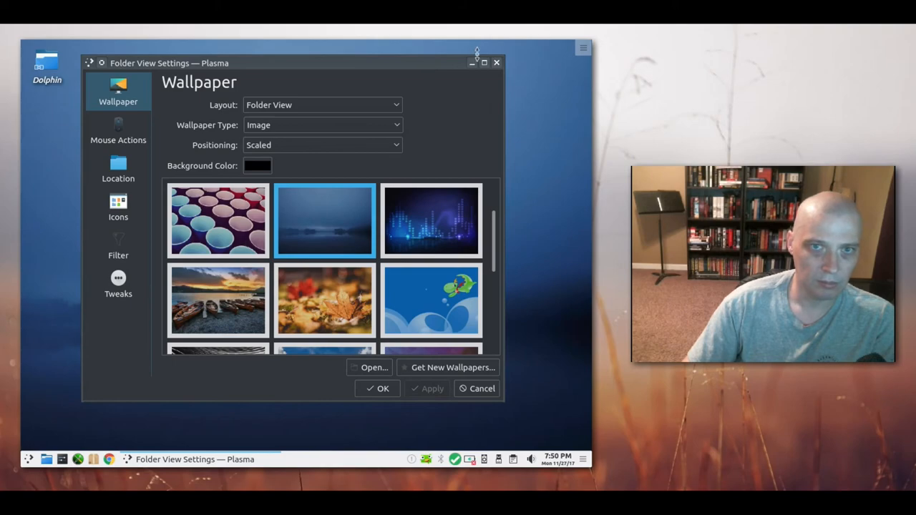
pyautogui.click(377, 389)
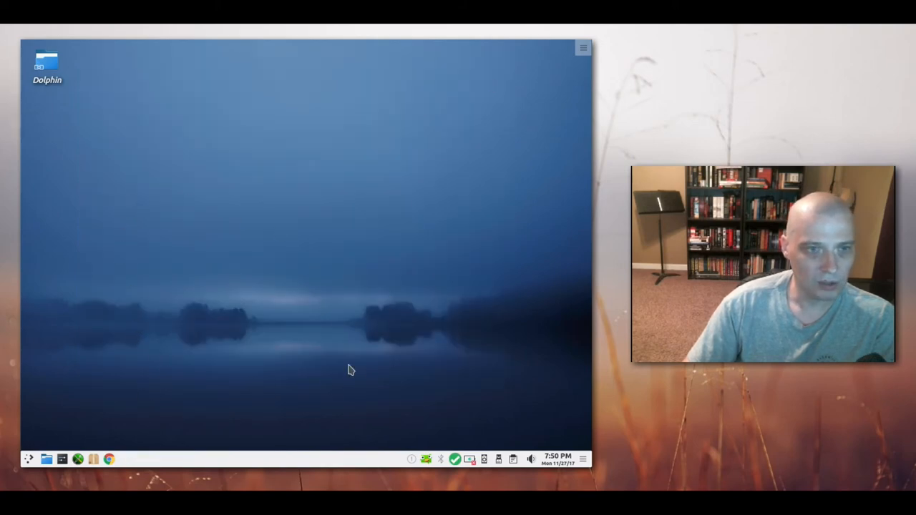
pyautogui.moveTo(28, 455)
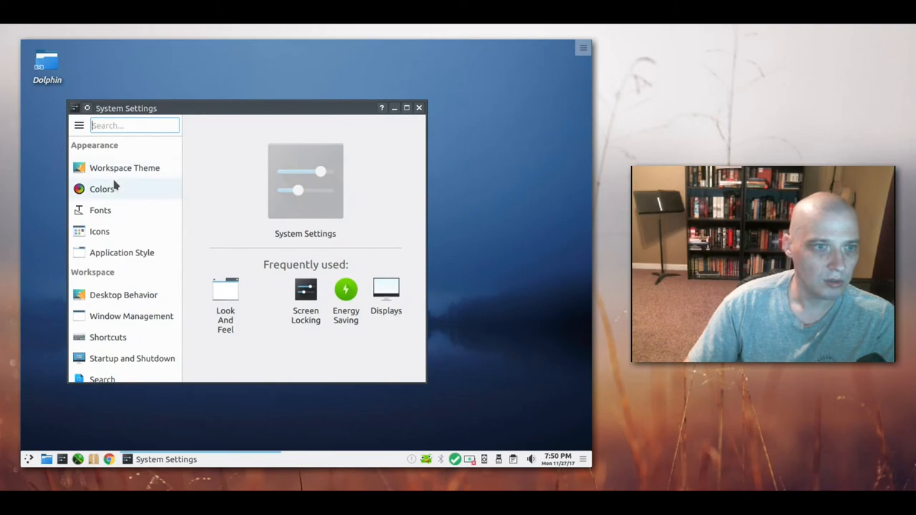
pyautogui.moveTo(107, 235)
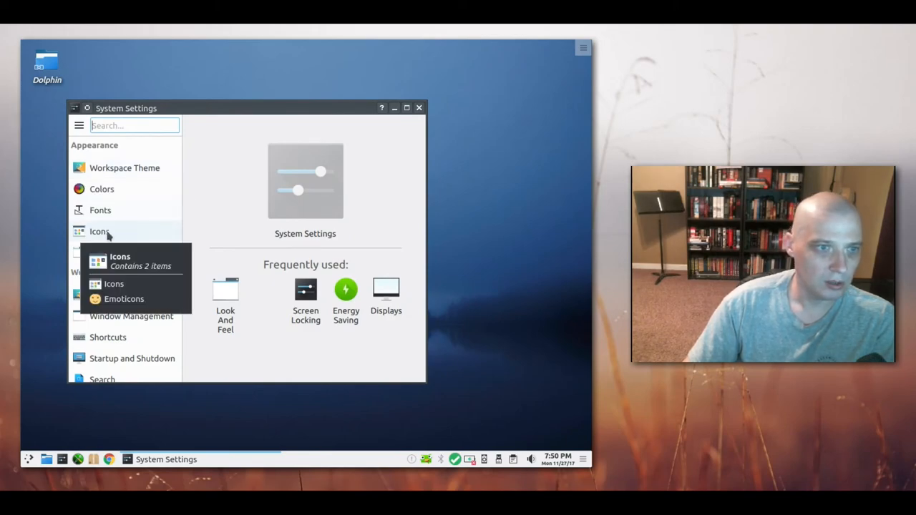
# Step: Show the Icons page listing Adwaita, Breeze, Breeze Dark, La Capitaine and Oxygen
pyautogui.click(97, 231)
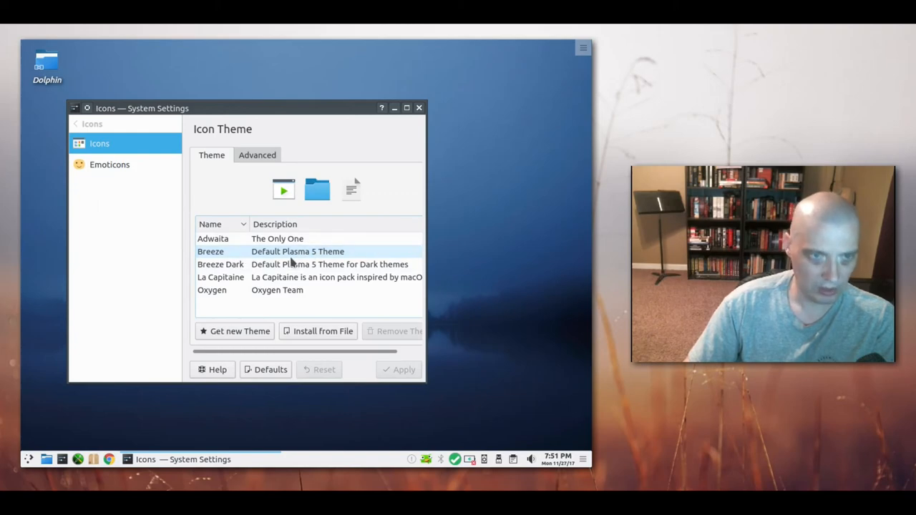
pyautogui.moveTo(408, 225)
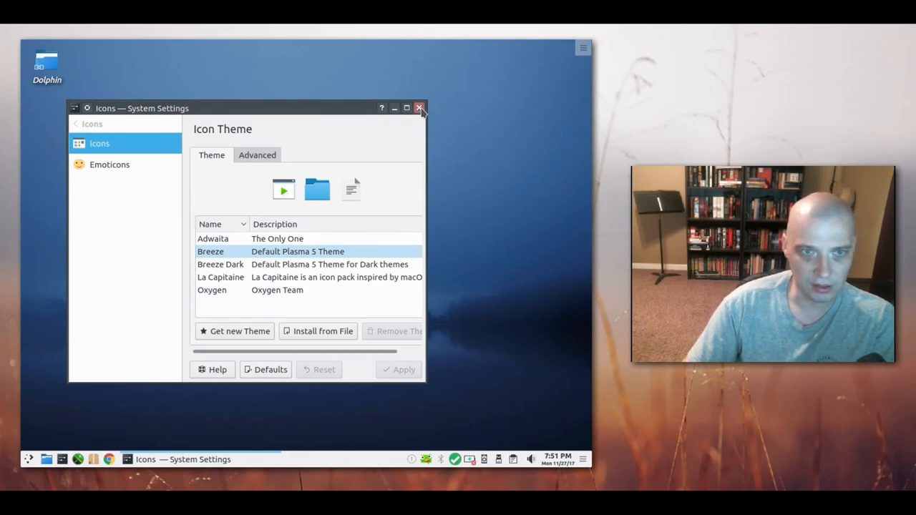
# Step: Close the System Settings window to reveal the misty lake desktop
pyautogui.click(419, 108)
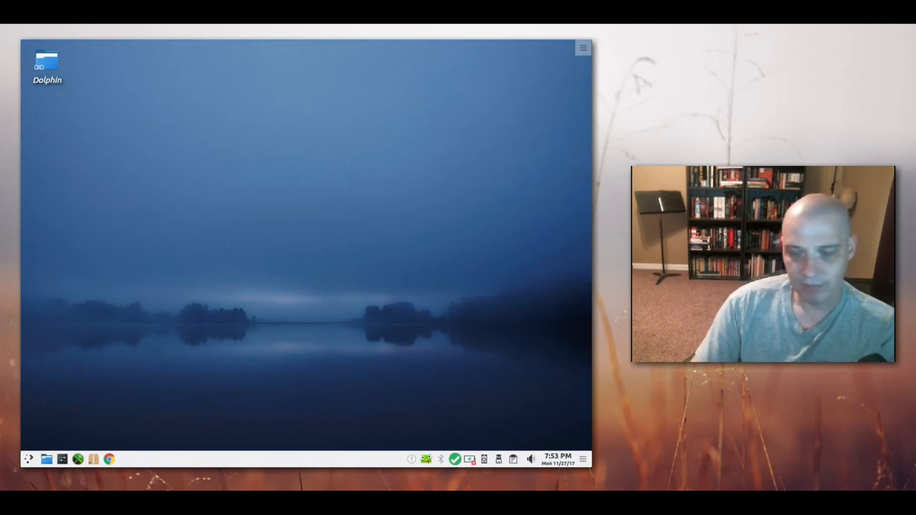
pyautogui.moveTo(30, 460)
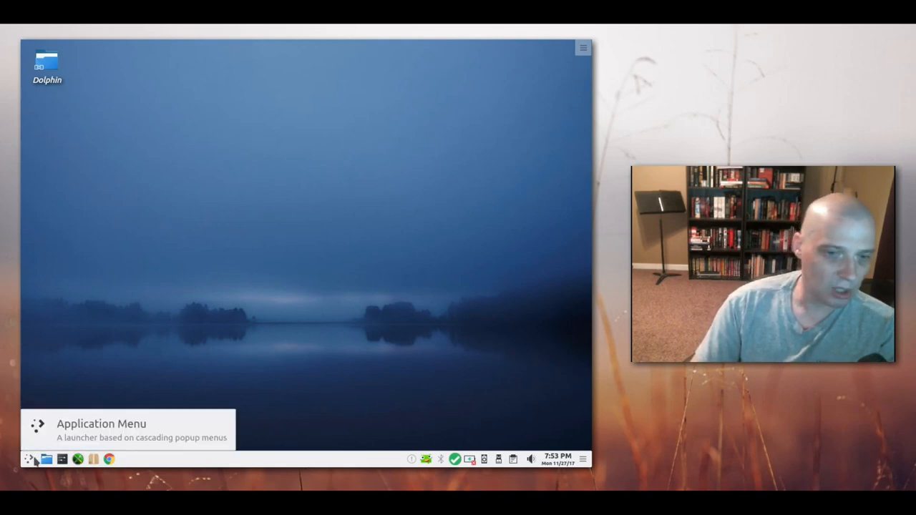